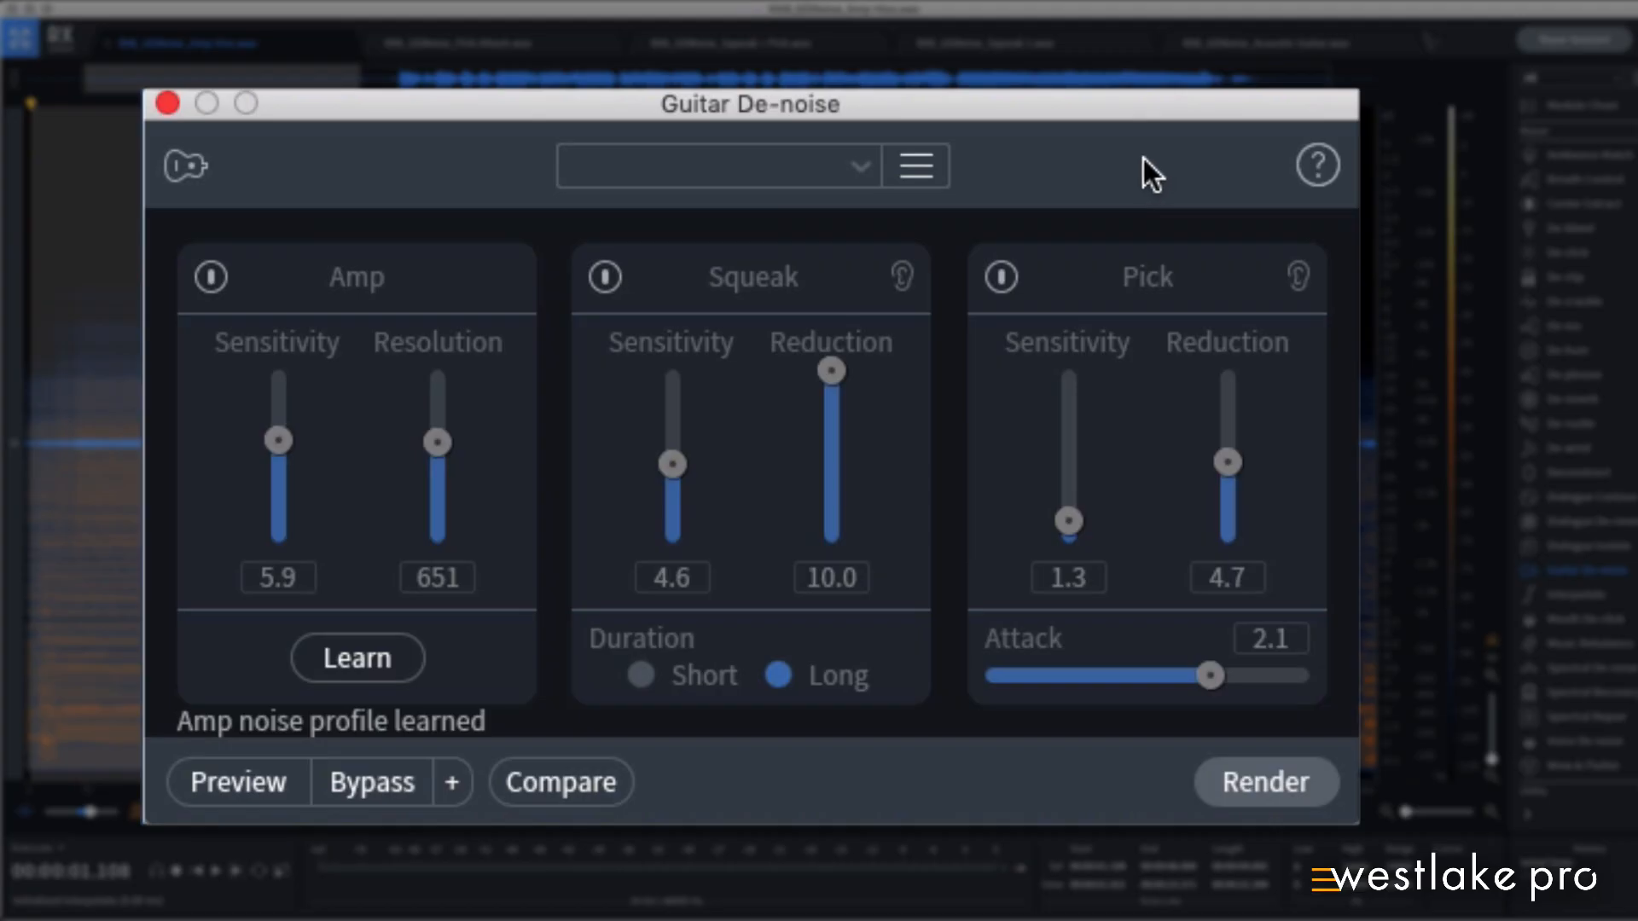
{"action": "mouse_move", "coordinate": [297, 141]}
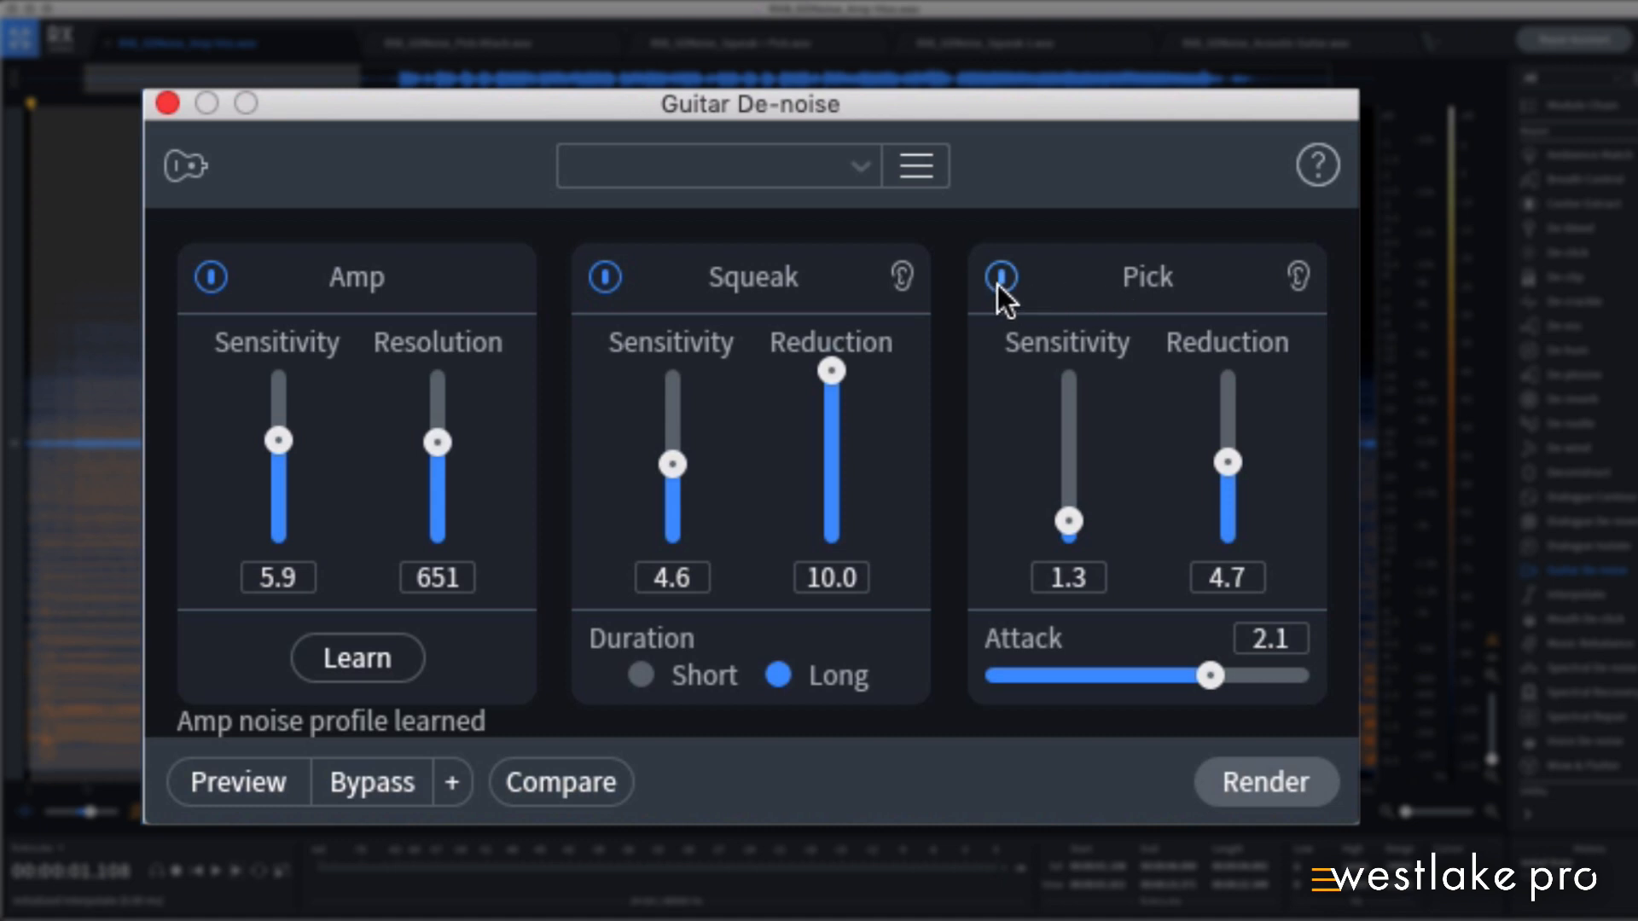
{"action": "mouse_move", "coordinate": [766, 290]}
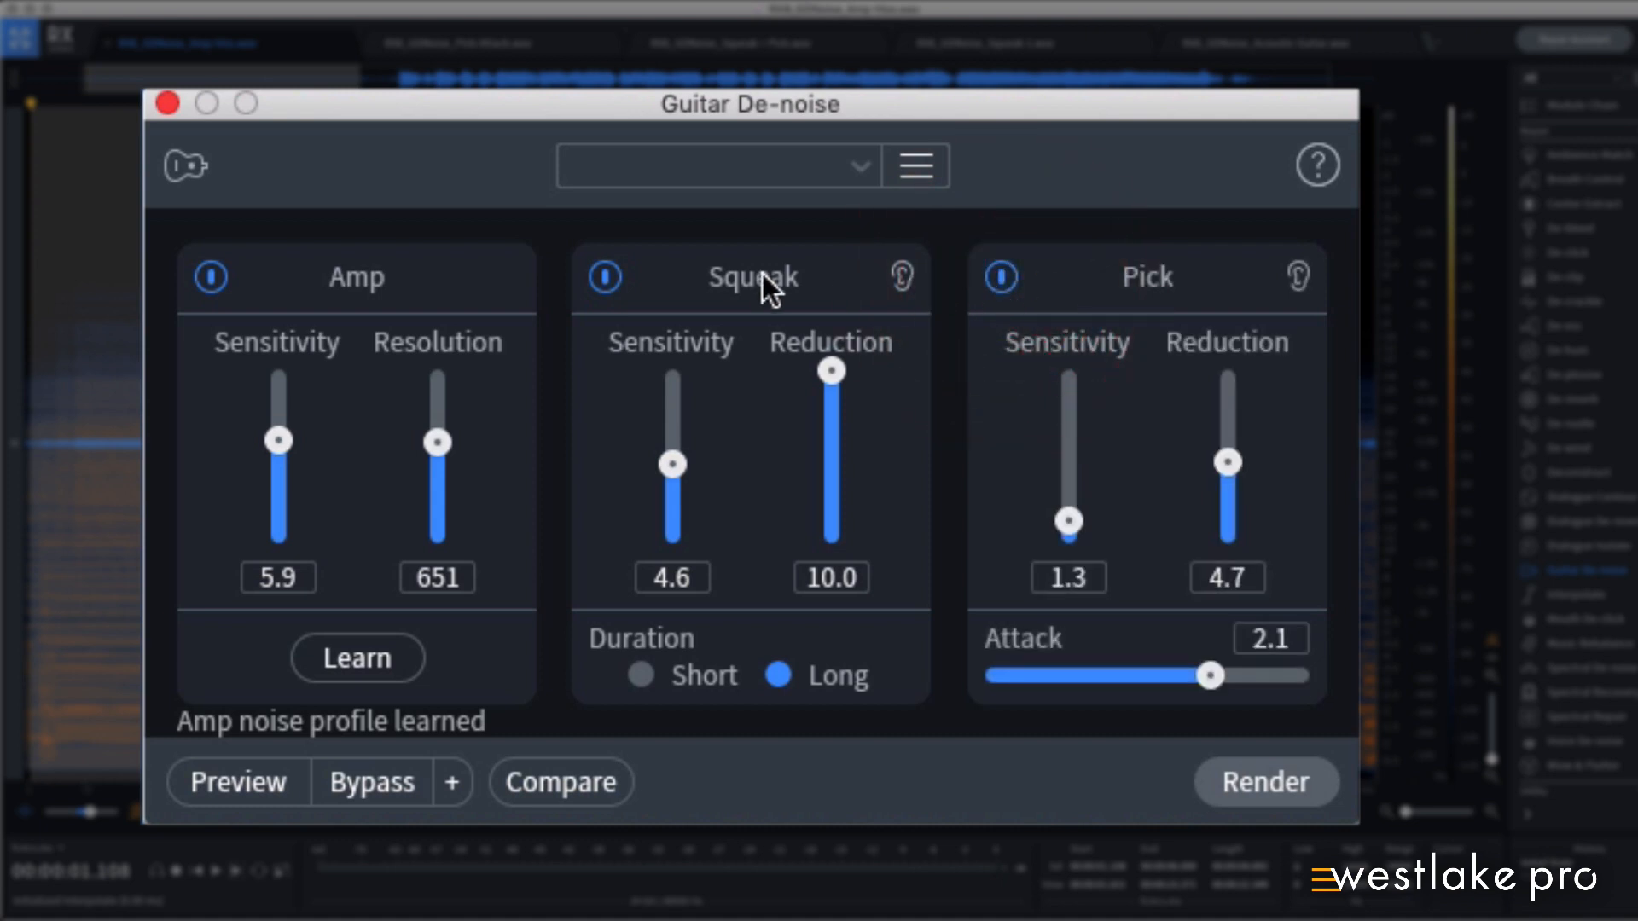
{"action": "mouse_move", "coordinate": [778, 308]}
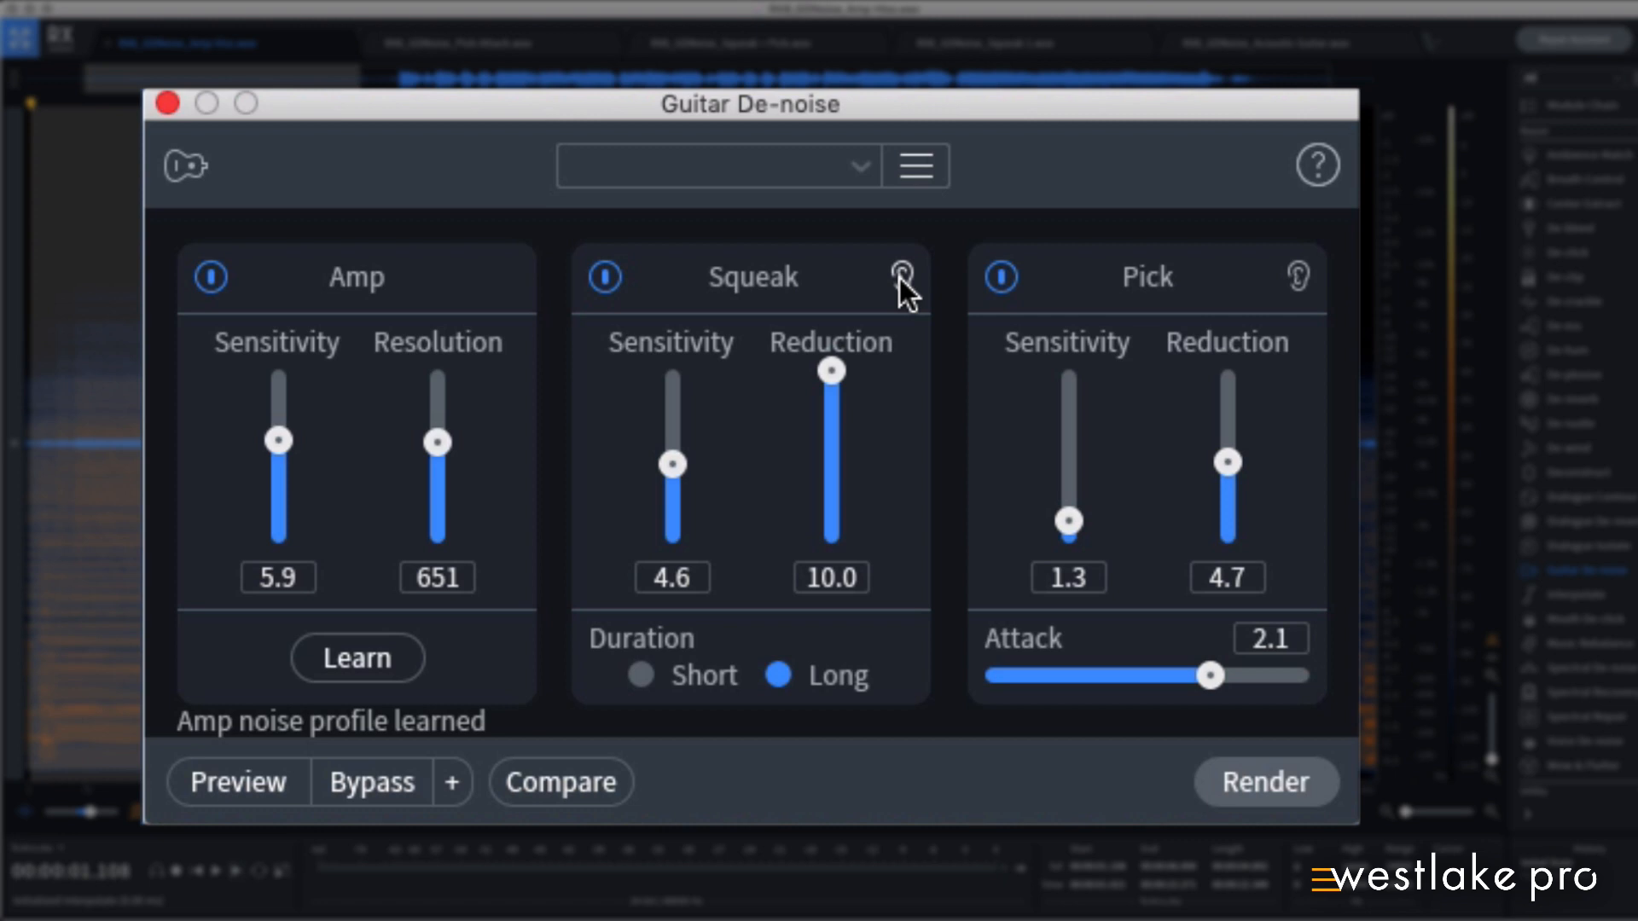
{"action": "mouse_move", "coordinate": [674, 476]}
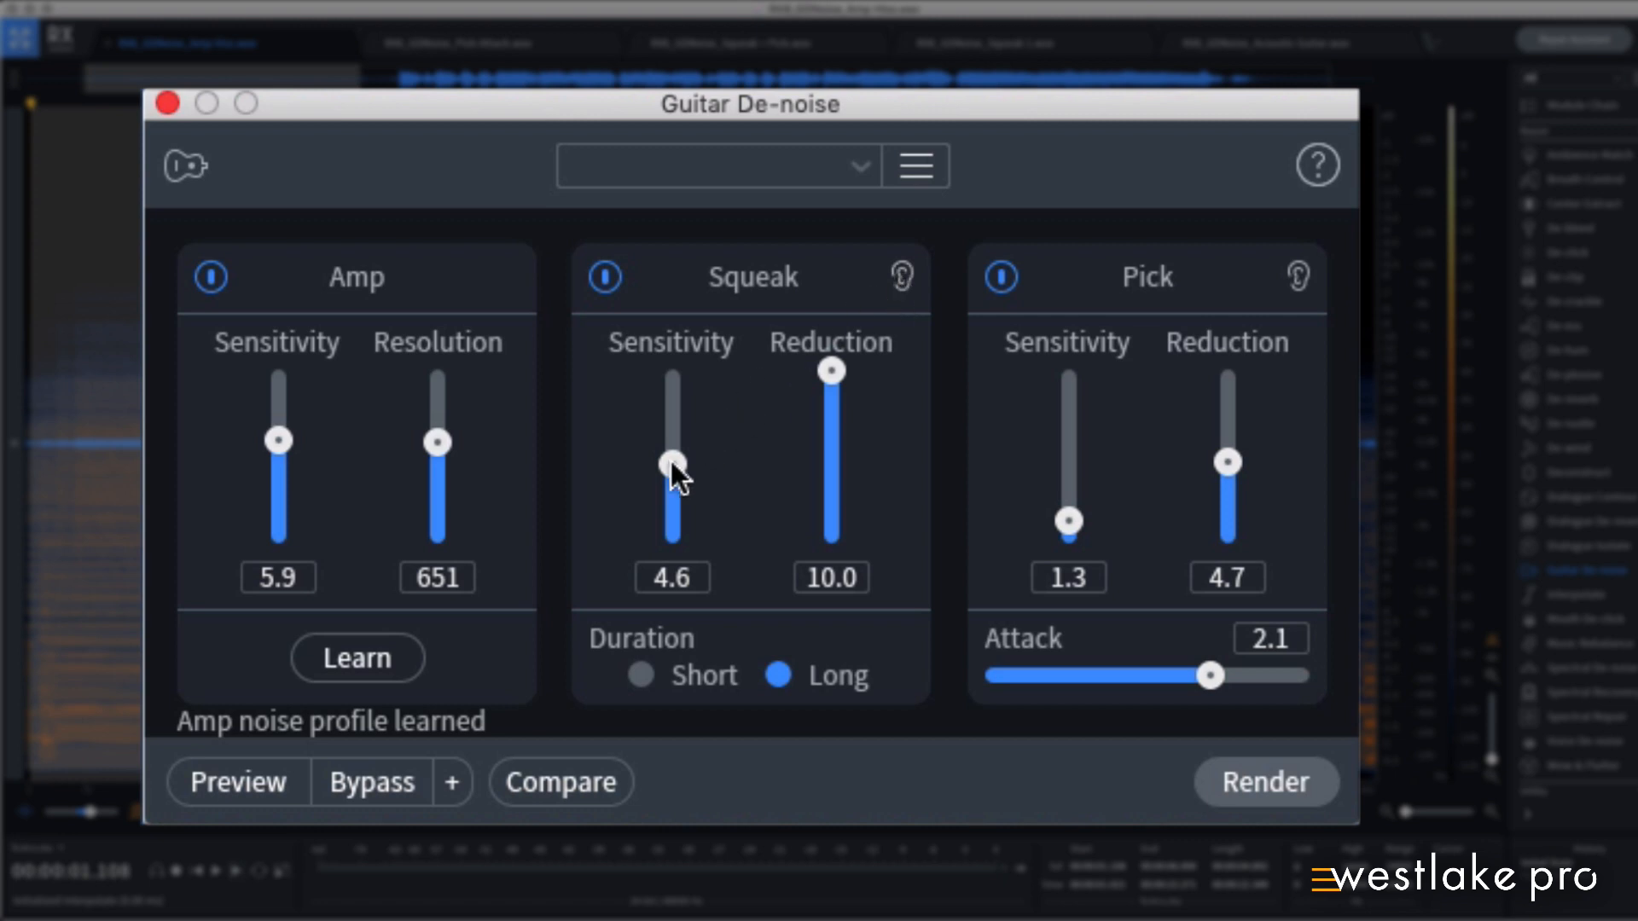
- Raise Squeak sensitivity from 4.6 to 4.9 in Guitar De-noise
{"action": "left_click_drag", "start_coordinate": [673, 464], "coordinate": [672, 497]}
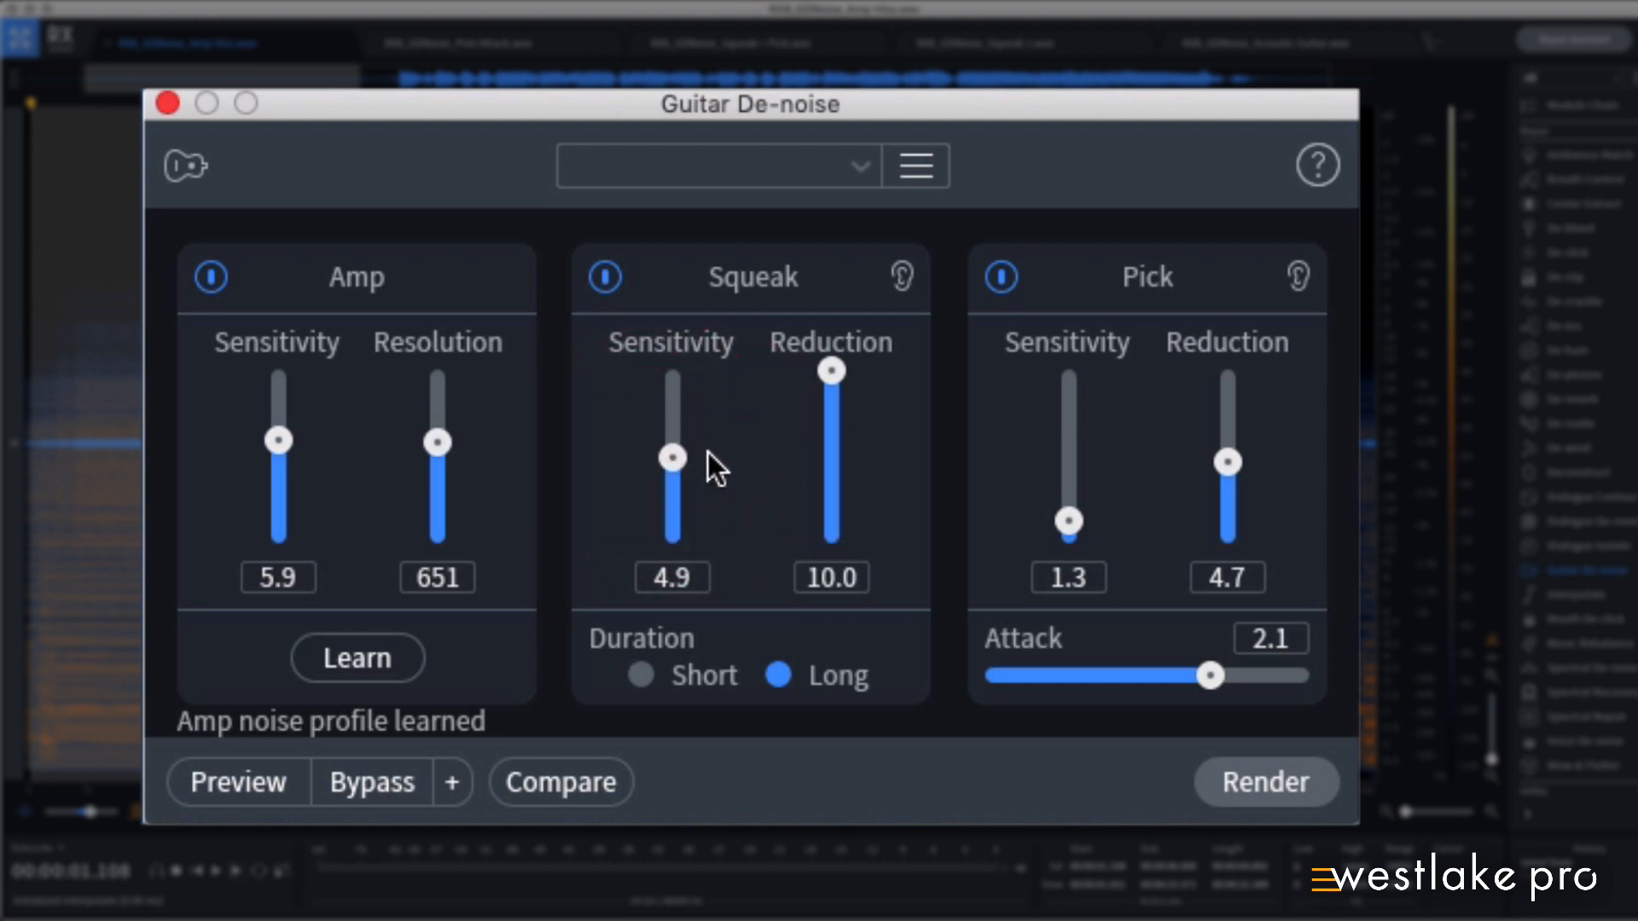
{"action": "mouse_move", "coordinate": [743, 459]}
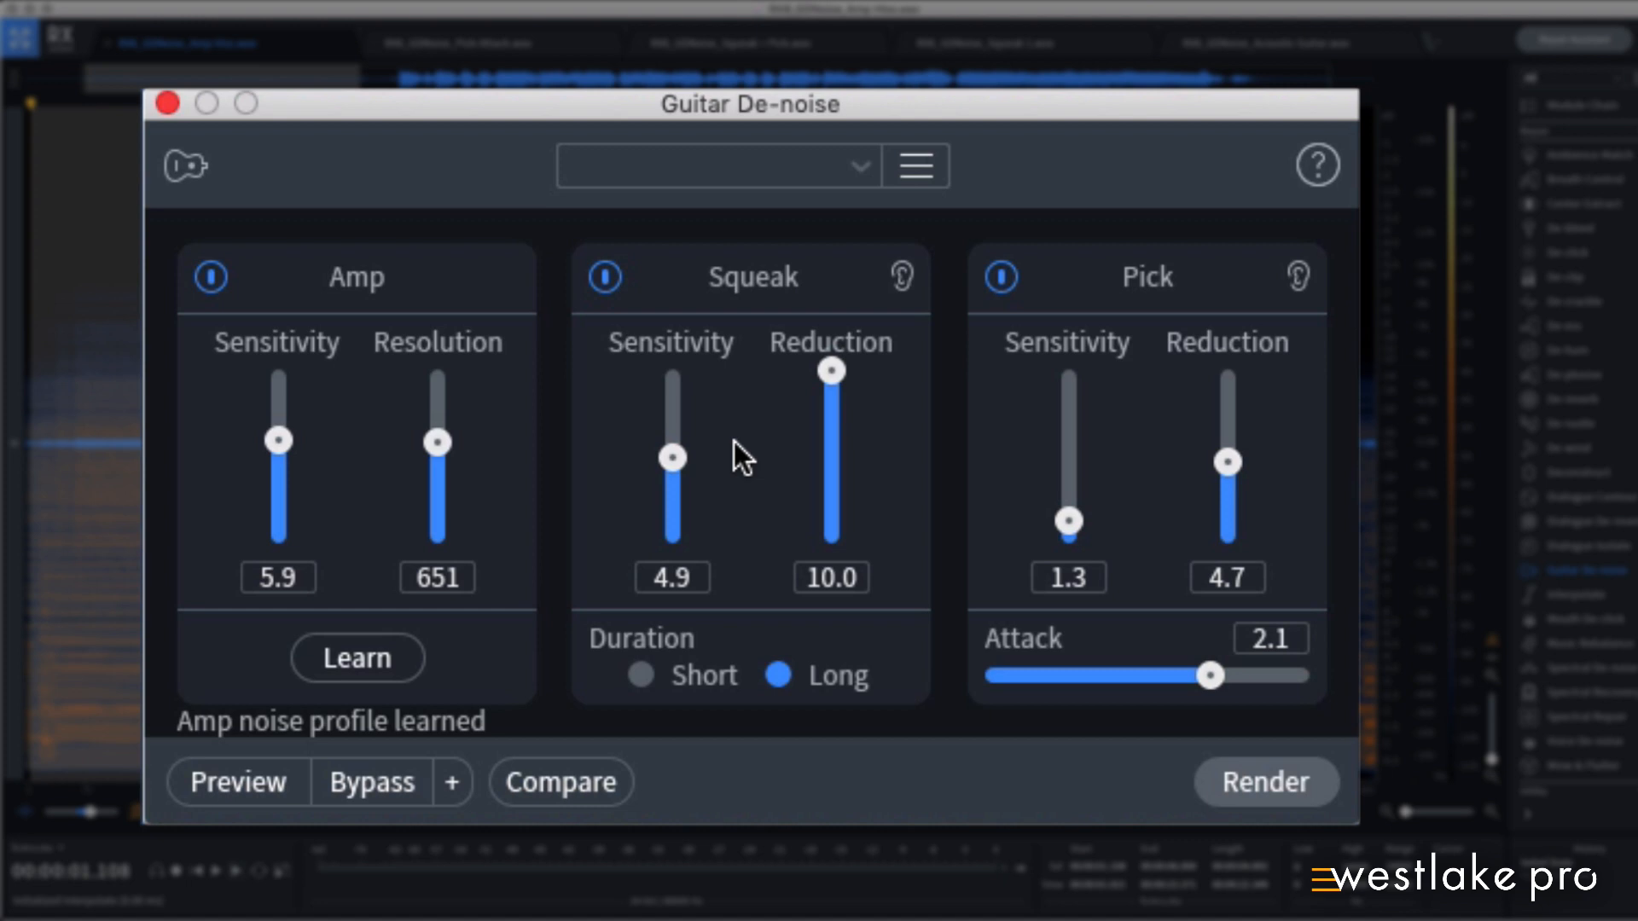
{"action": "mouse_move", "coordinate": [867, 182]}
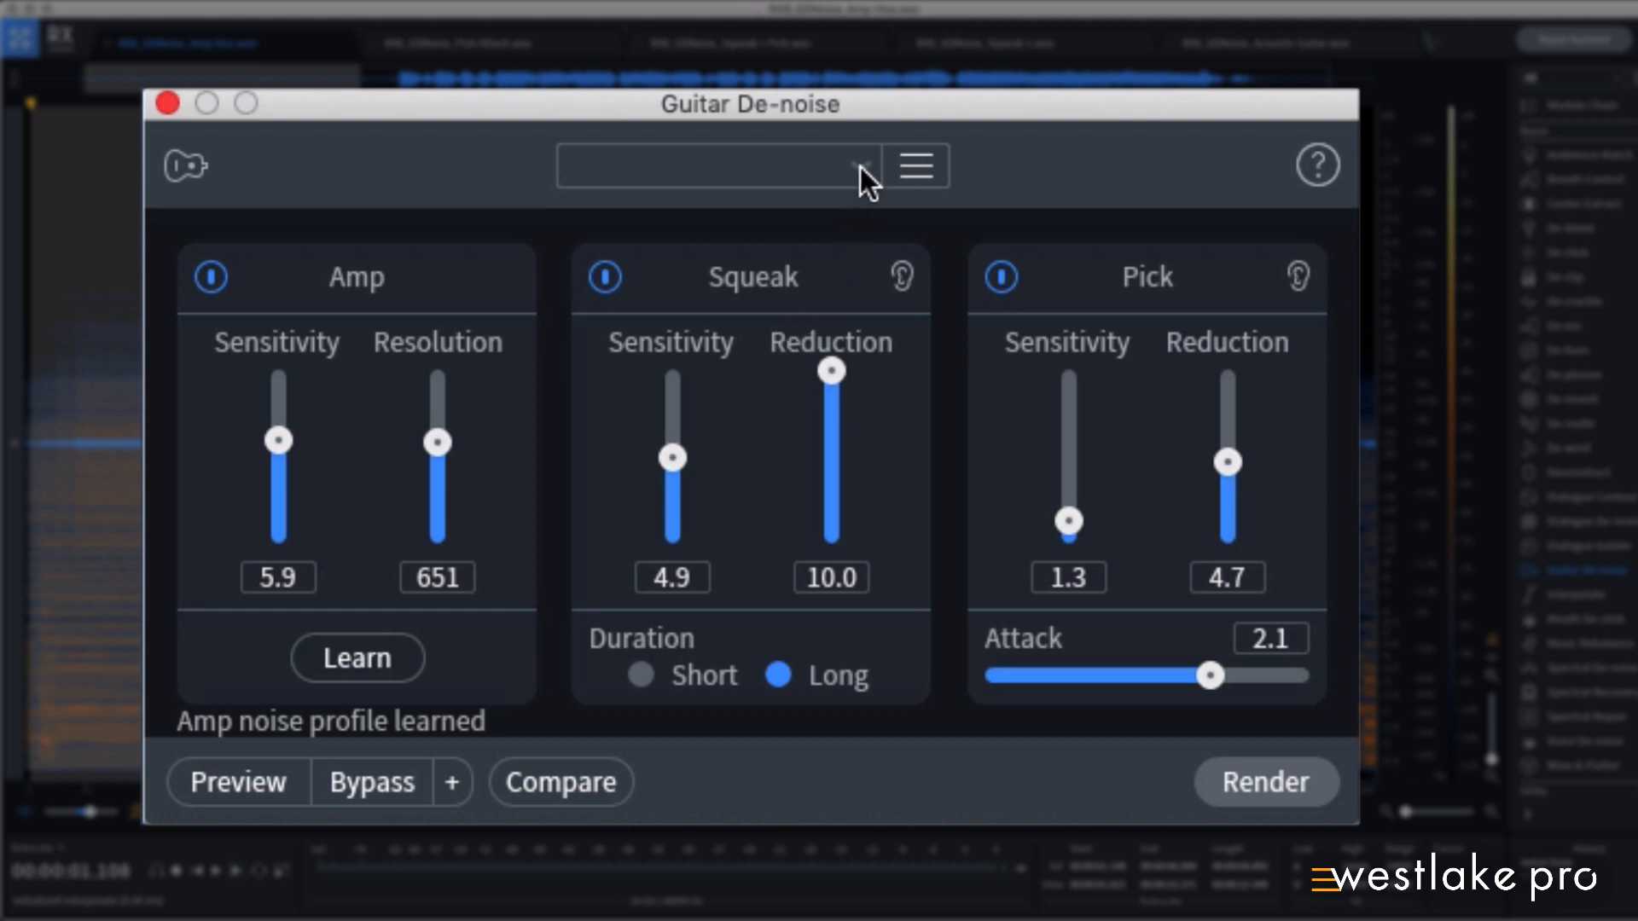
{"action": "left_click", "coordinate": [718, 165]}
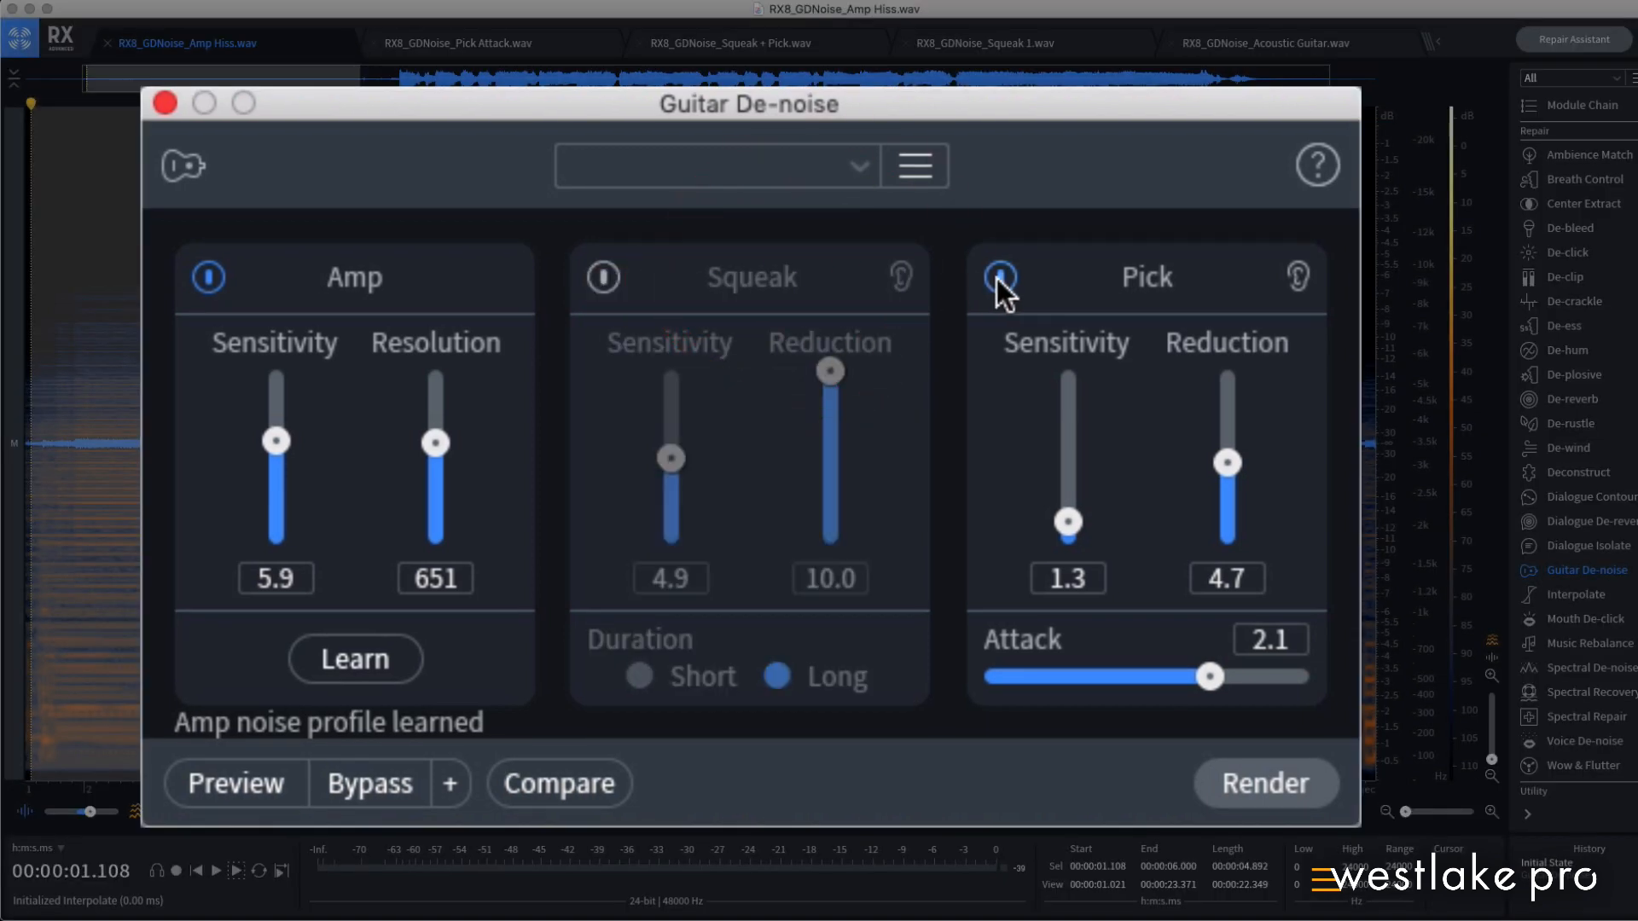
- Switch off the Pick module so only Amp de-noise stays active
{"action": "left_click", "coordinate": [998, 277]}
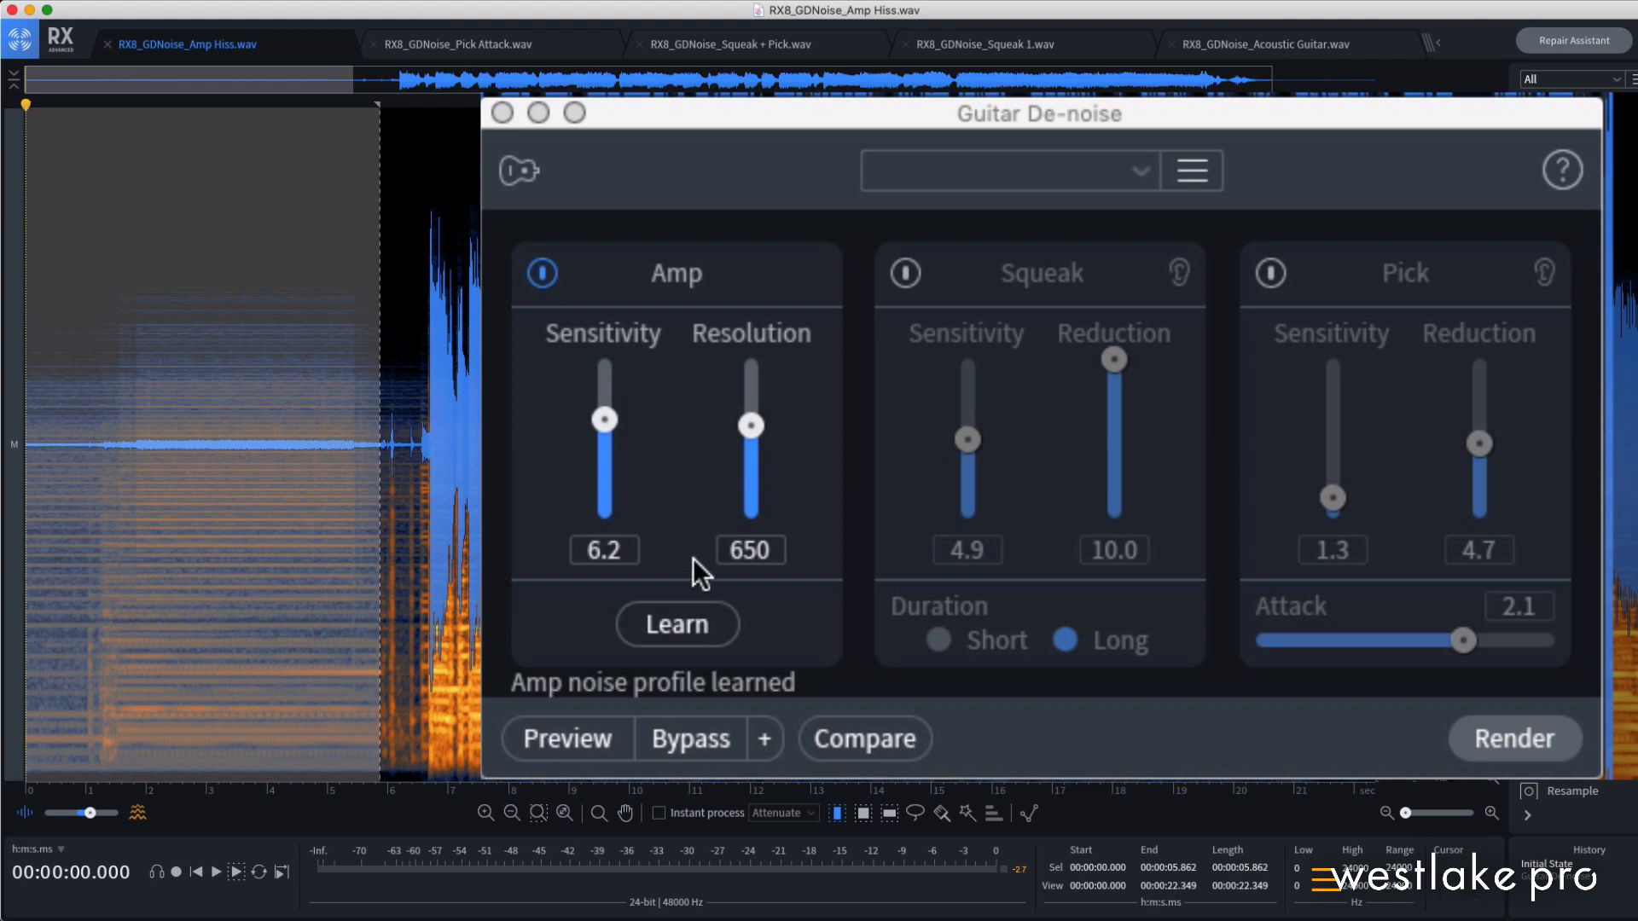
{"action": "mouse_move", "coordinate": [678, 625]}
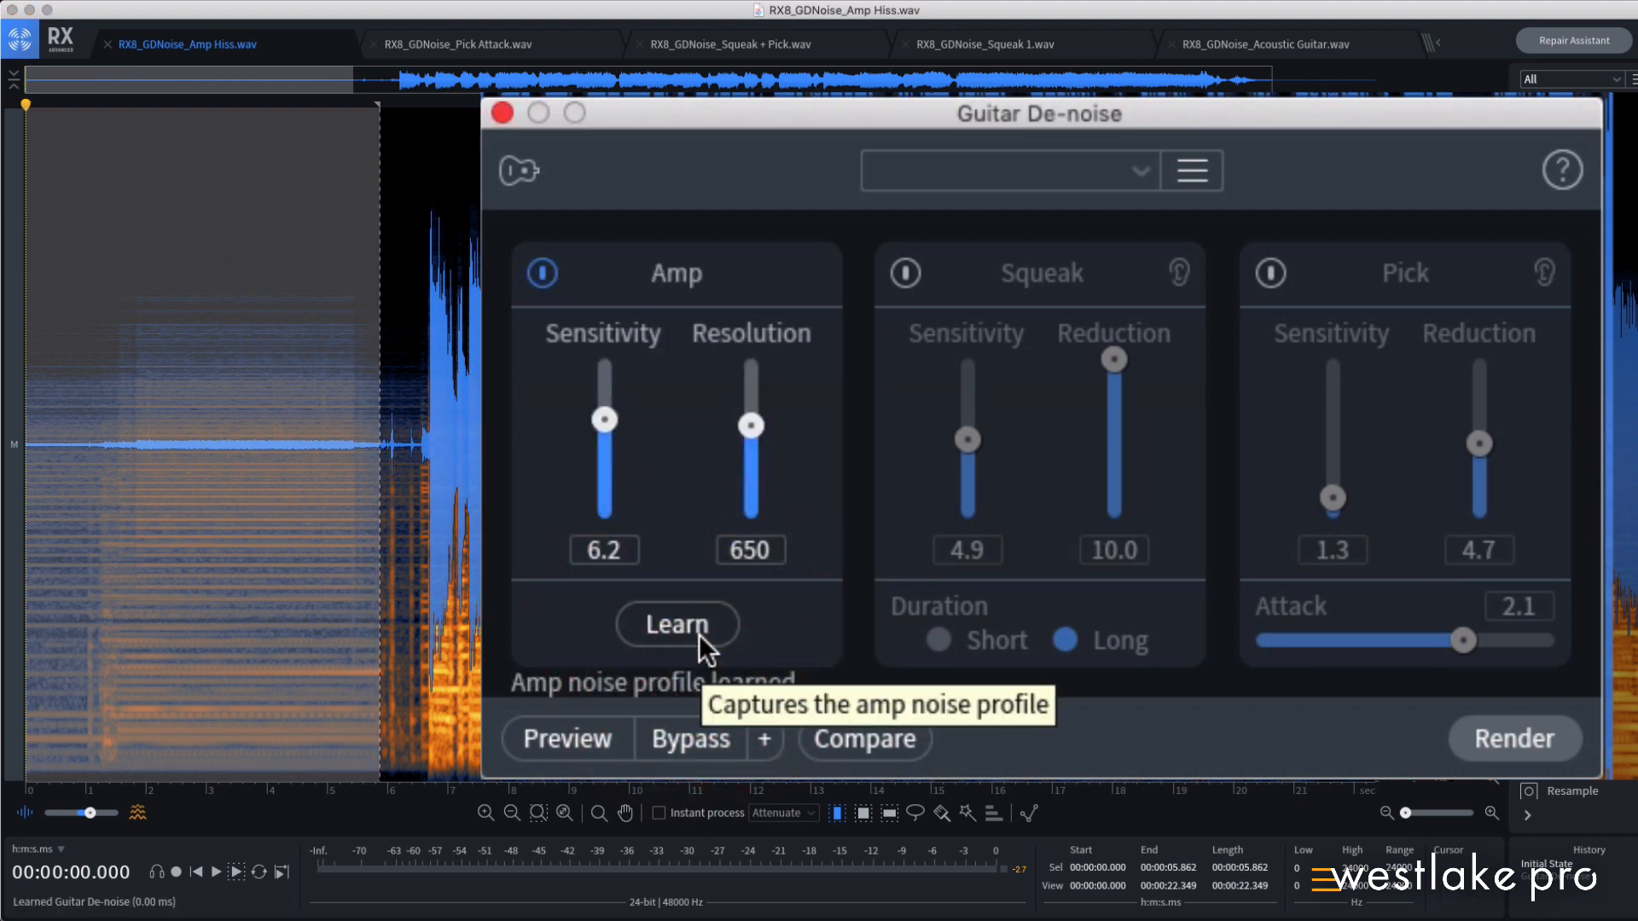
{"action": "mouse_move", "coordinate": [789, 621]}
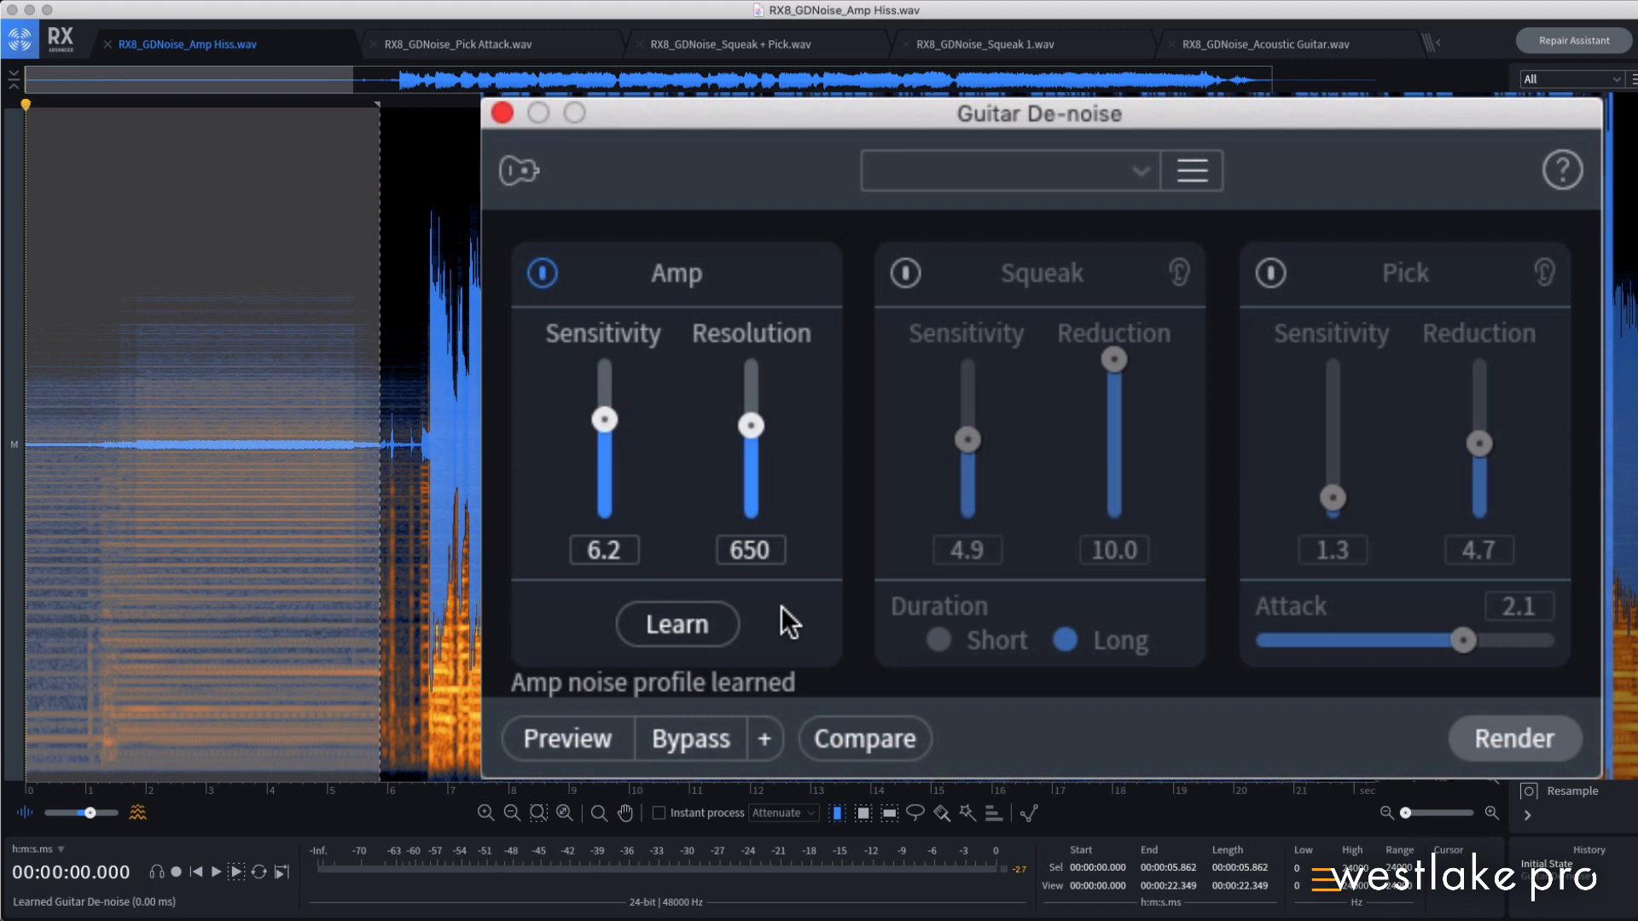
{"action": "mouse_move", "coordinate": [637, 434]}
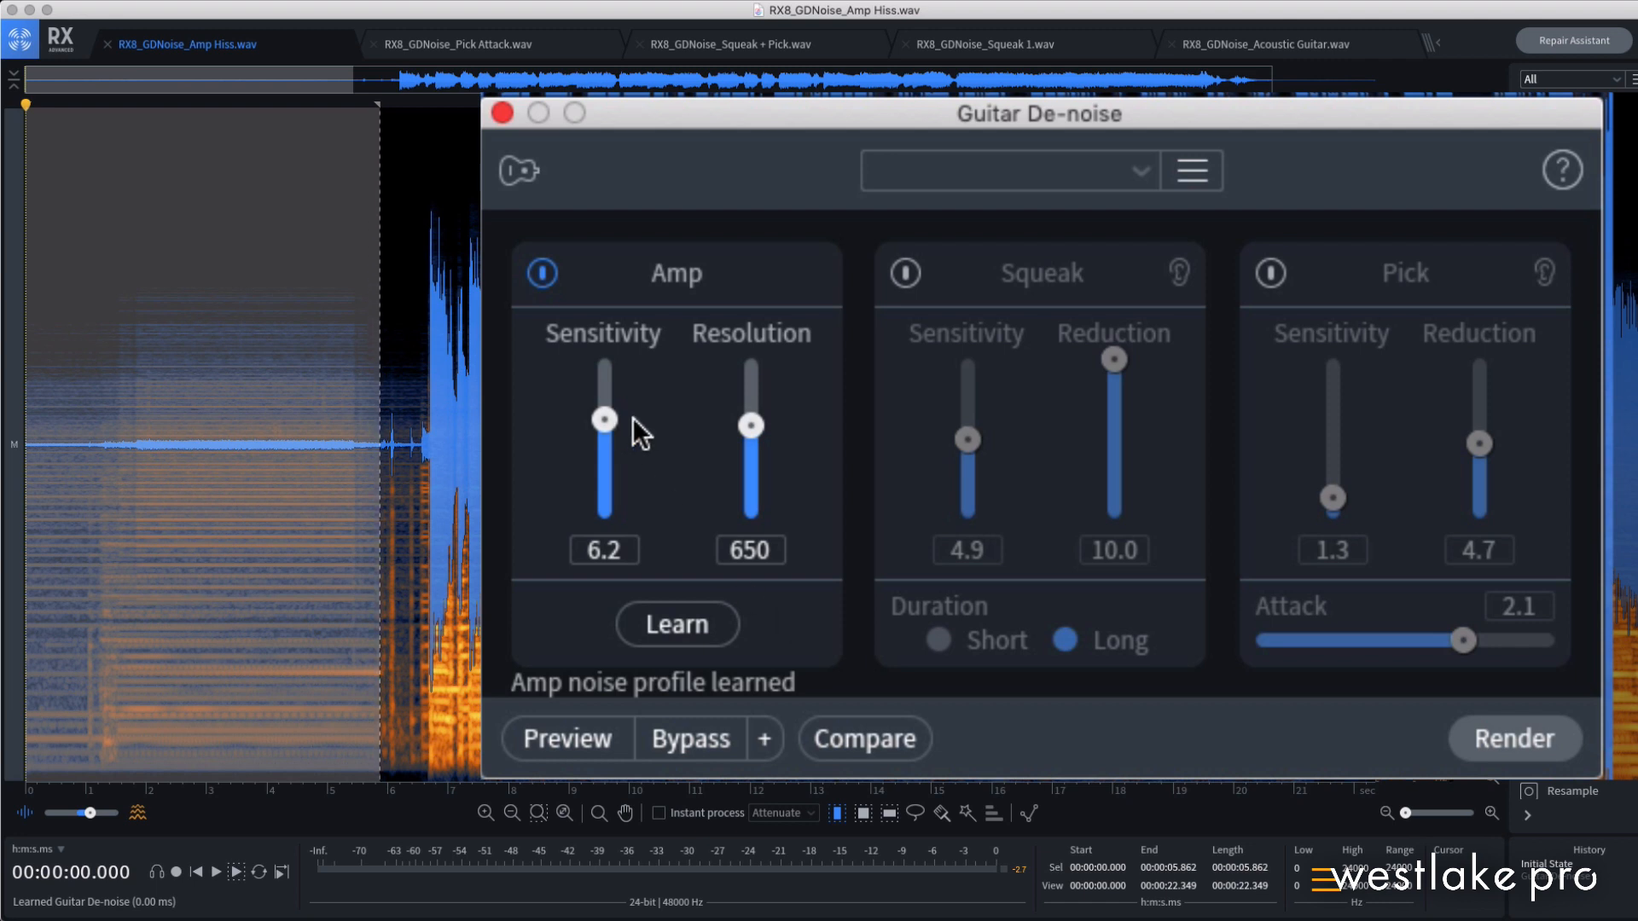
{"action": "mouse_move", "coordinate": [604, 426]}
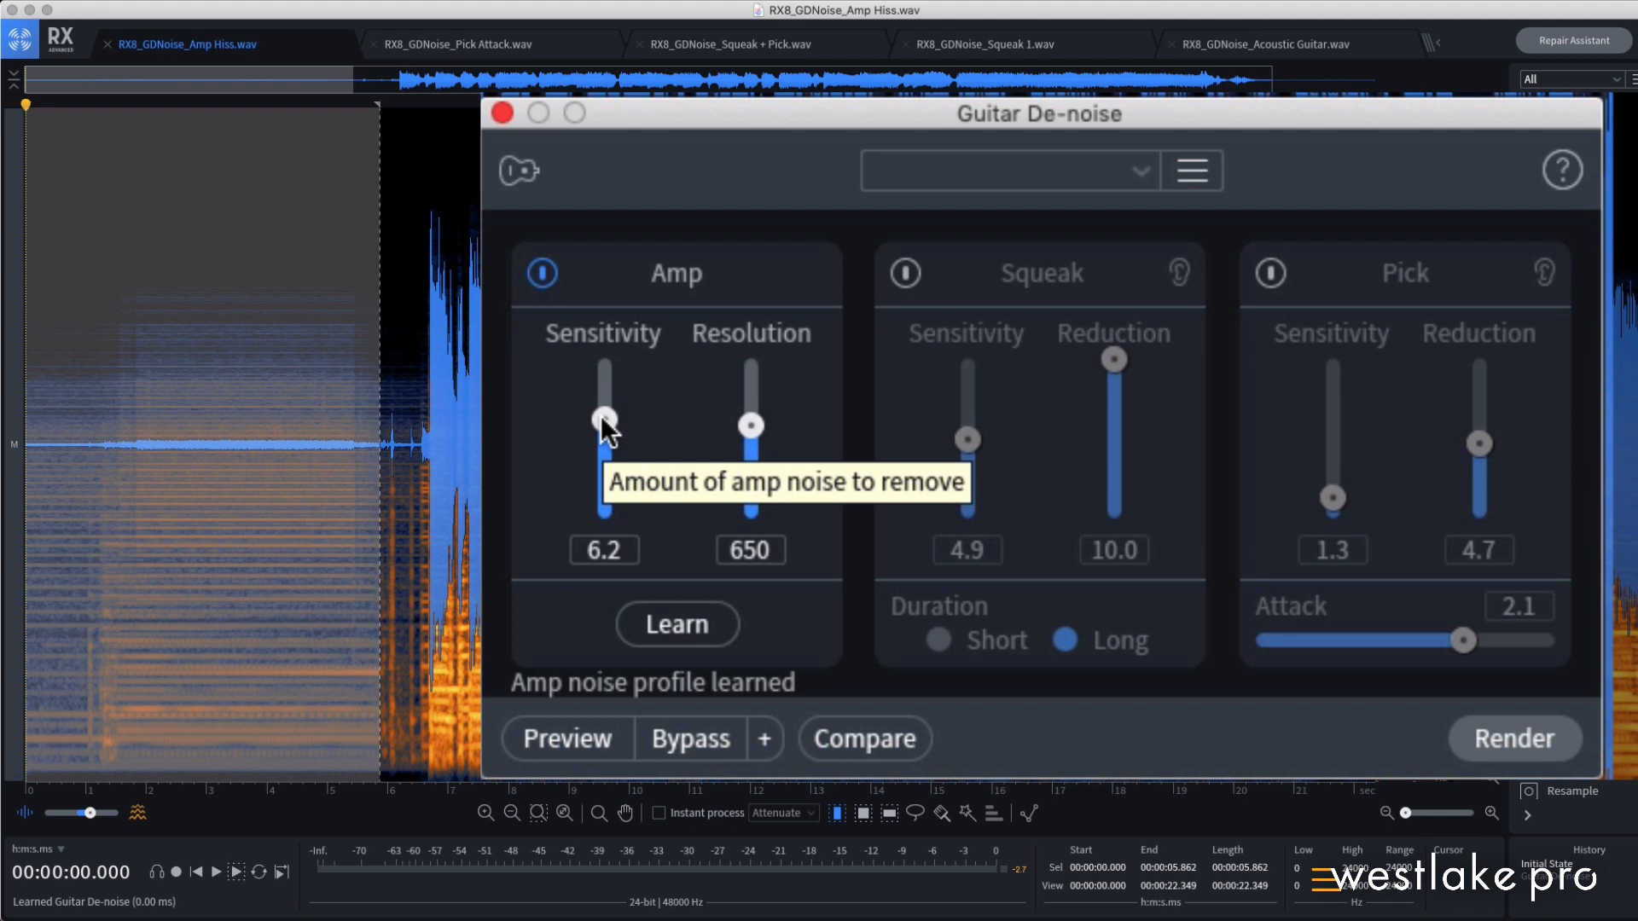
- Sweep Amp sensitivity through 9.7, 7.0 and 3.9, settling on 6.3
{"action": "left_click_drag", "start_coordinate": [604, 416], "coordinate": [604, 374]}
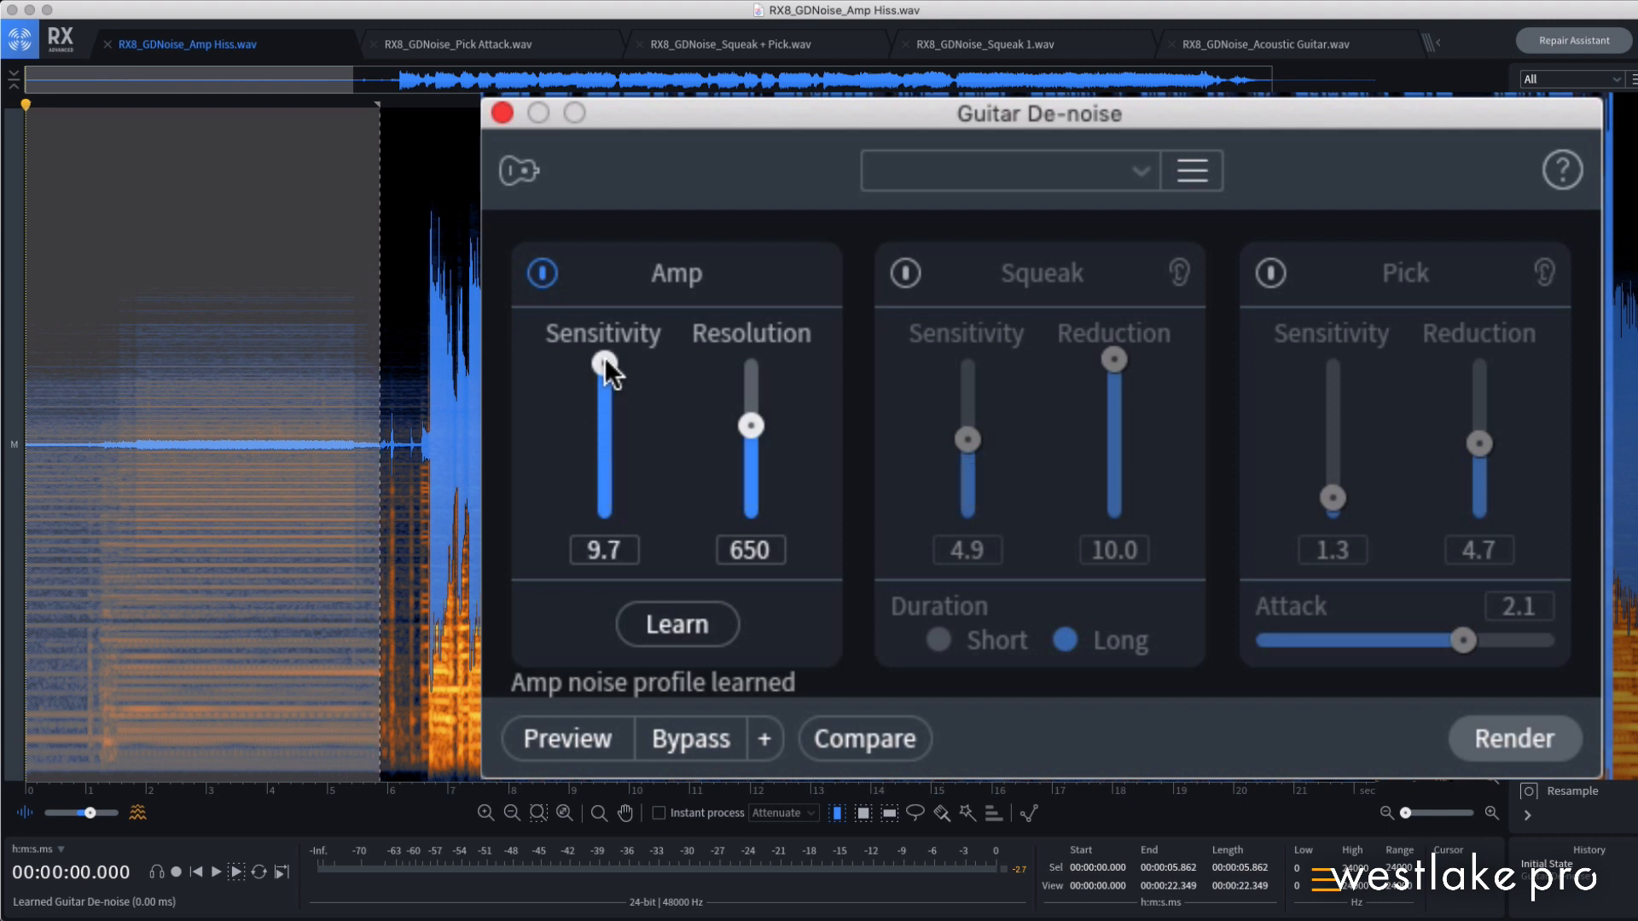
{"action": "left_click_drag", "start_coordinate": [604, 370], "coordinate": [604, 408]}
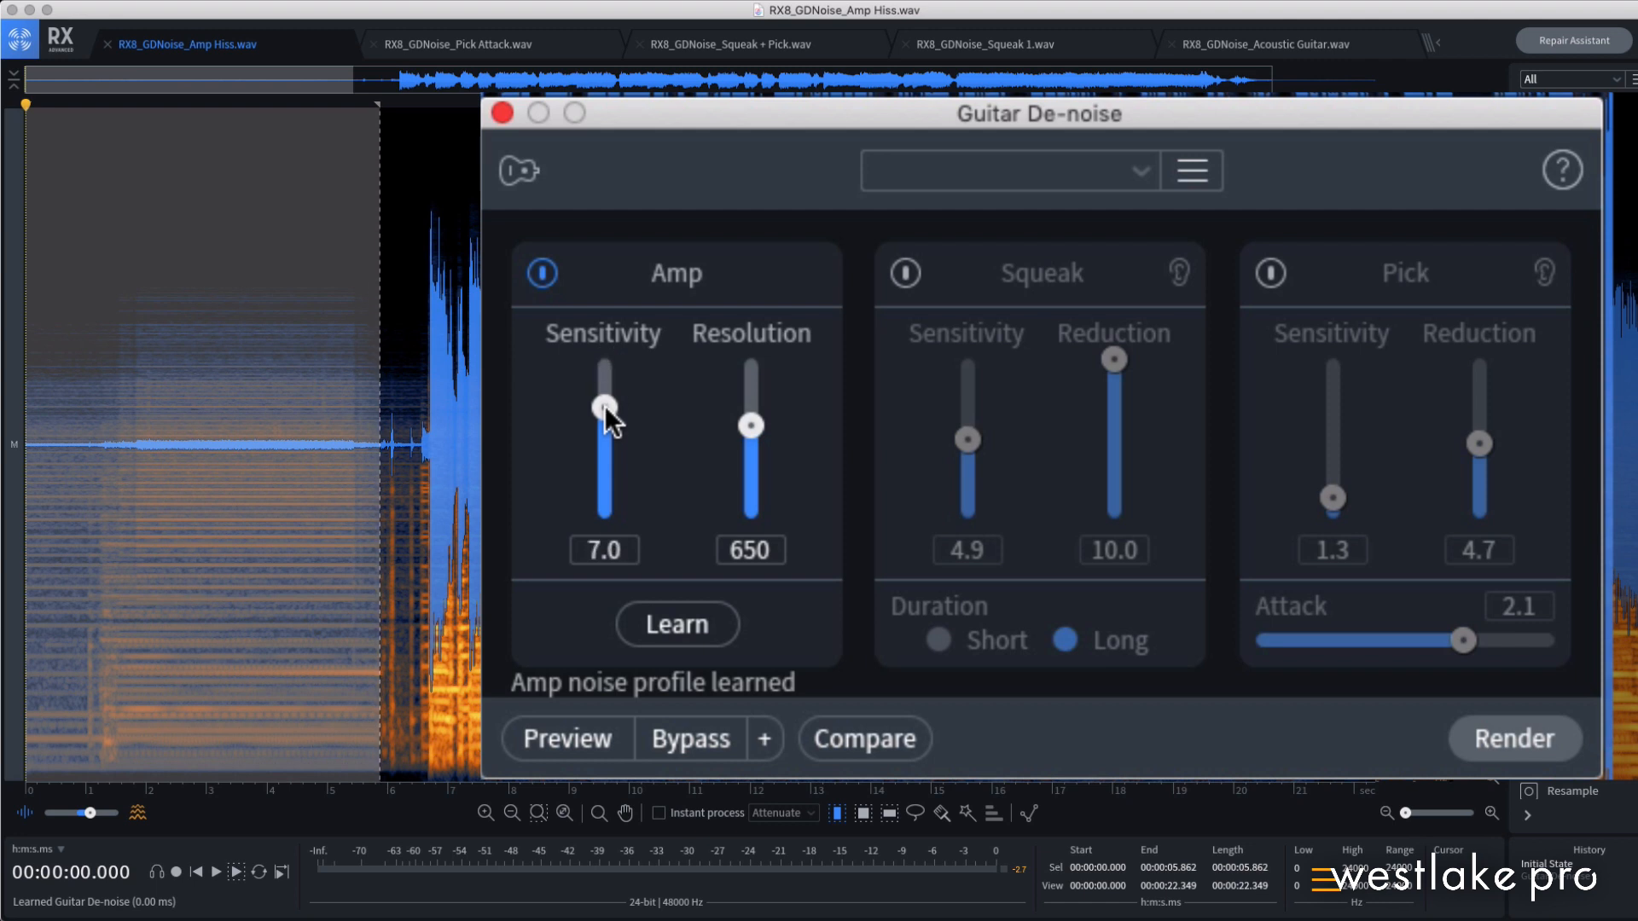
{"action": "left_click_drag", "start_coordinate": [604, 408], "coordinate": [604, 462]}
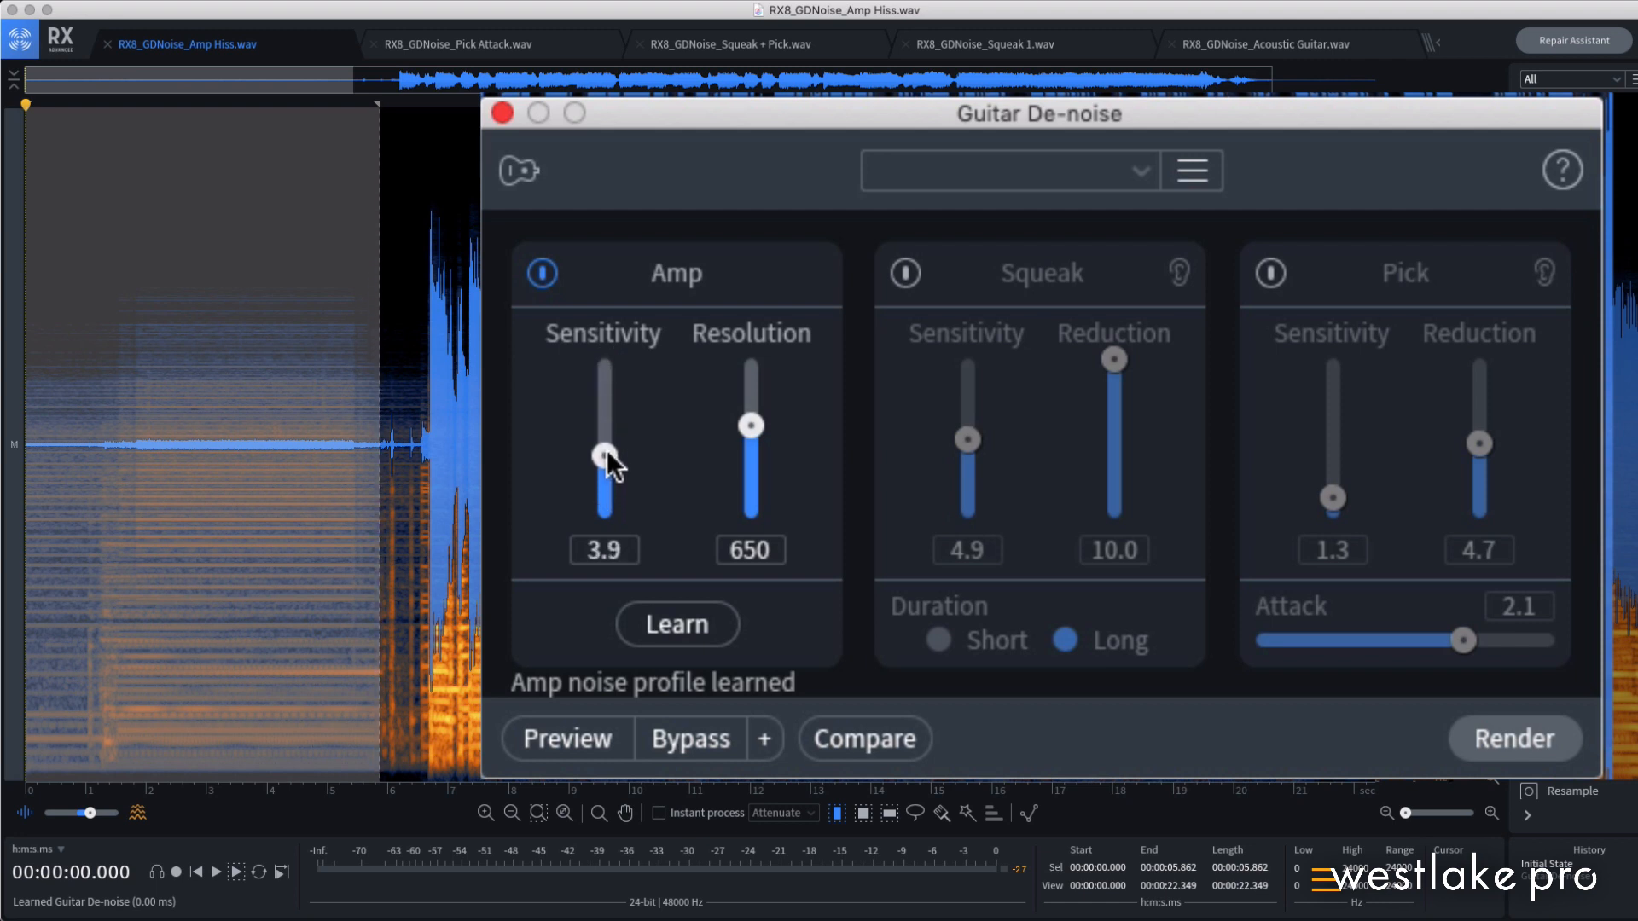
{"action": "left_click_drag", "start_coordinate": [606, 464], "coordinate": [606, 418]}
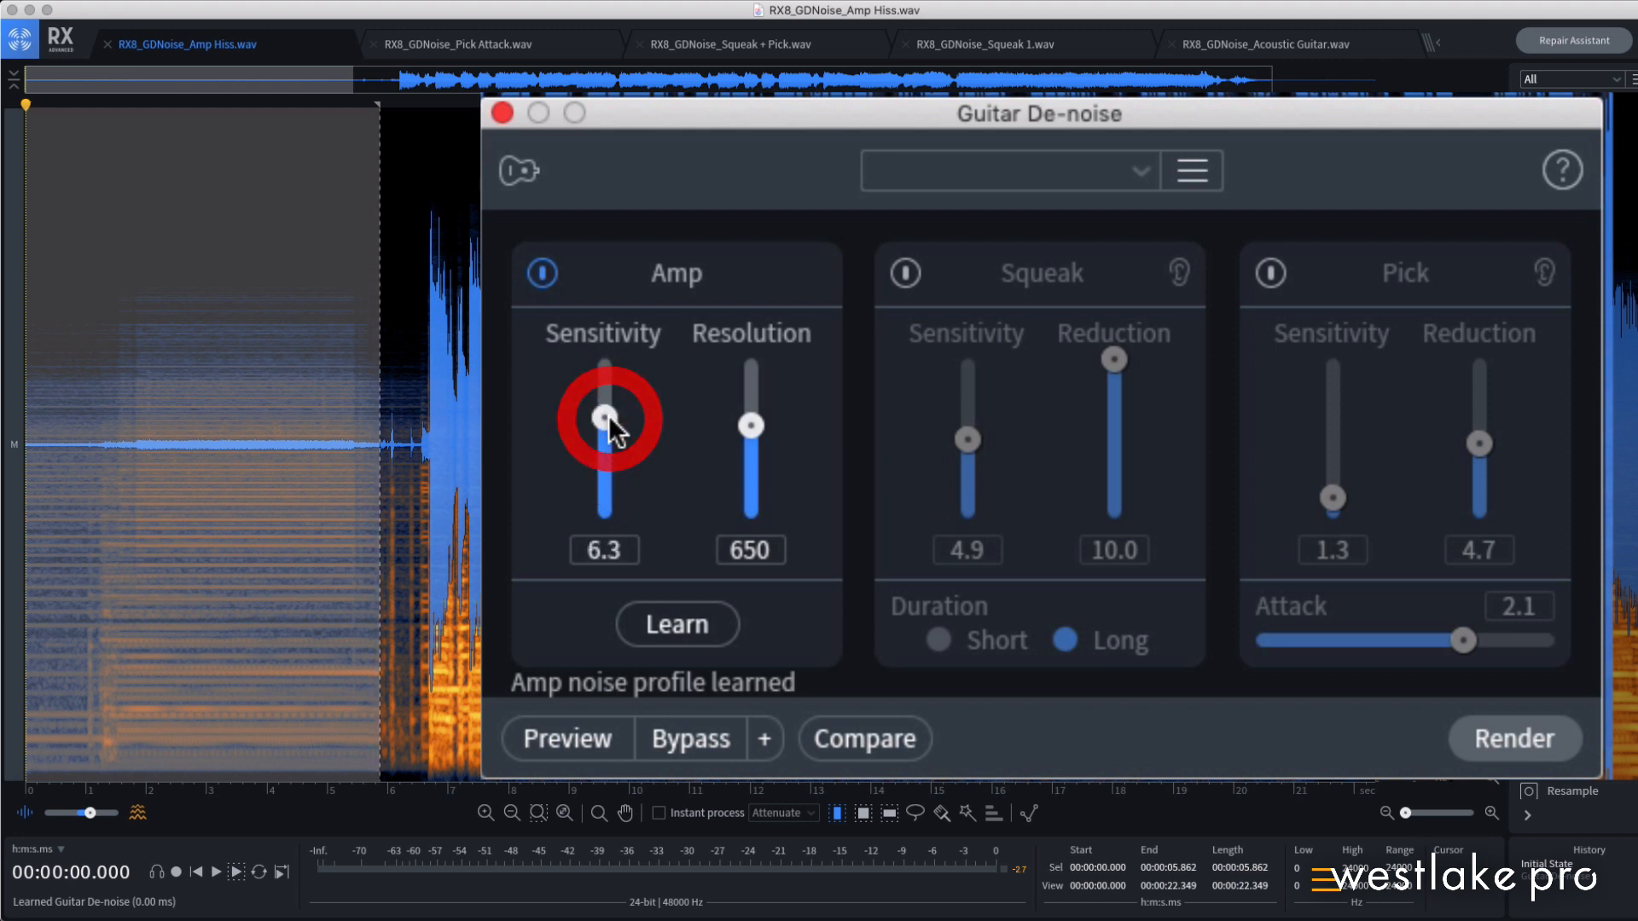
{"action": "mouse_move", "coordinate": [753, 439]}
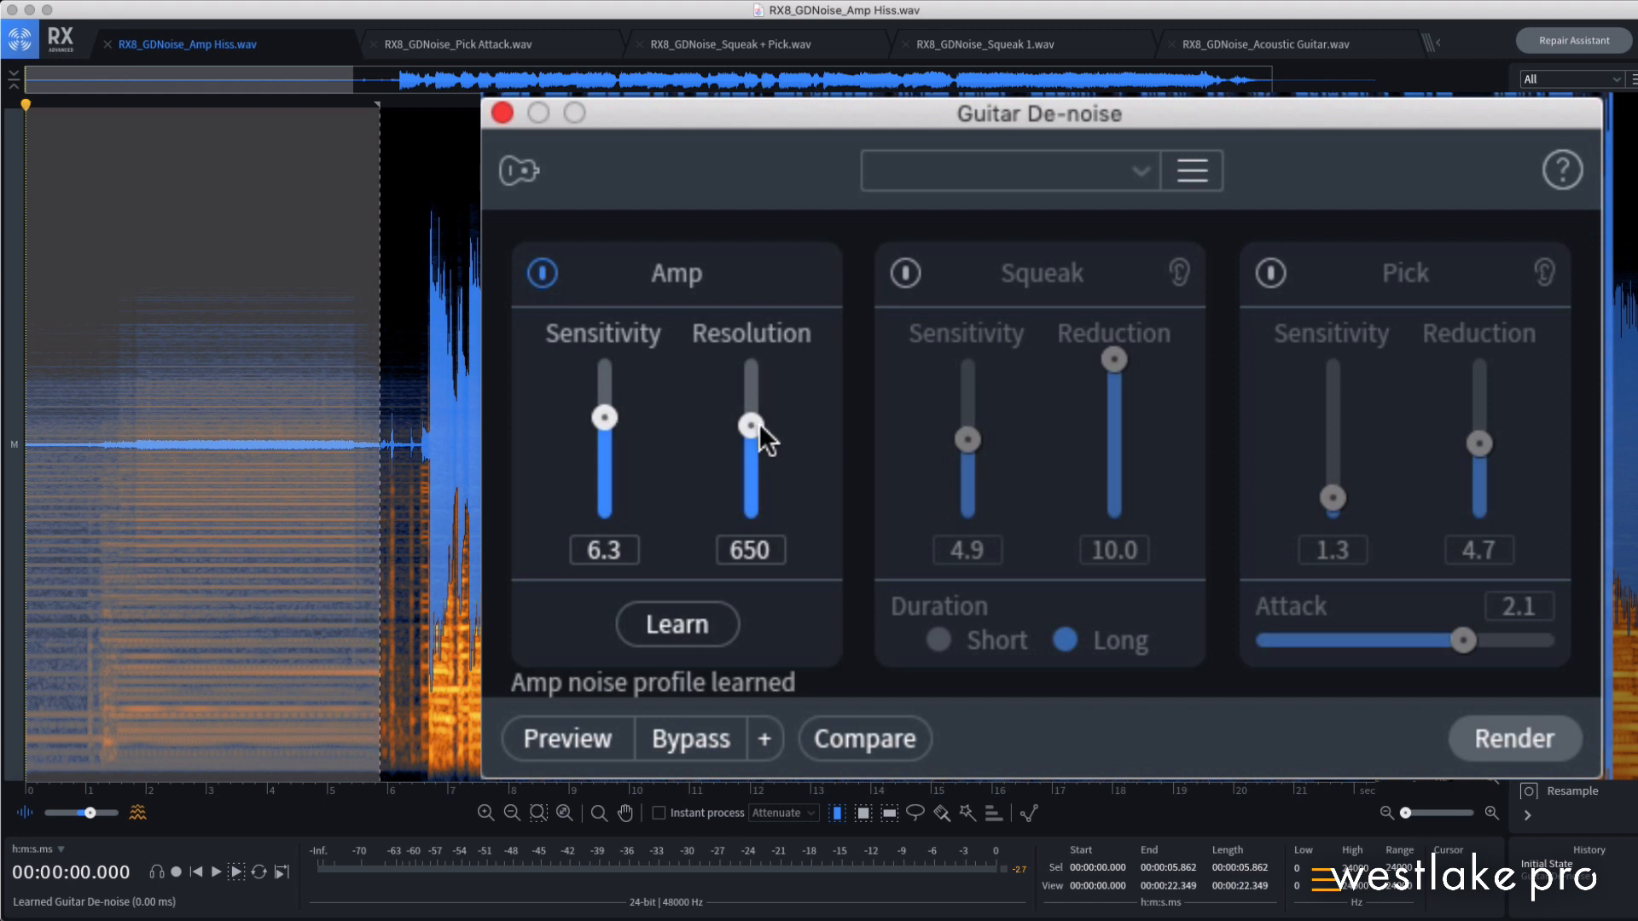
{"action": "mouse_move", "coordinate": [751, 426]}
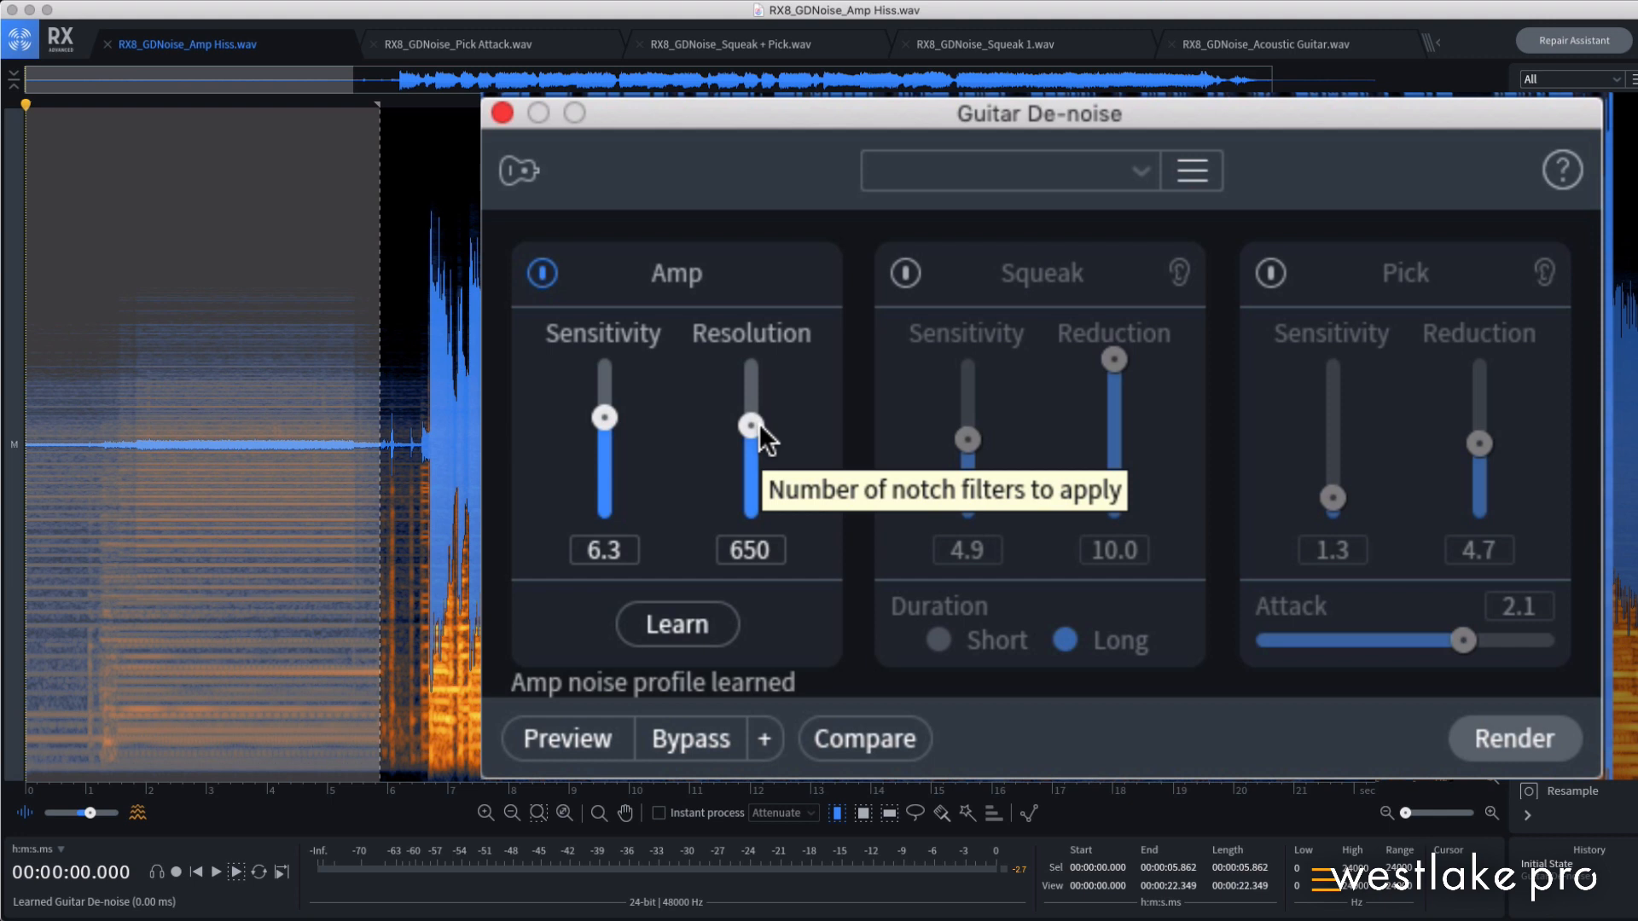
- Sweep Amp resolution down to 128 and back up through 536 to 638
{"action": "left_click_drag", "start_coordinate": [751, 424], "coordinate": [751, 450]}
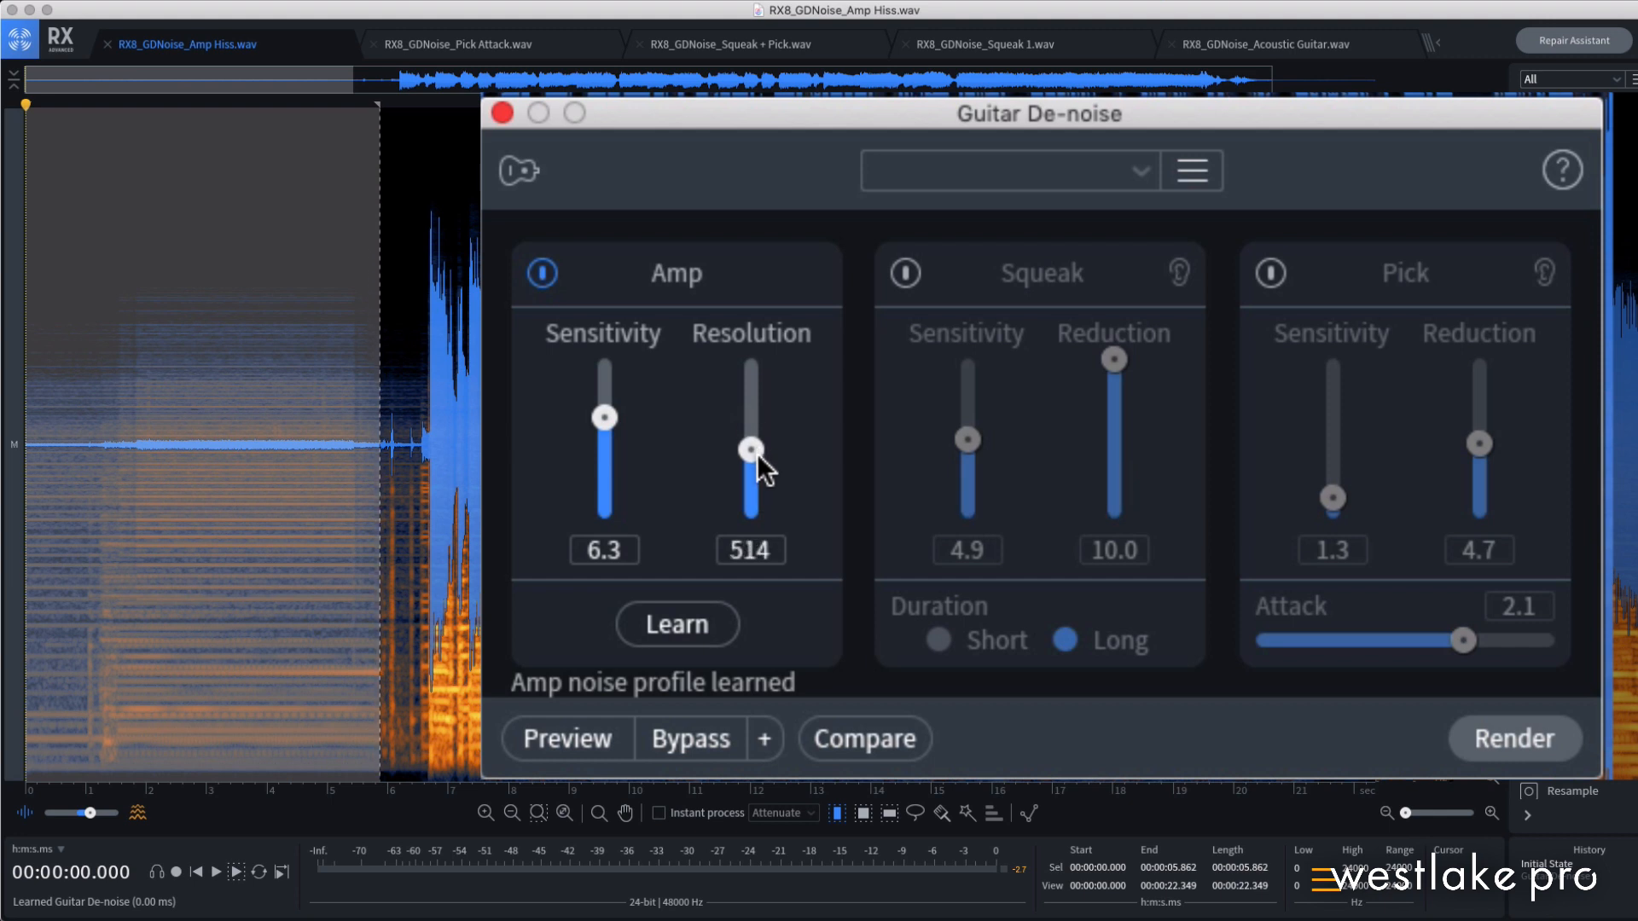
{"action": "left_click_drag", "start_coordinate": [751, 449], "coordinate": [751, 517]}
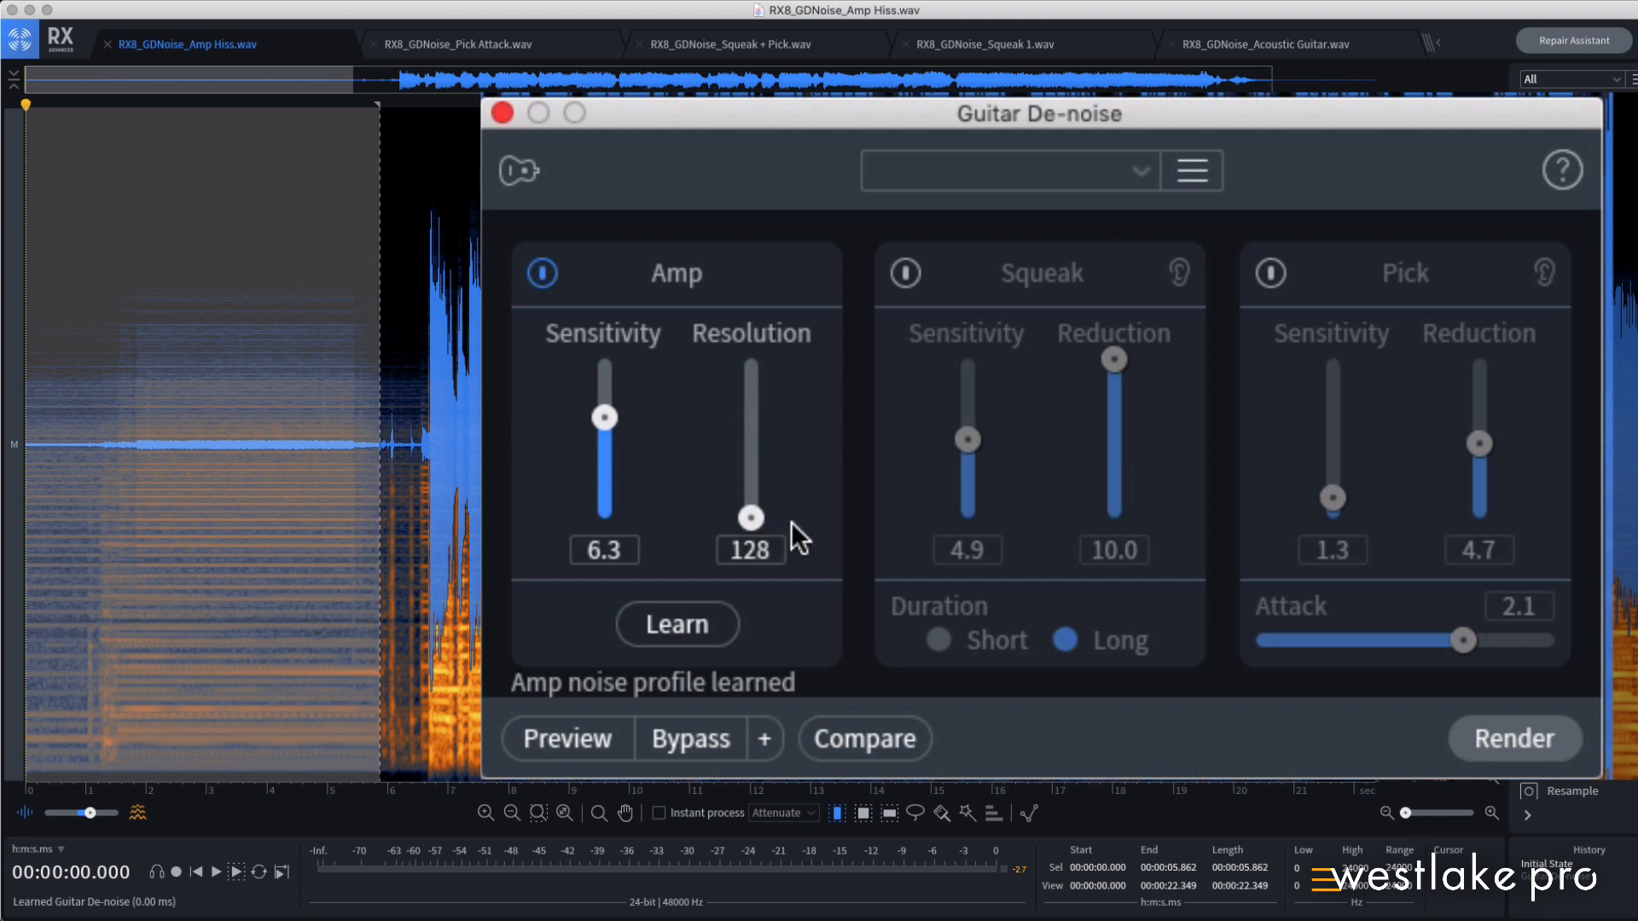
{"action": "left_click_drag", "start_coordinate": [751, 517], "coordinate": [750, 443]}
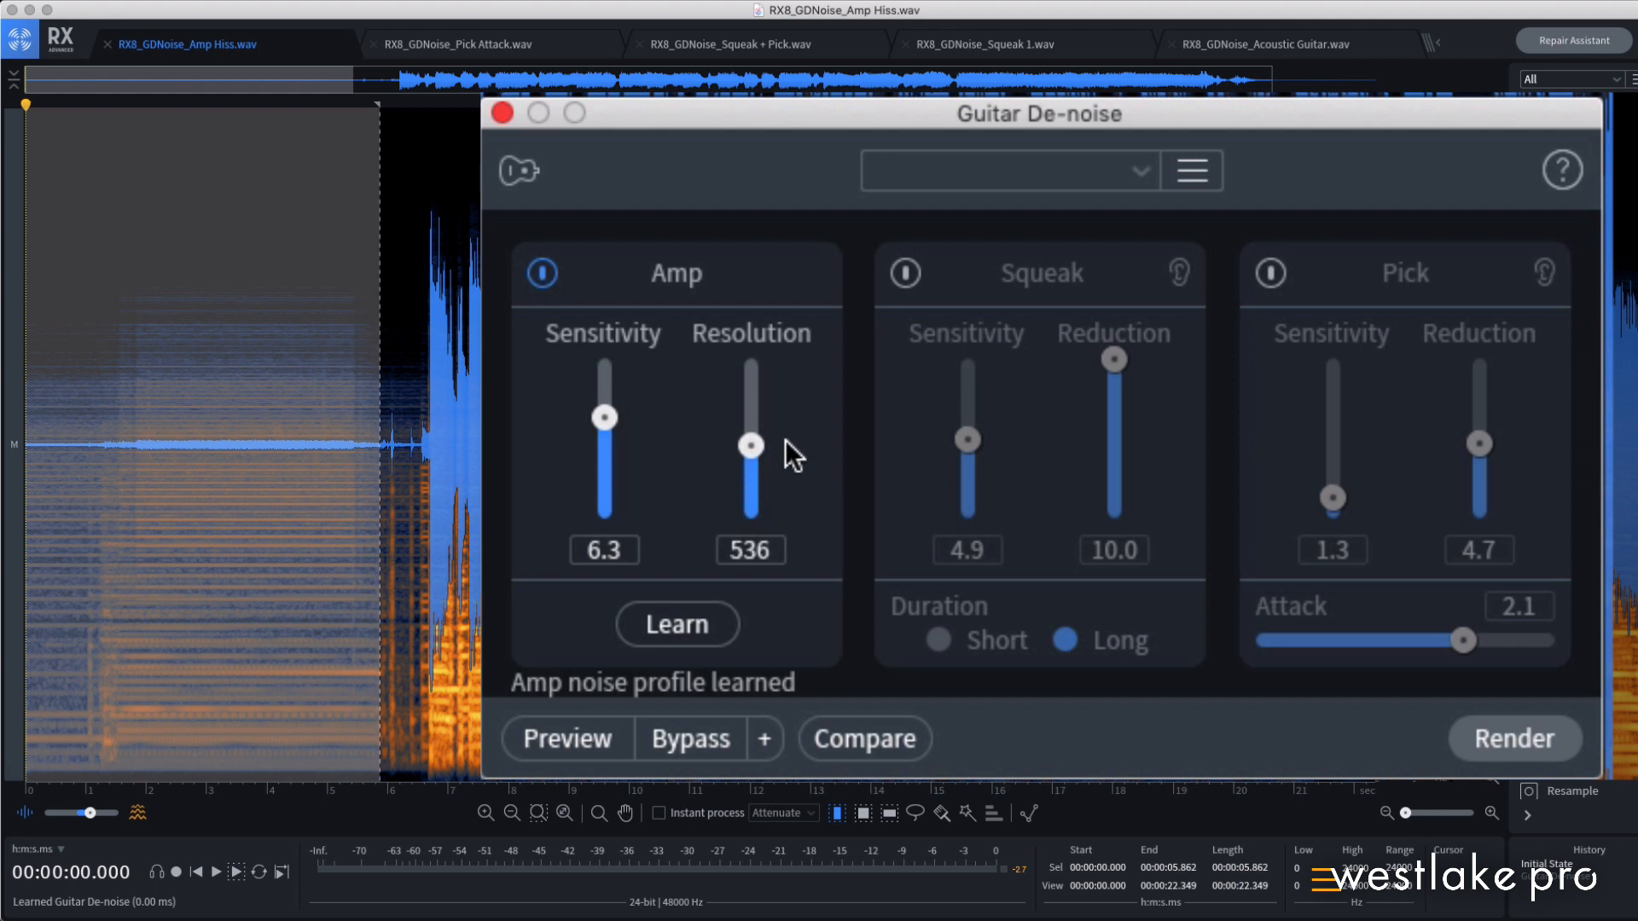
{"action": "left_click_drag", "start_coordinate": [751, 444], "coordinate": [751, 423]}
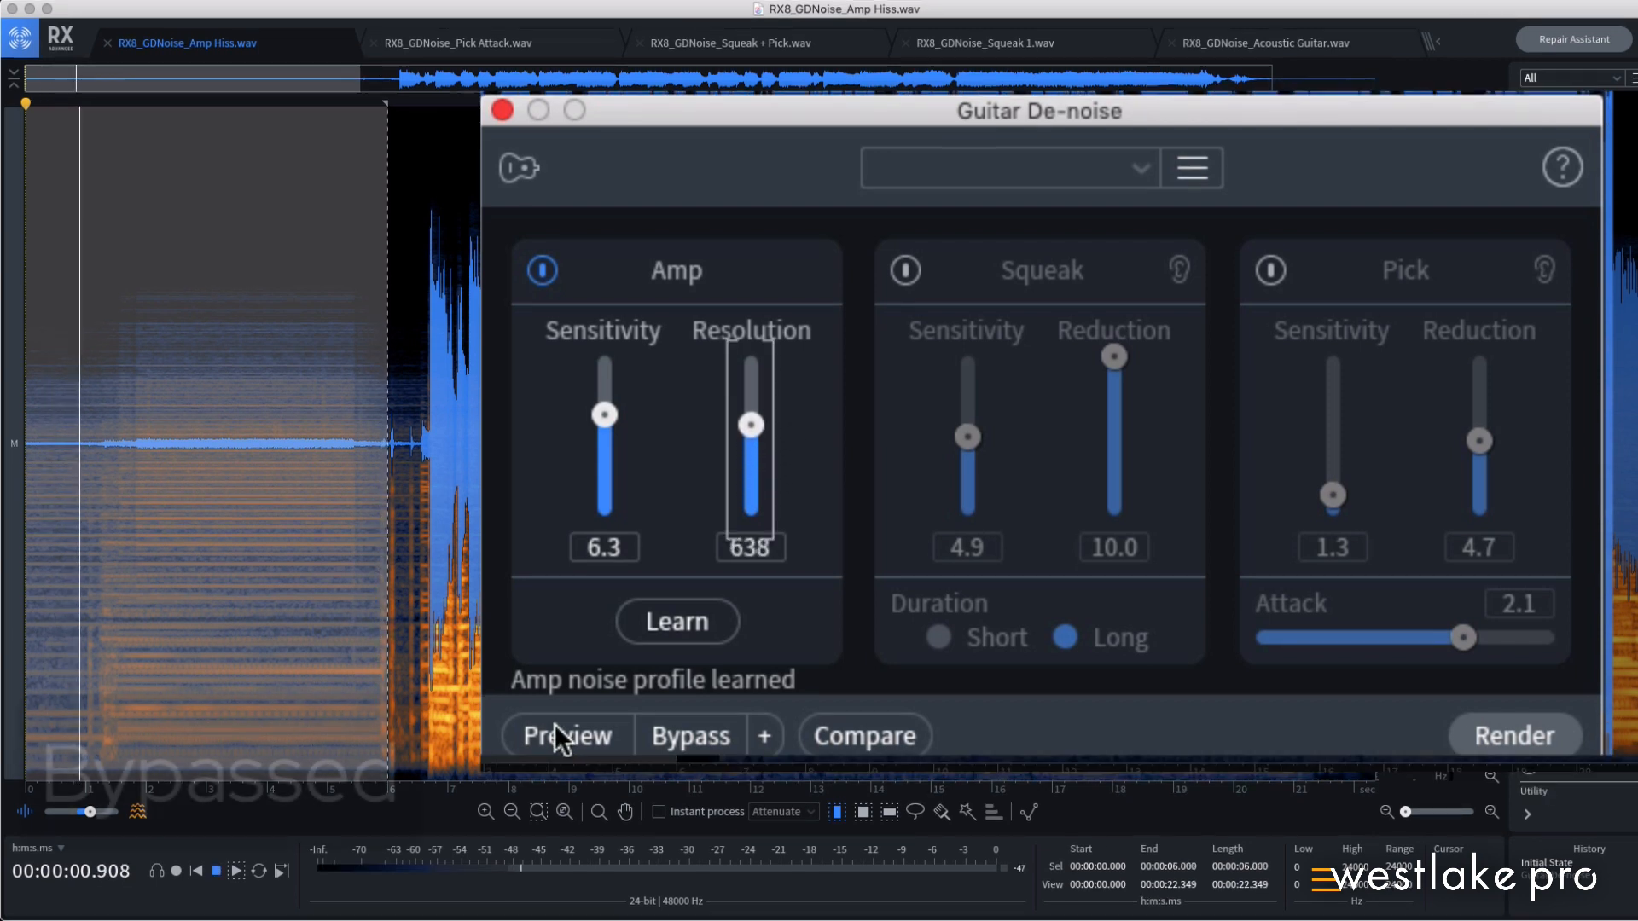
{"action": "left_click", "coordinate": [565, 736]}
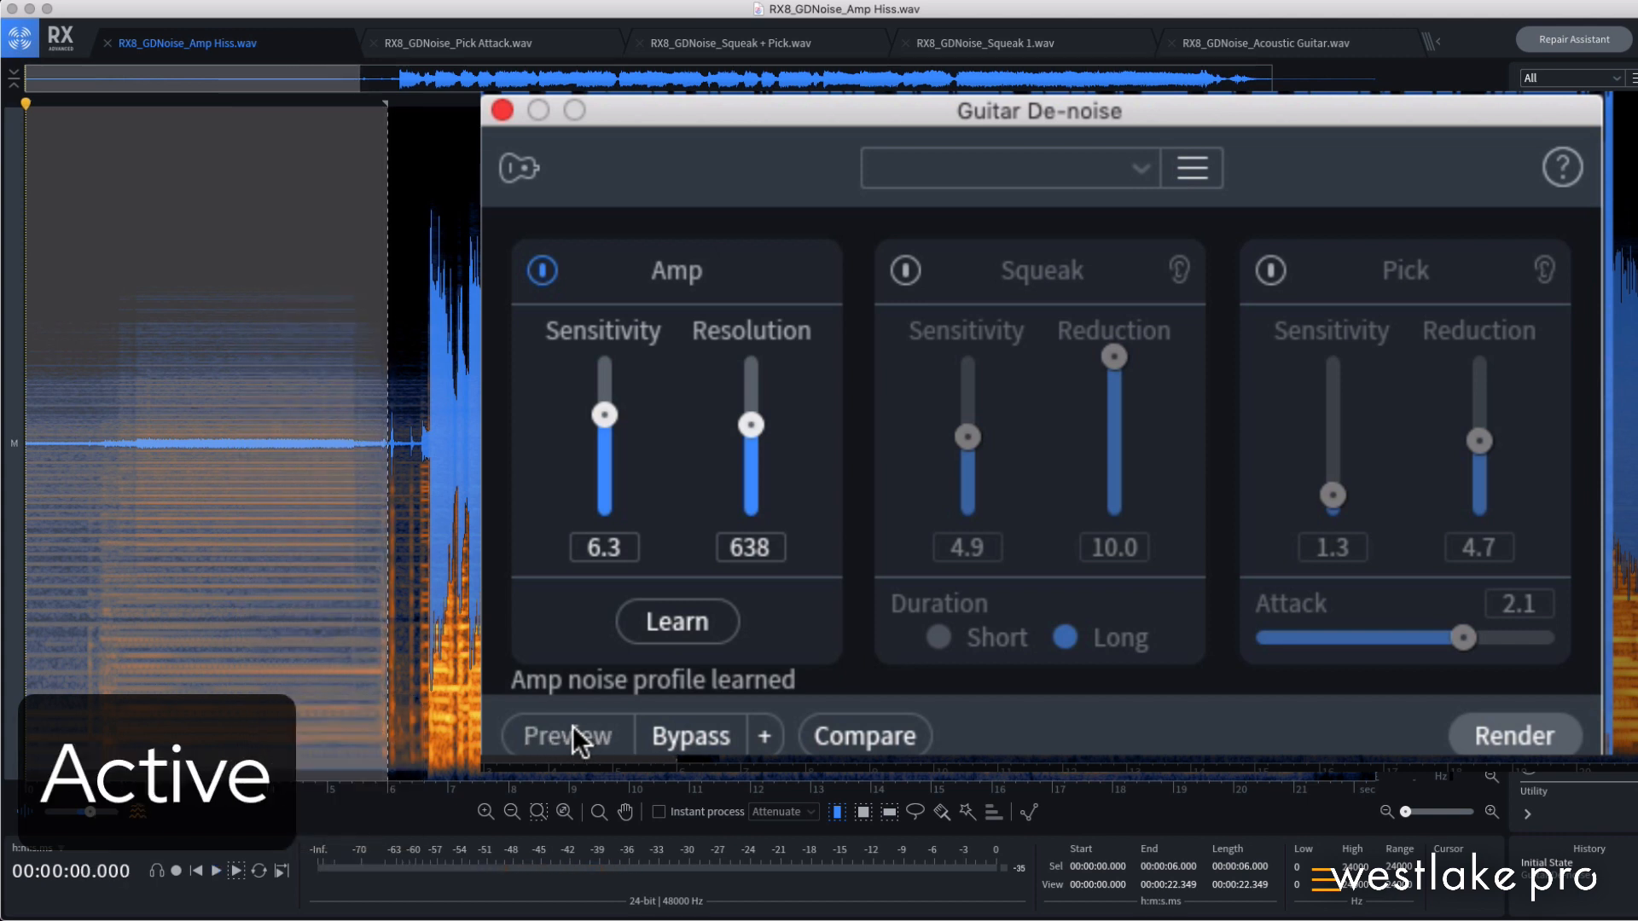
{"action": "left_click", "coordinate": [566, 733]}
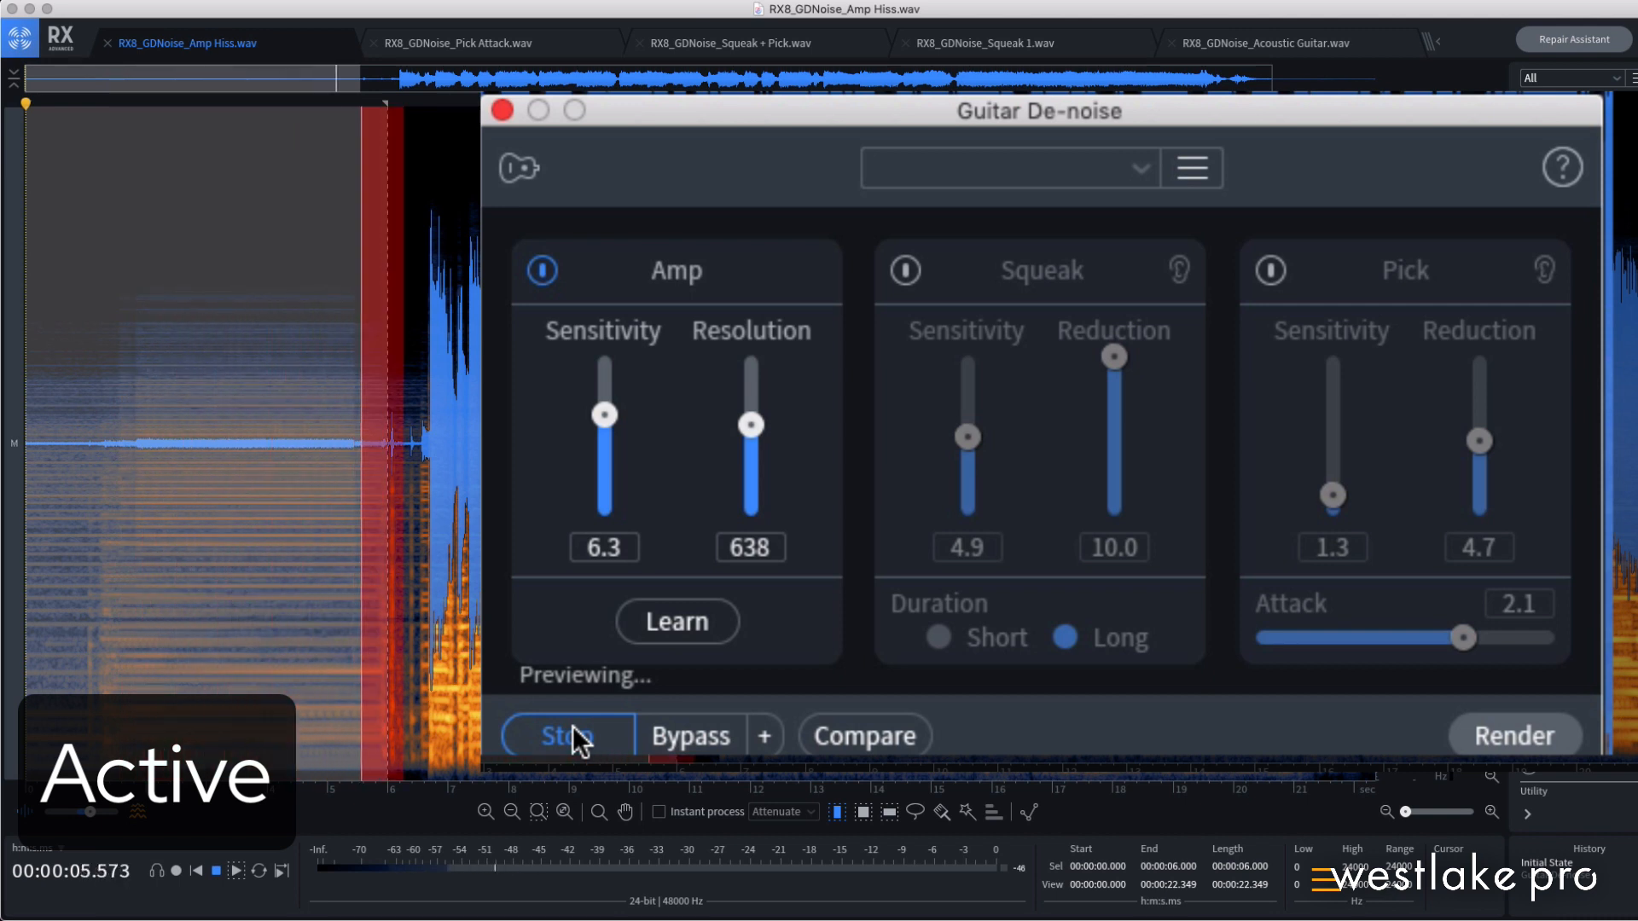
{"action": "left_click", "coordinate": [566, 734]}
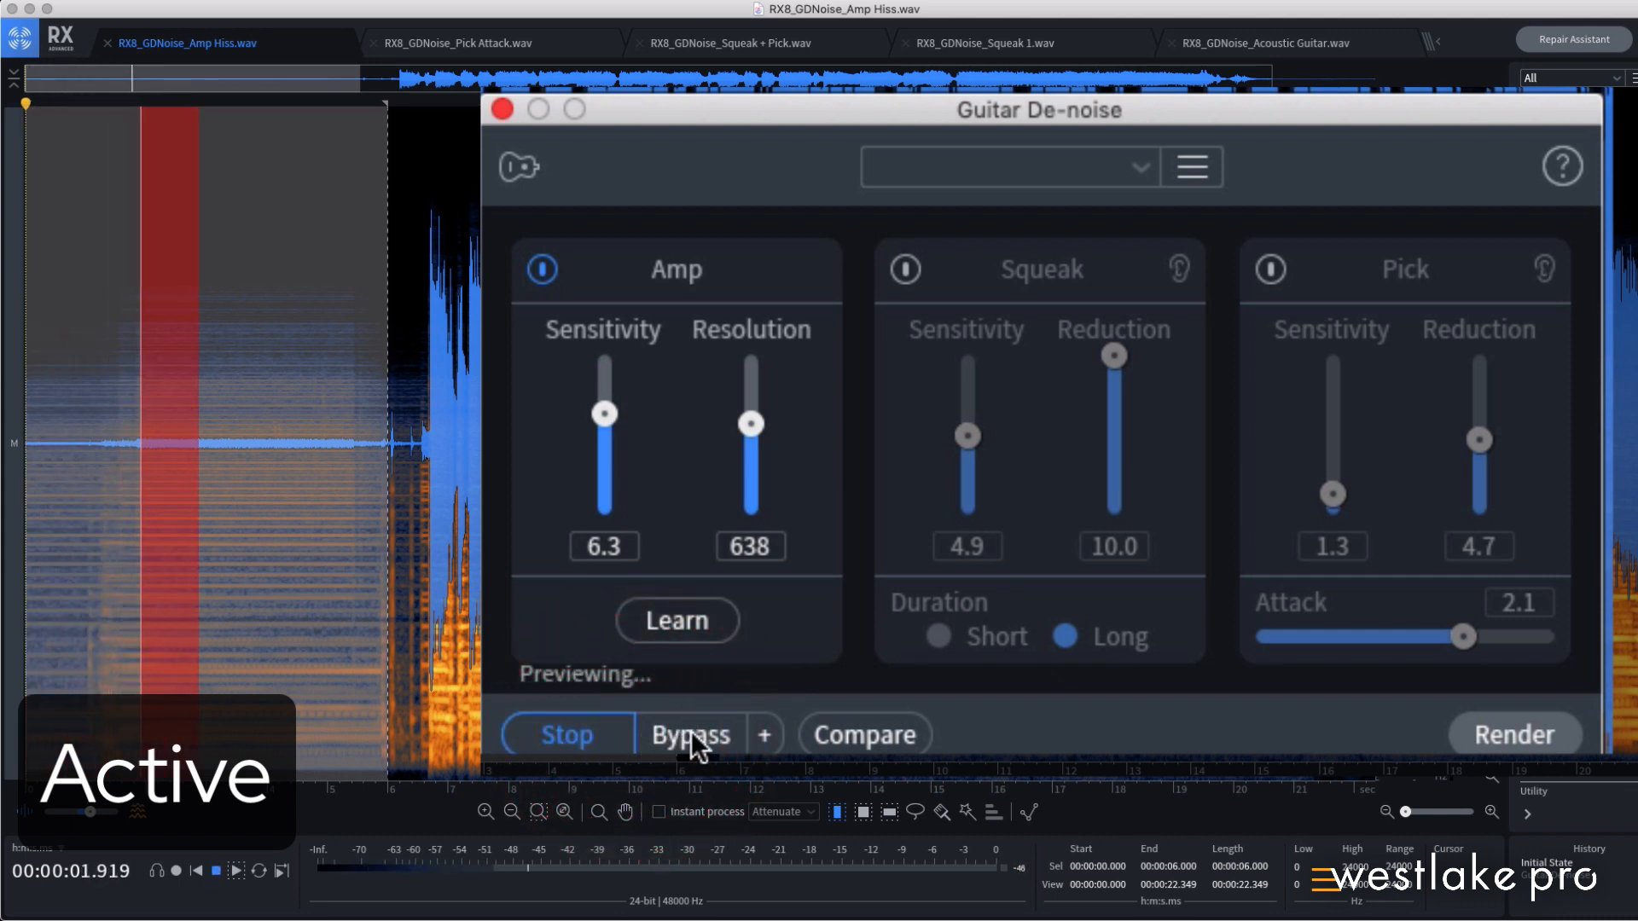
{"action": "left_click", "coordinate": [690, 734]}
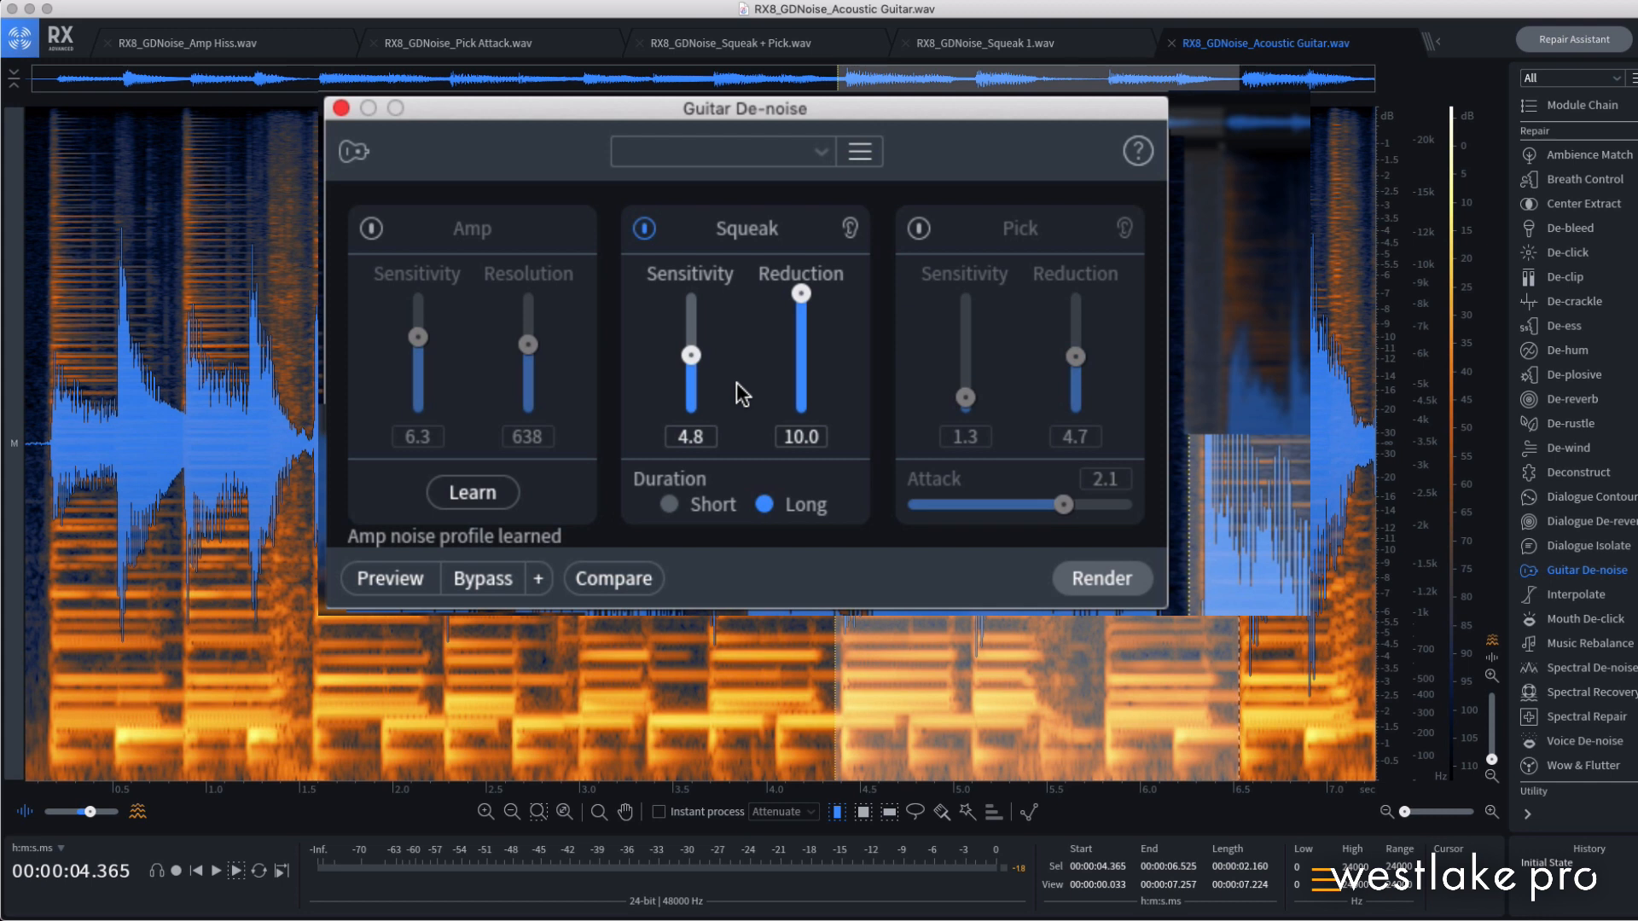
{"action": "mouse_move", "coordinate": [691, 370]}
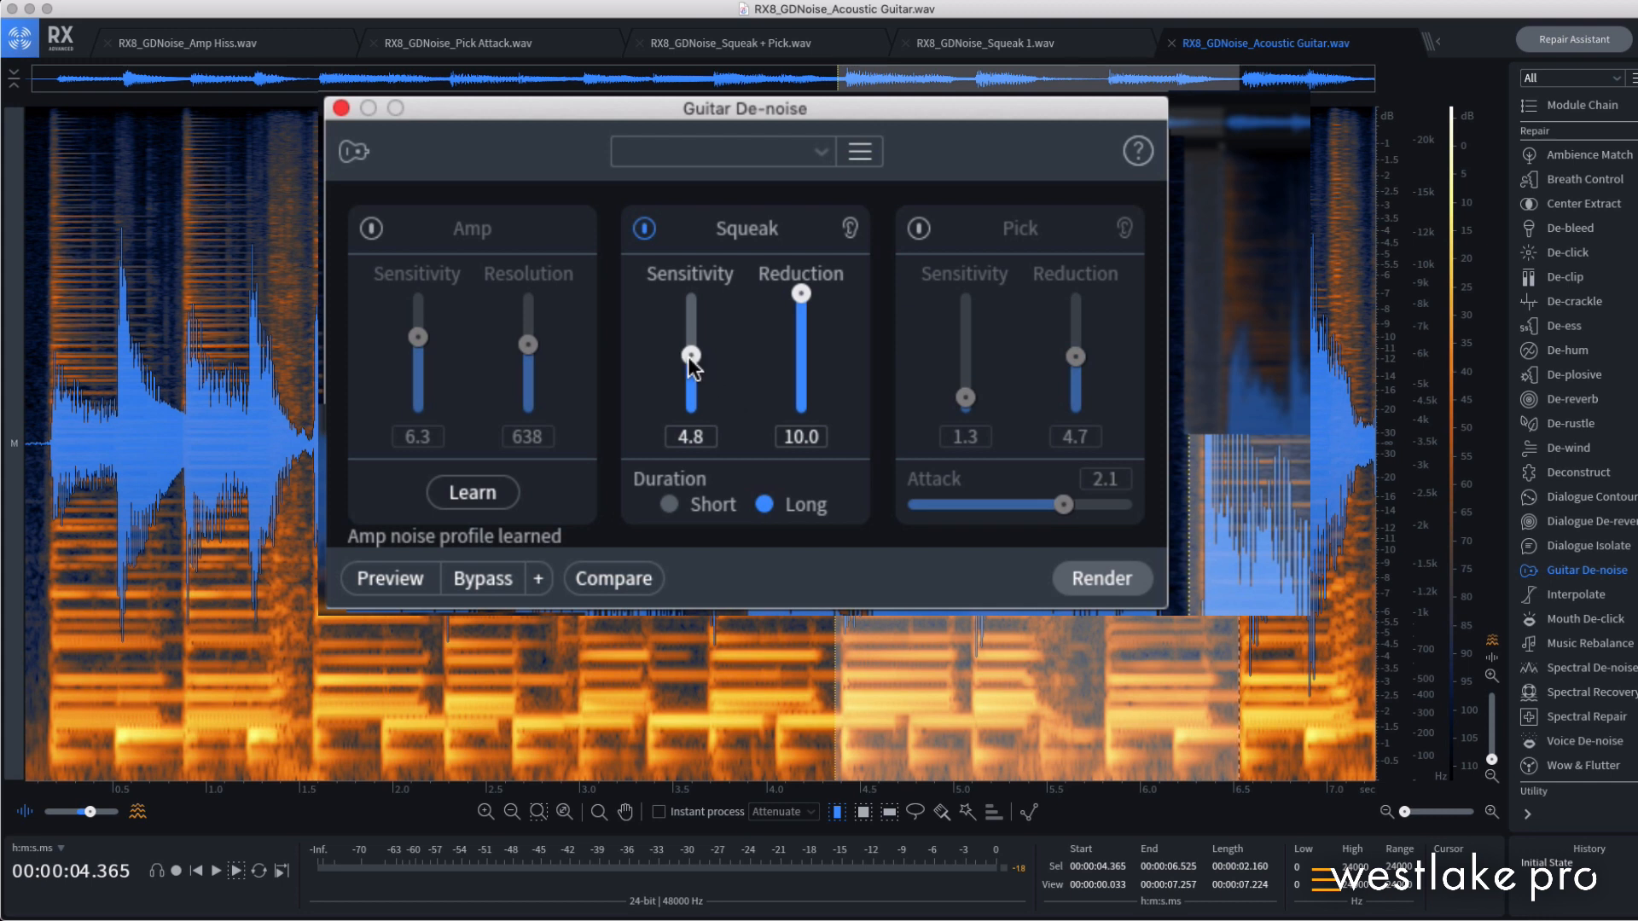
- Try Squeak sensitivity at 7.0 and 8.1, then return it to 4.8
{"action": "left_click_drag", "start_coordinate": [691, 355], "coordinate": [691, 333]}
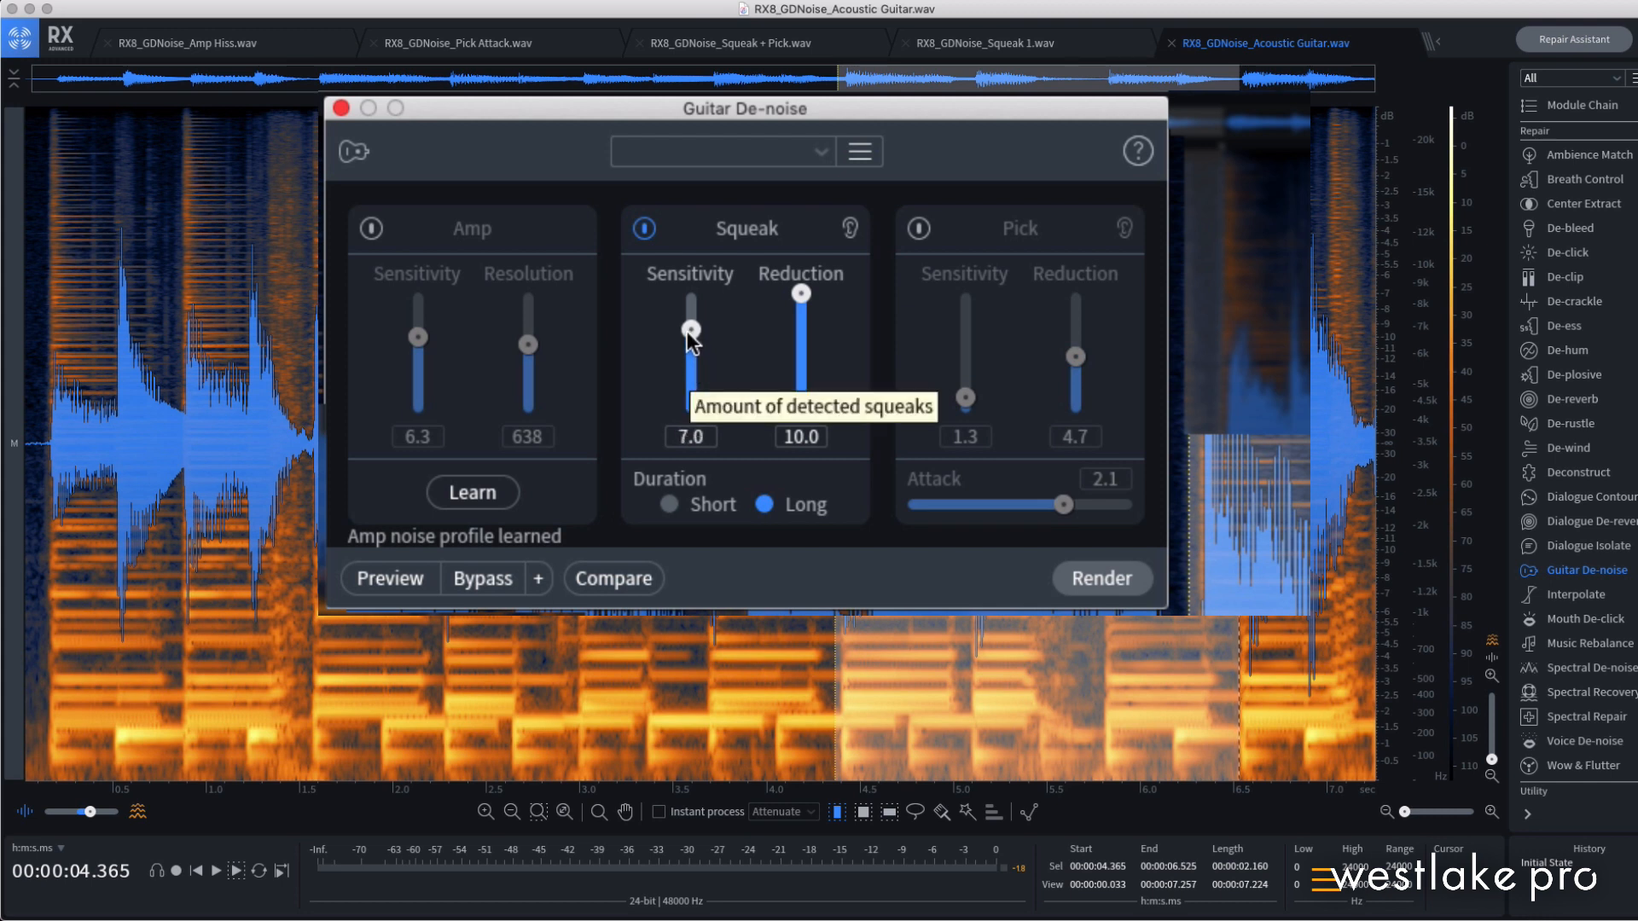
{"action": "left_click_drag", "start_coordinate": [690, 339], "coordinate": [690, 314]}
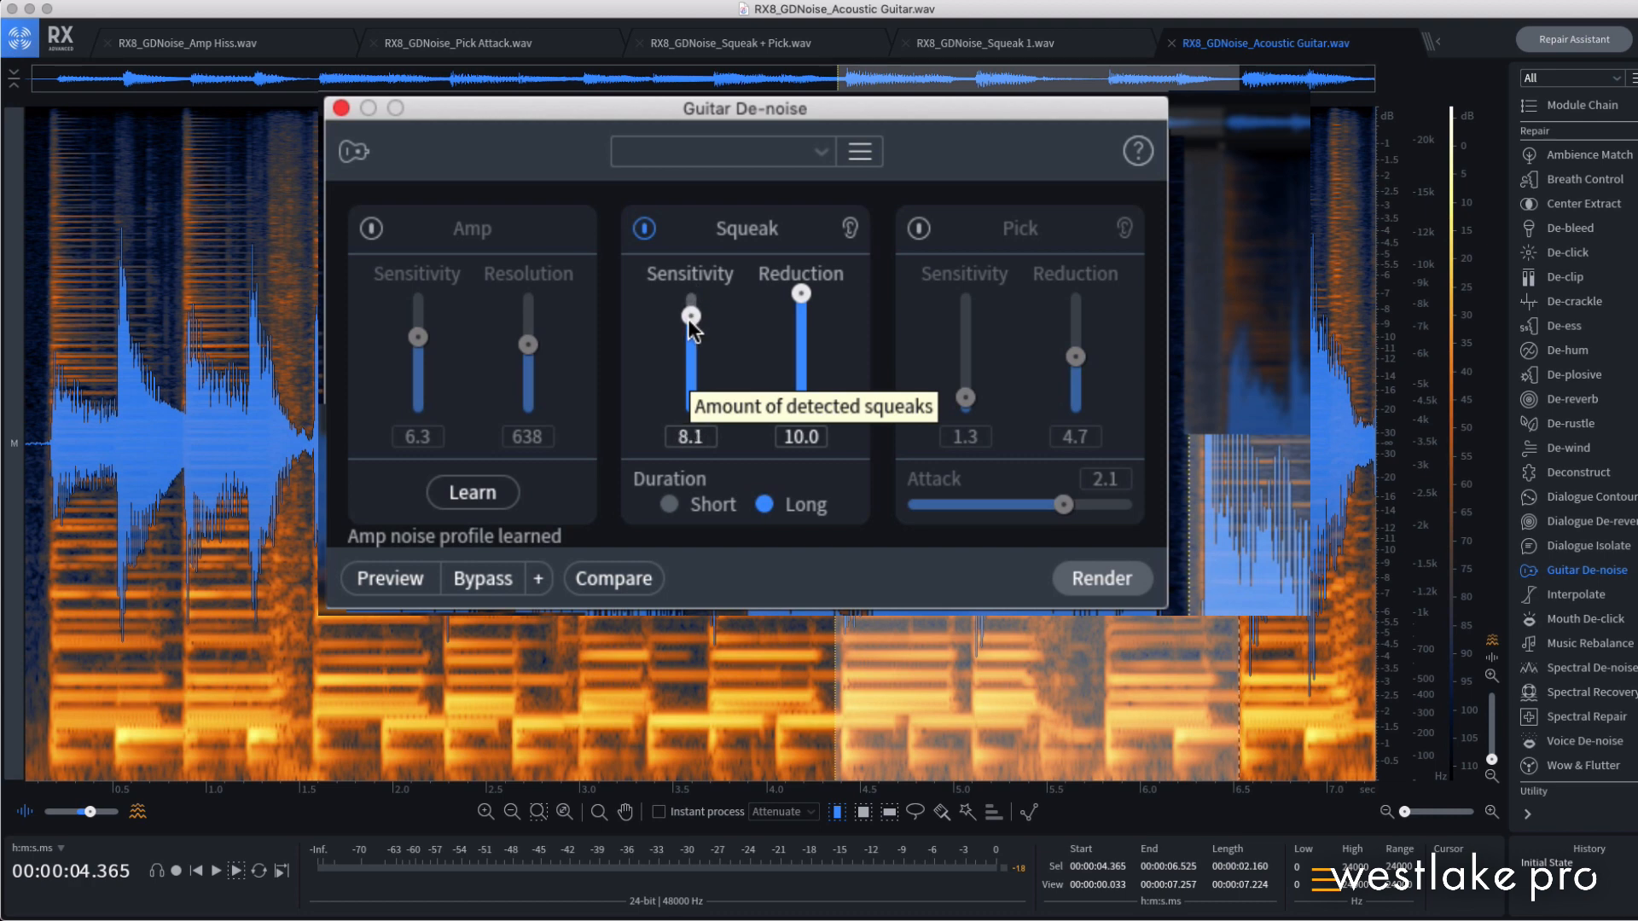
{"action": "left_click_drag", "start_coordinate": [690, 314], "coordinate": [690, 353]}
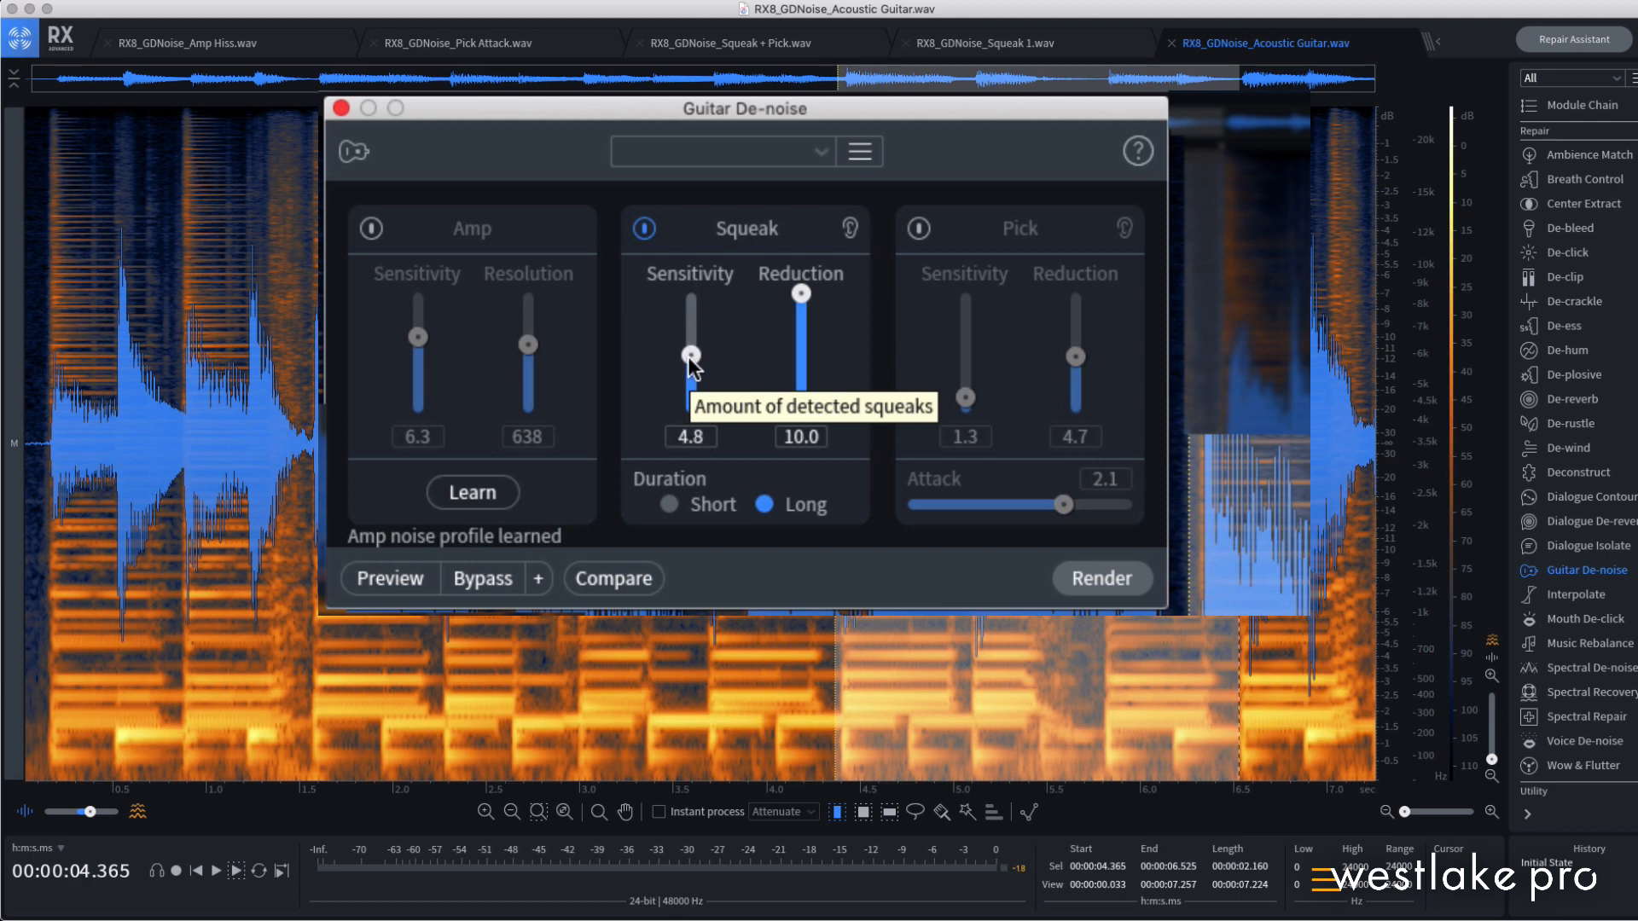
{"action": "mouse_move", "coordinate": [849, 227]}
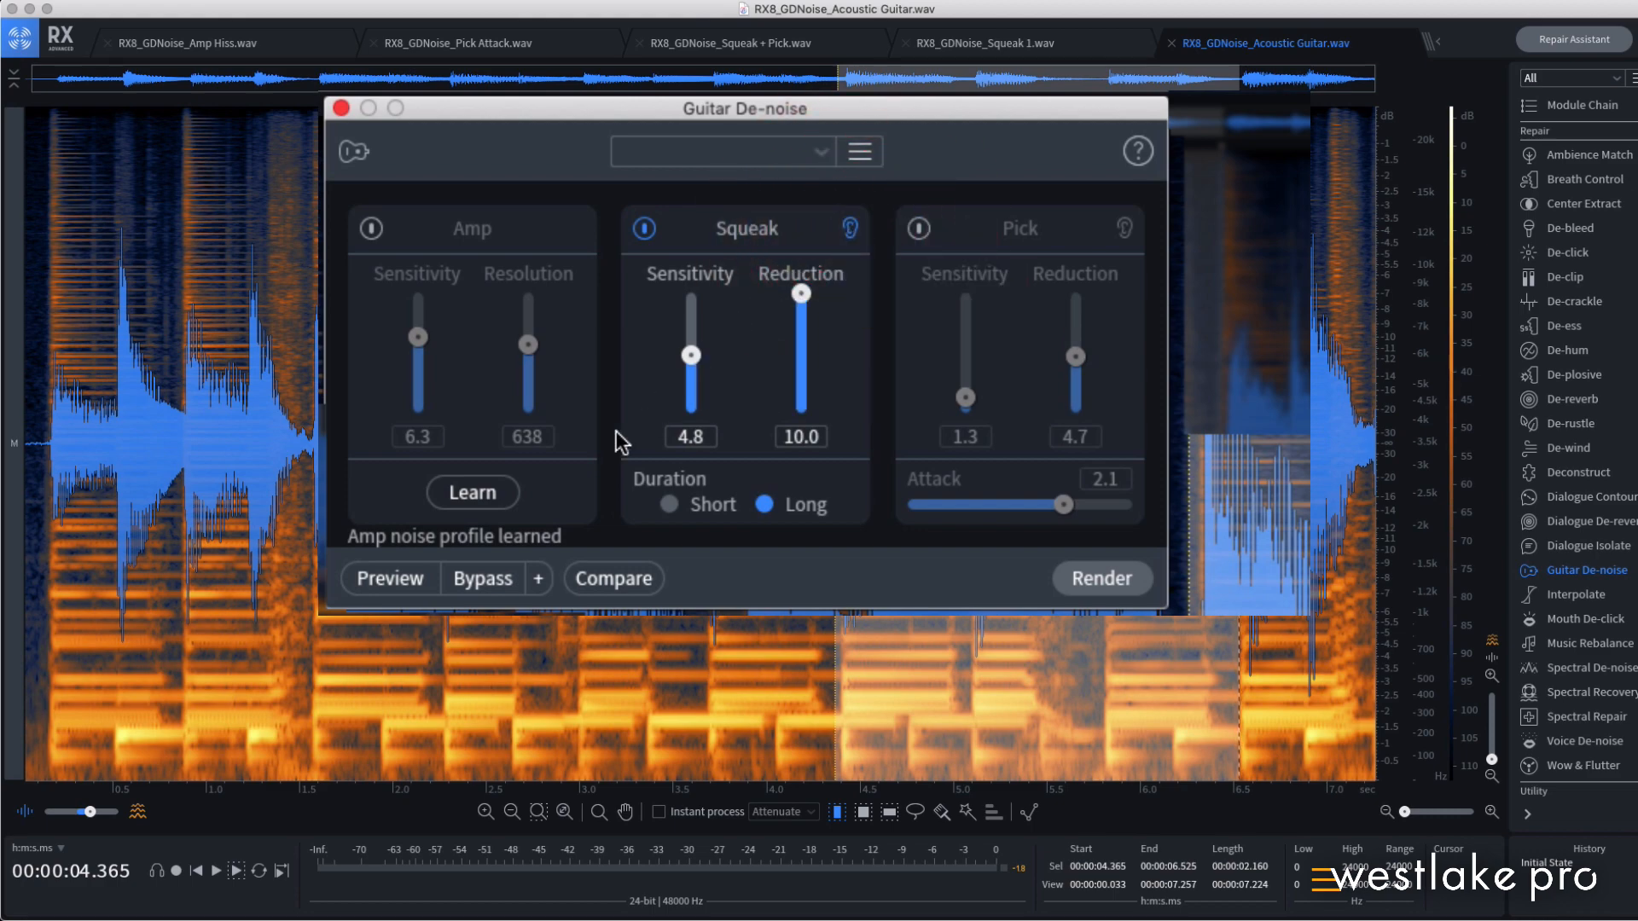
{"action": "left_click", "coordinate": [389, 578]}
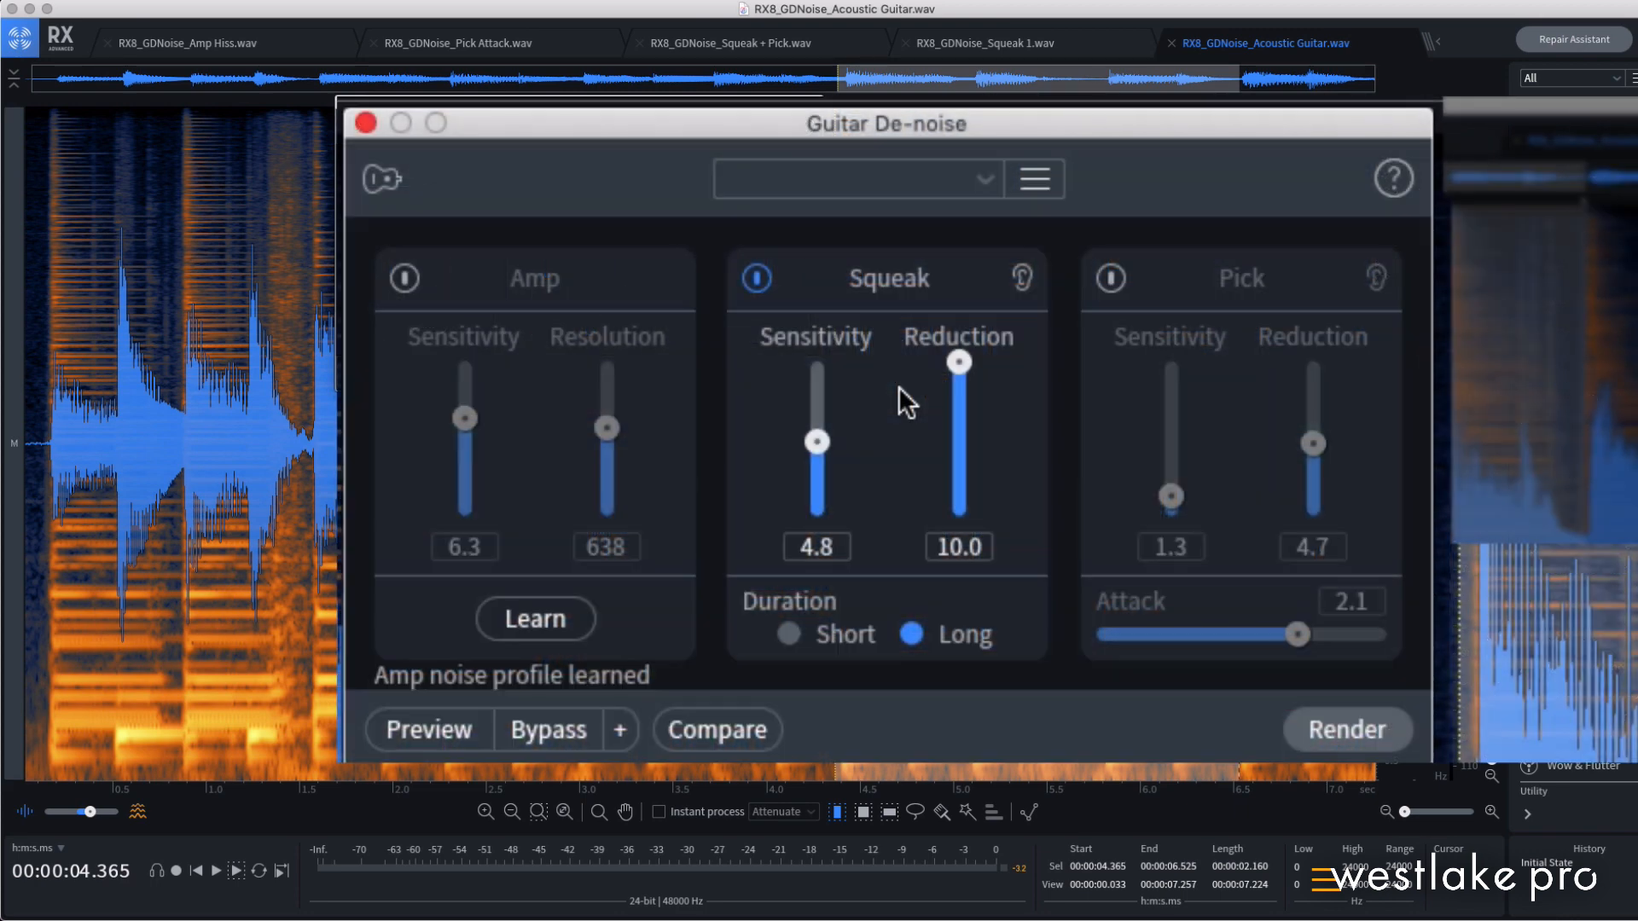
{"action": "mouse_move", "coordinate": [958, 375]}
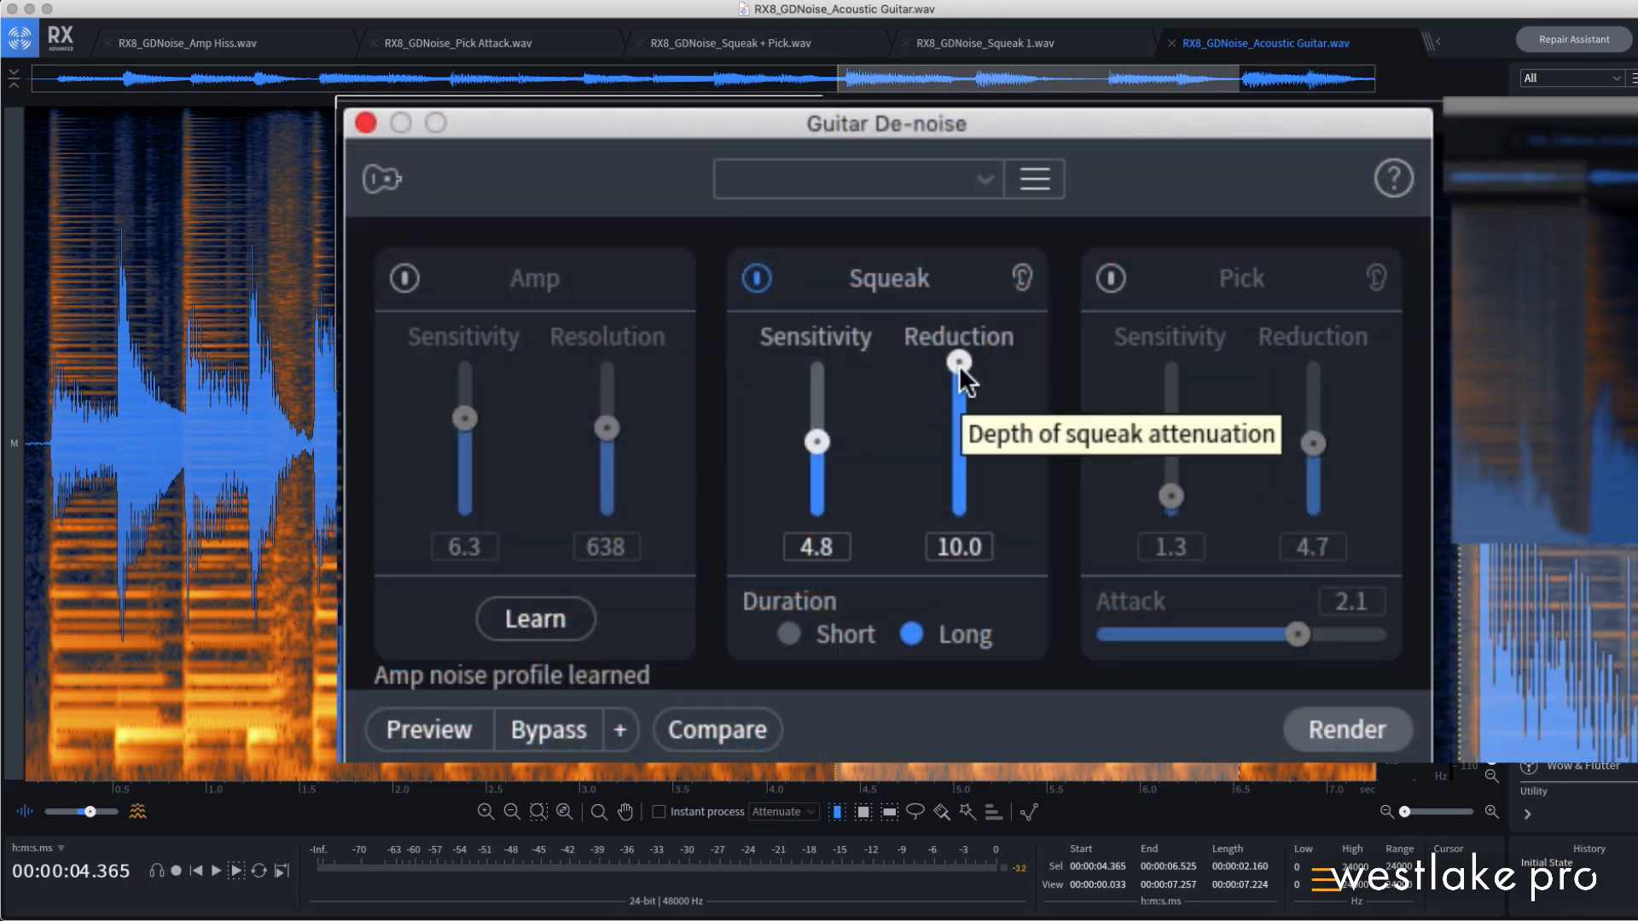
- Drop Squeak reduction to 0.0 and restore 10.0, try Short duration and return to Long
{"action": "left_click_drag", "start_coordinate": [958, 360], "coordinate": [957, 515]}
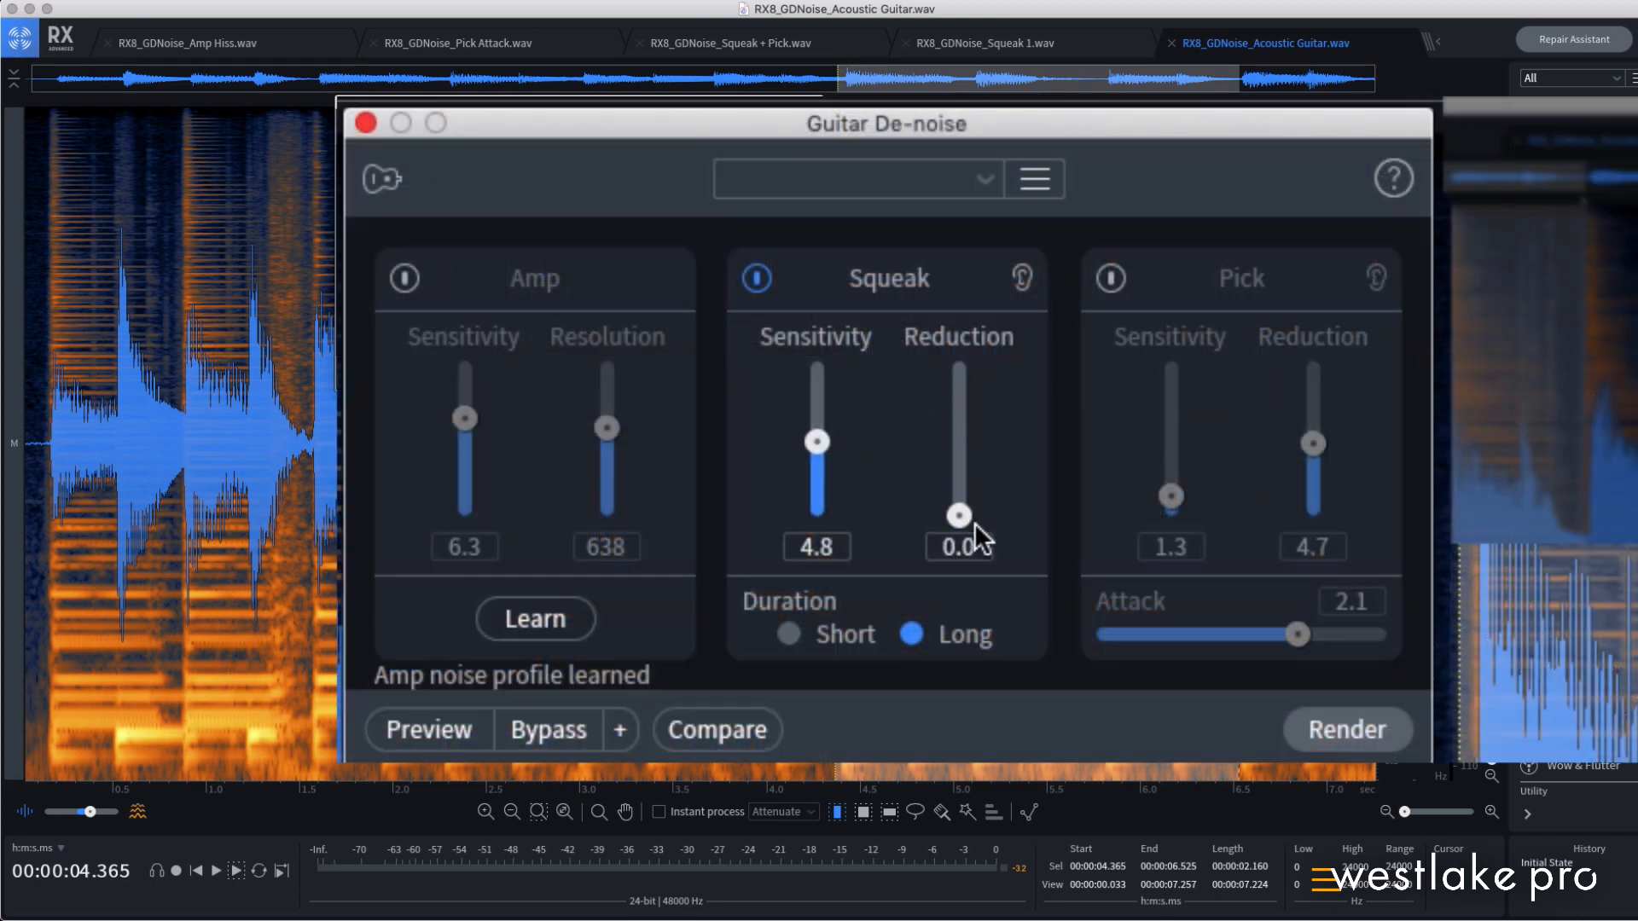
{"action": "left_click_drag", "start_coordinate": [957, 515], "coordinate": [957, 365]}
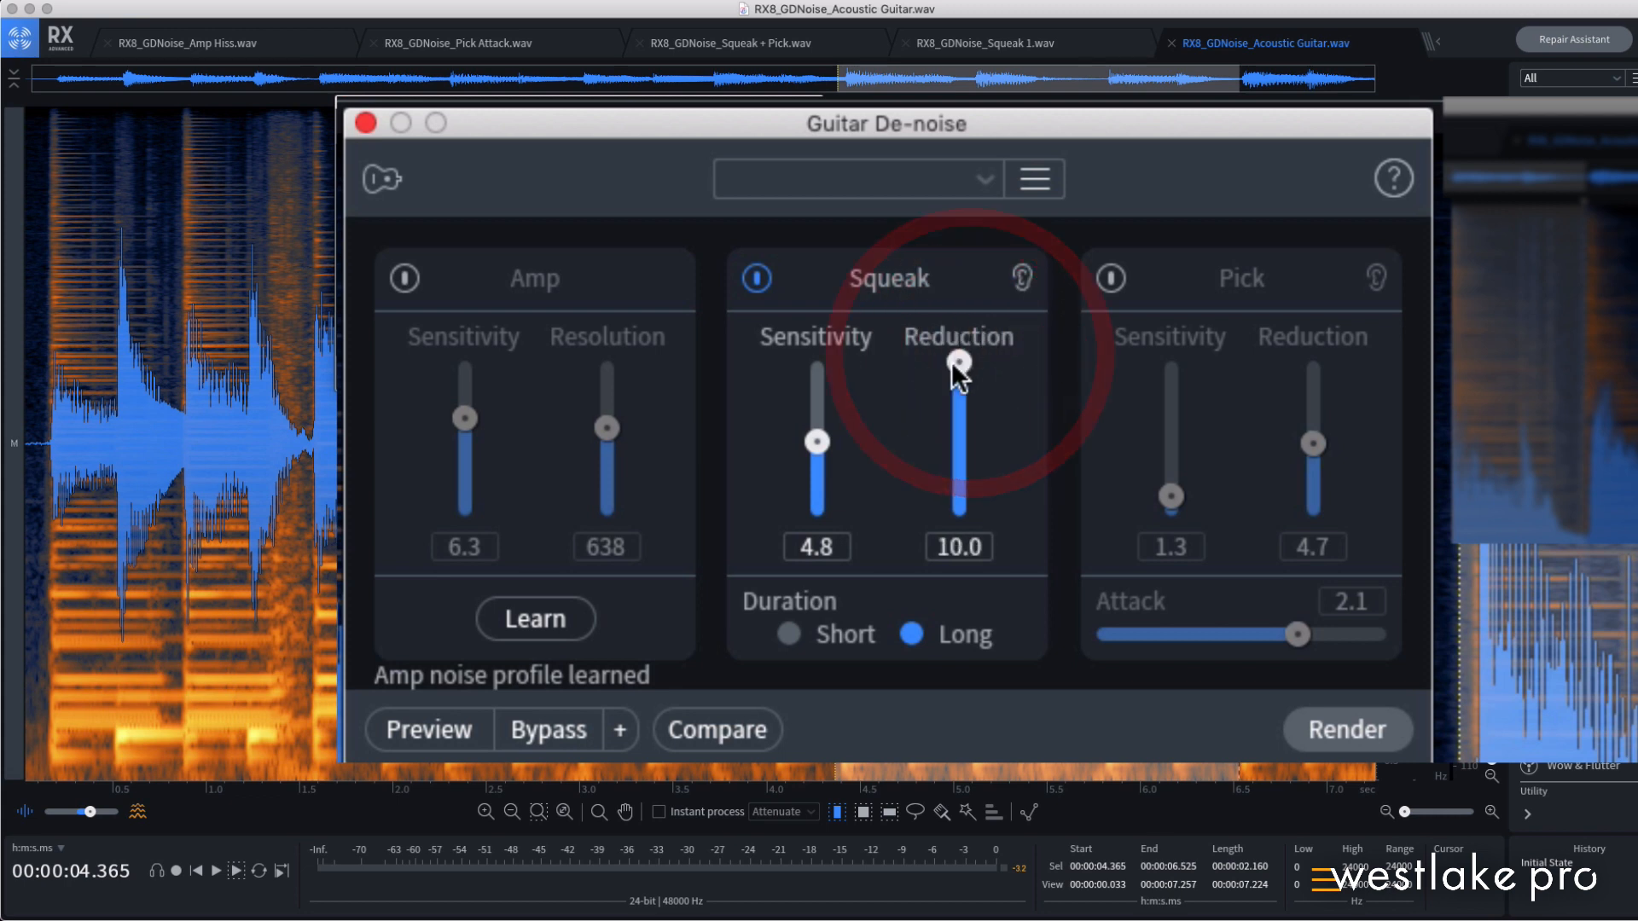
{"action": "mouse_move", "coordinate": [798, 610]}
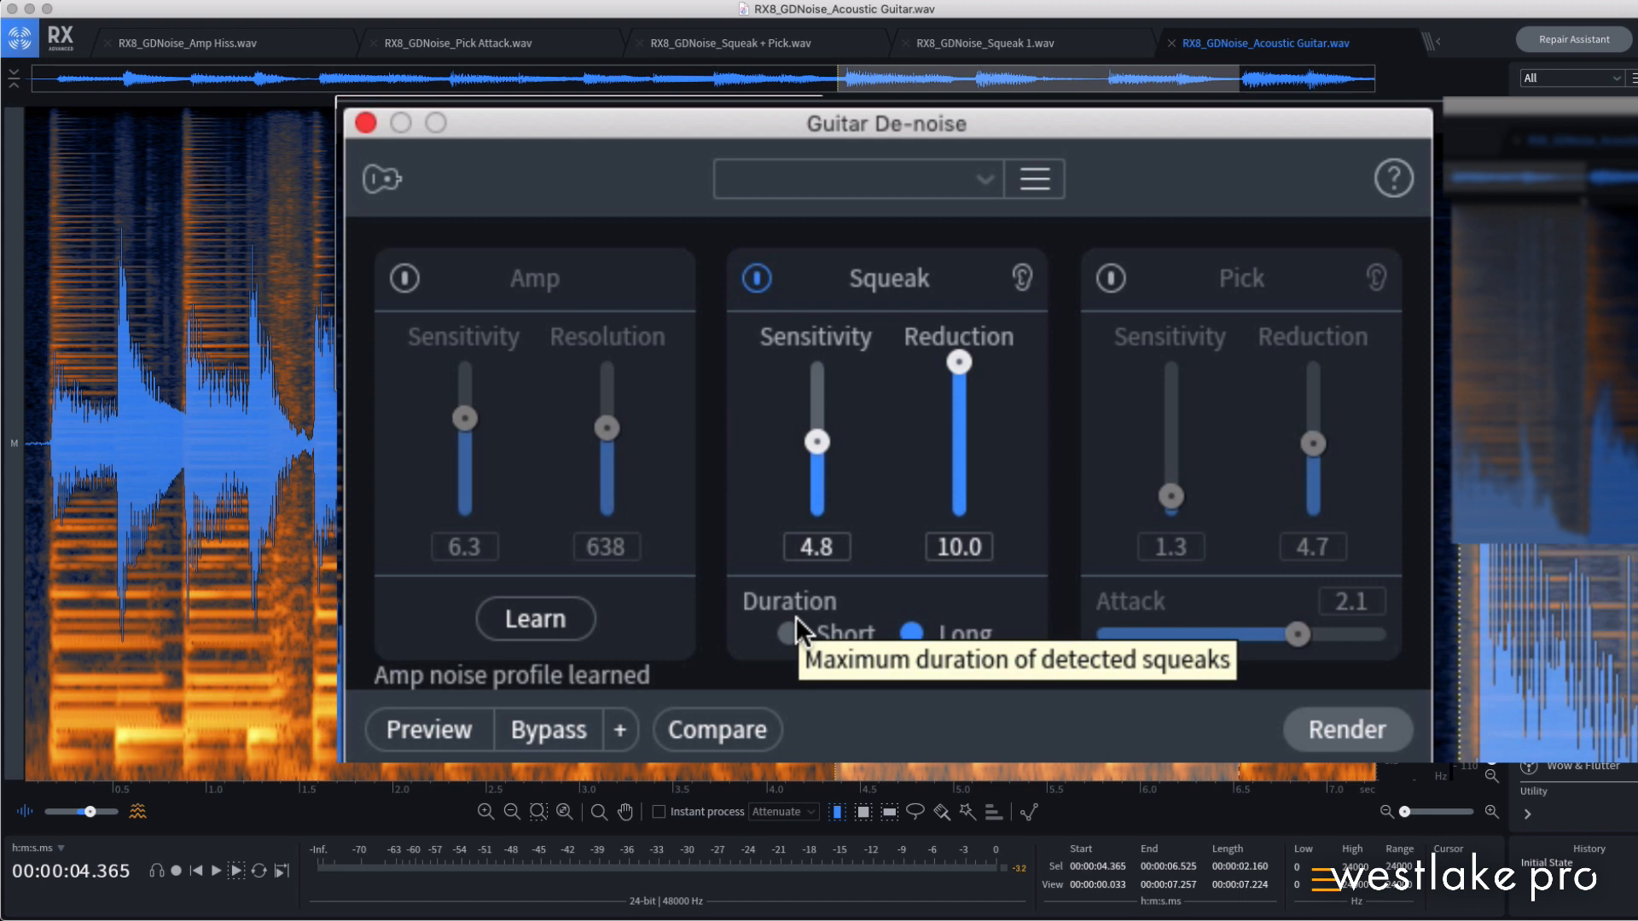
{"action": "left_click", "coordinate": [789, 635]}
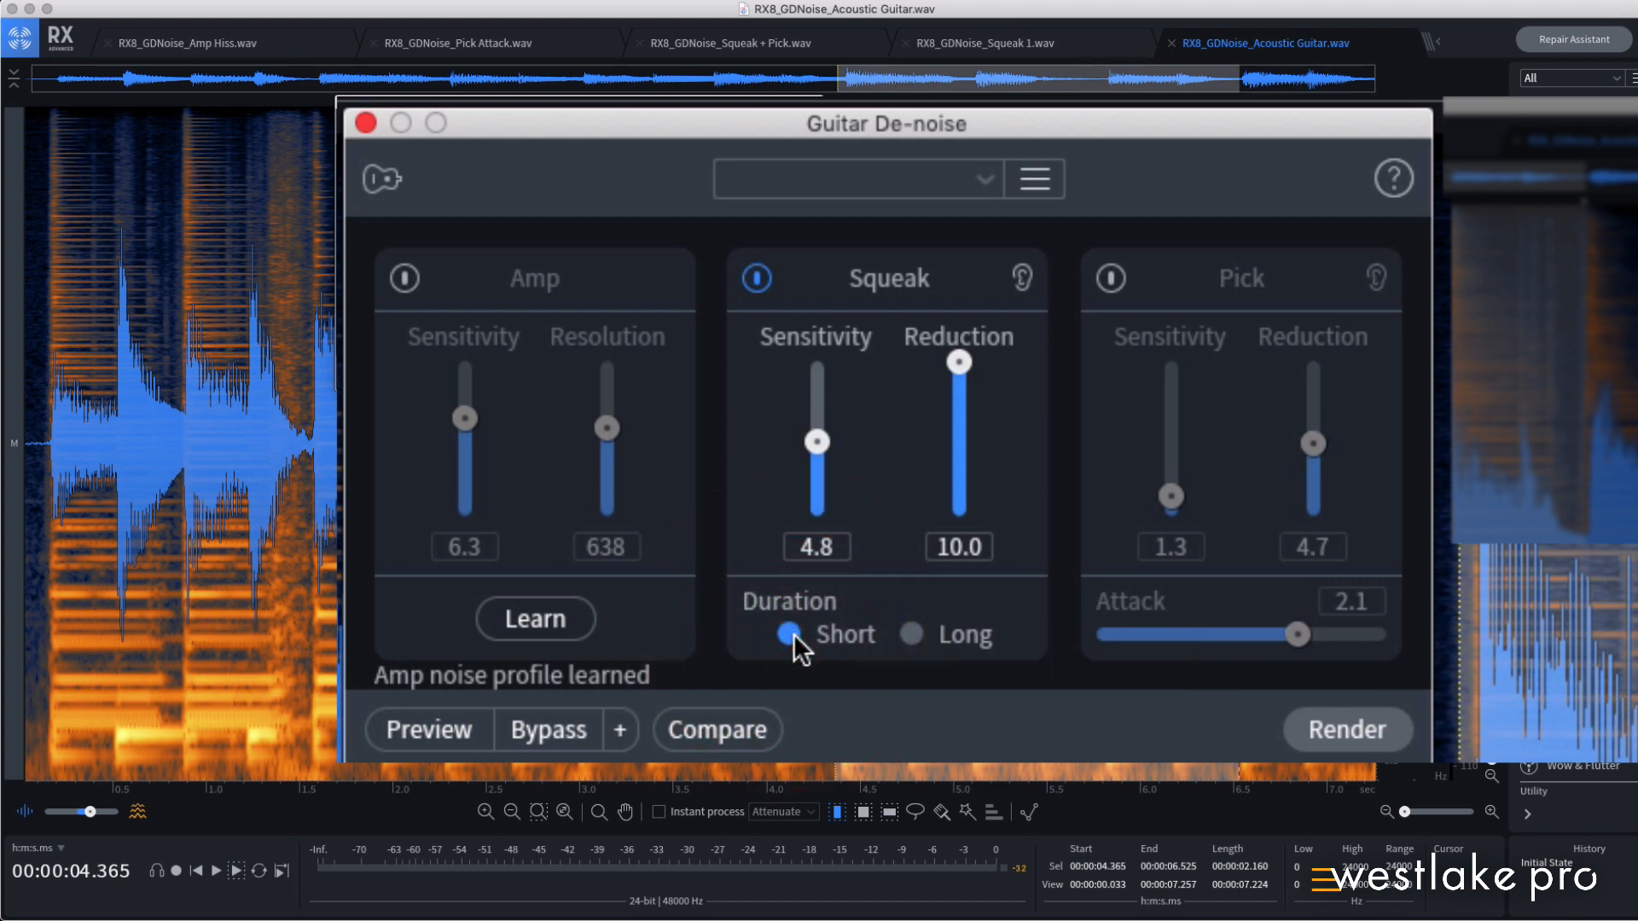
{"action": "left_click", "coordinate": [911, 635]}
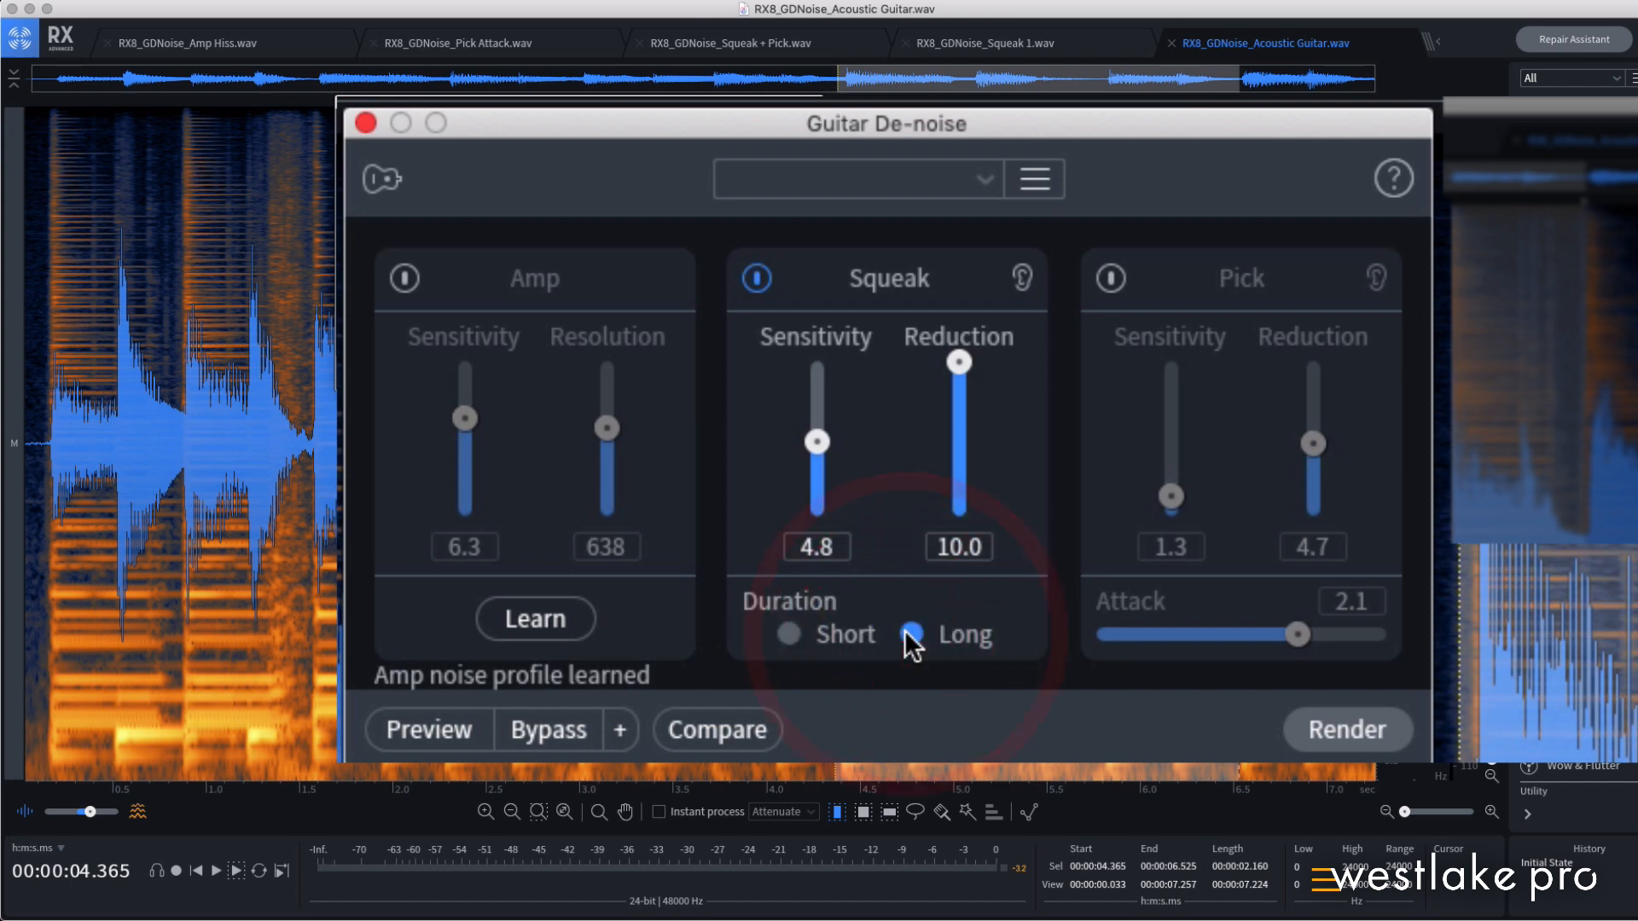
{"action": "mouse_move", "coordinate": [911, 645]}
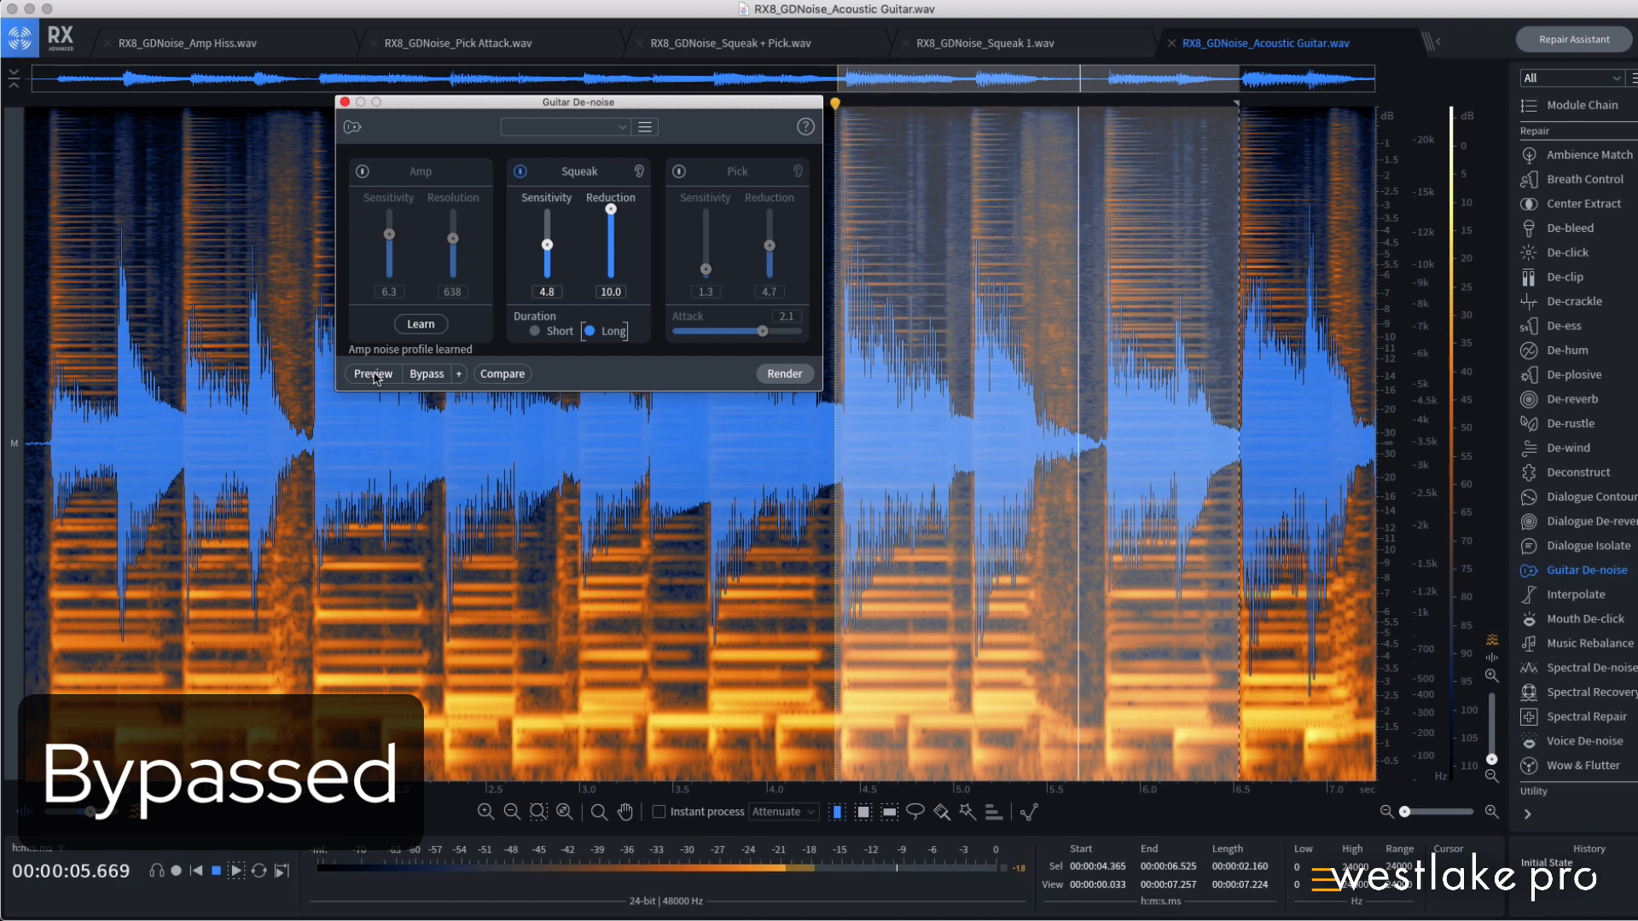
{"action": "left_click", "coordinate": [372, 373]}
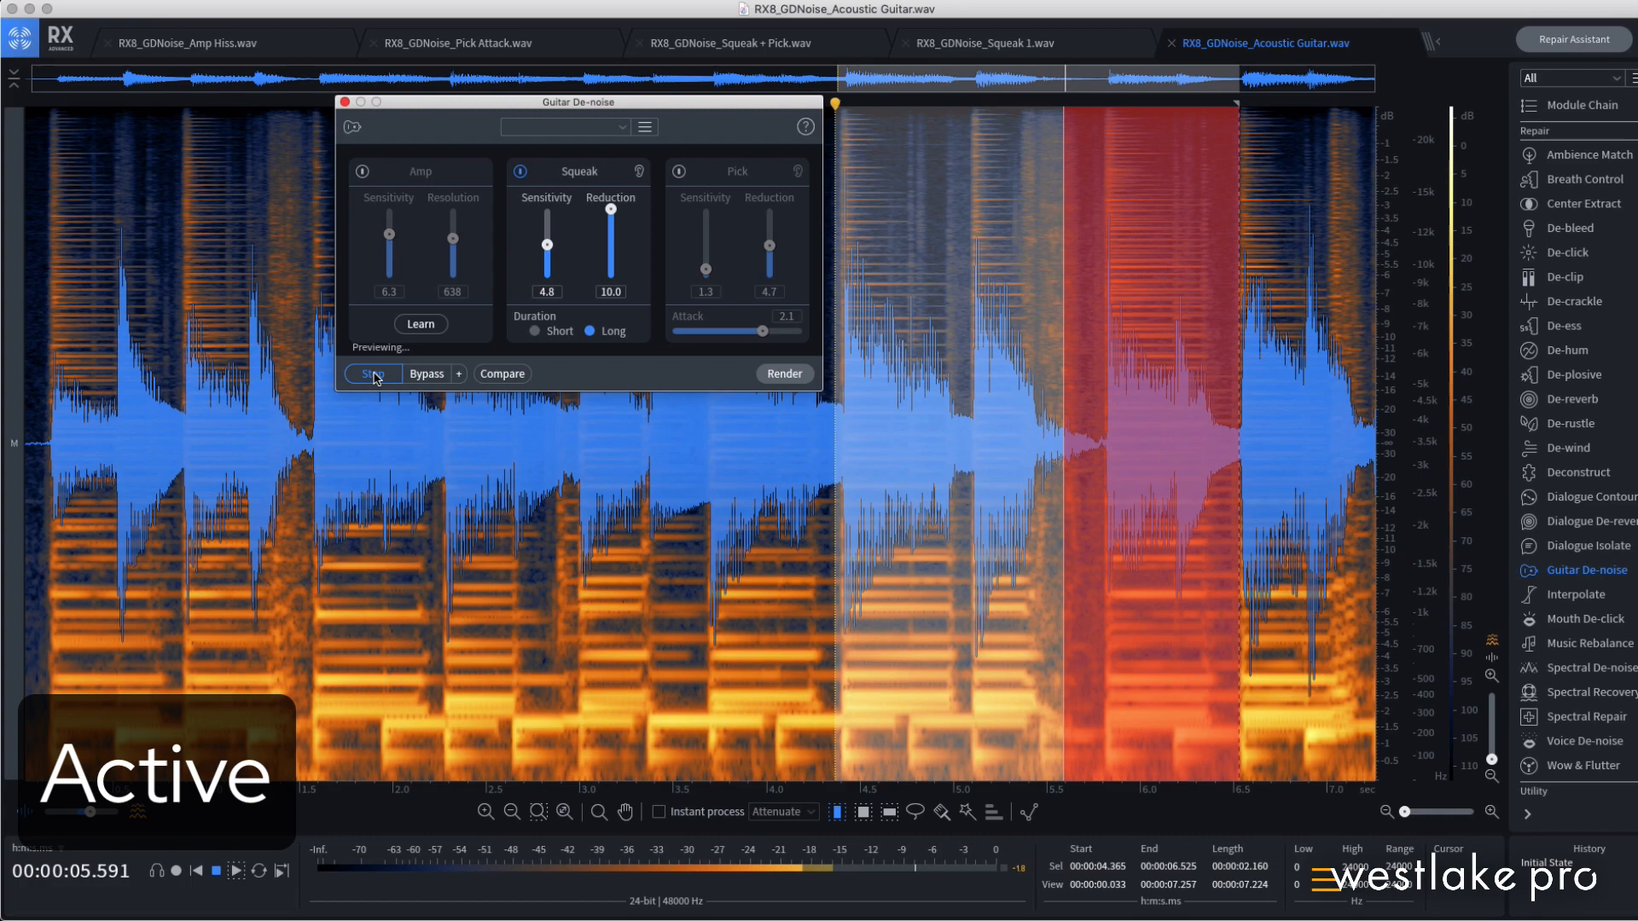
{"action": "left_click", "coordinate": [457, 42]}
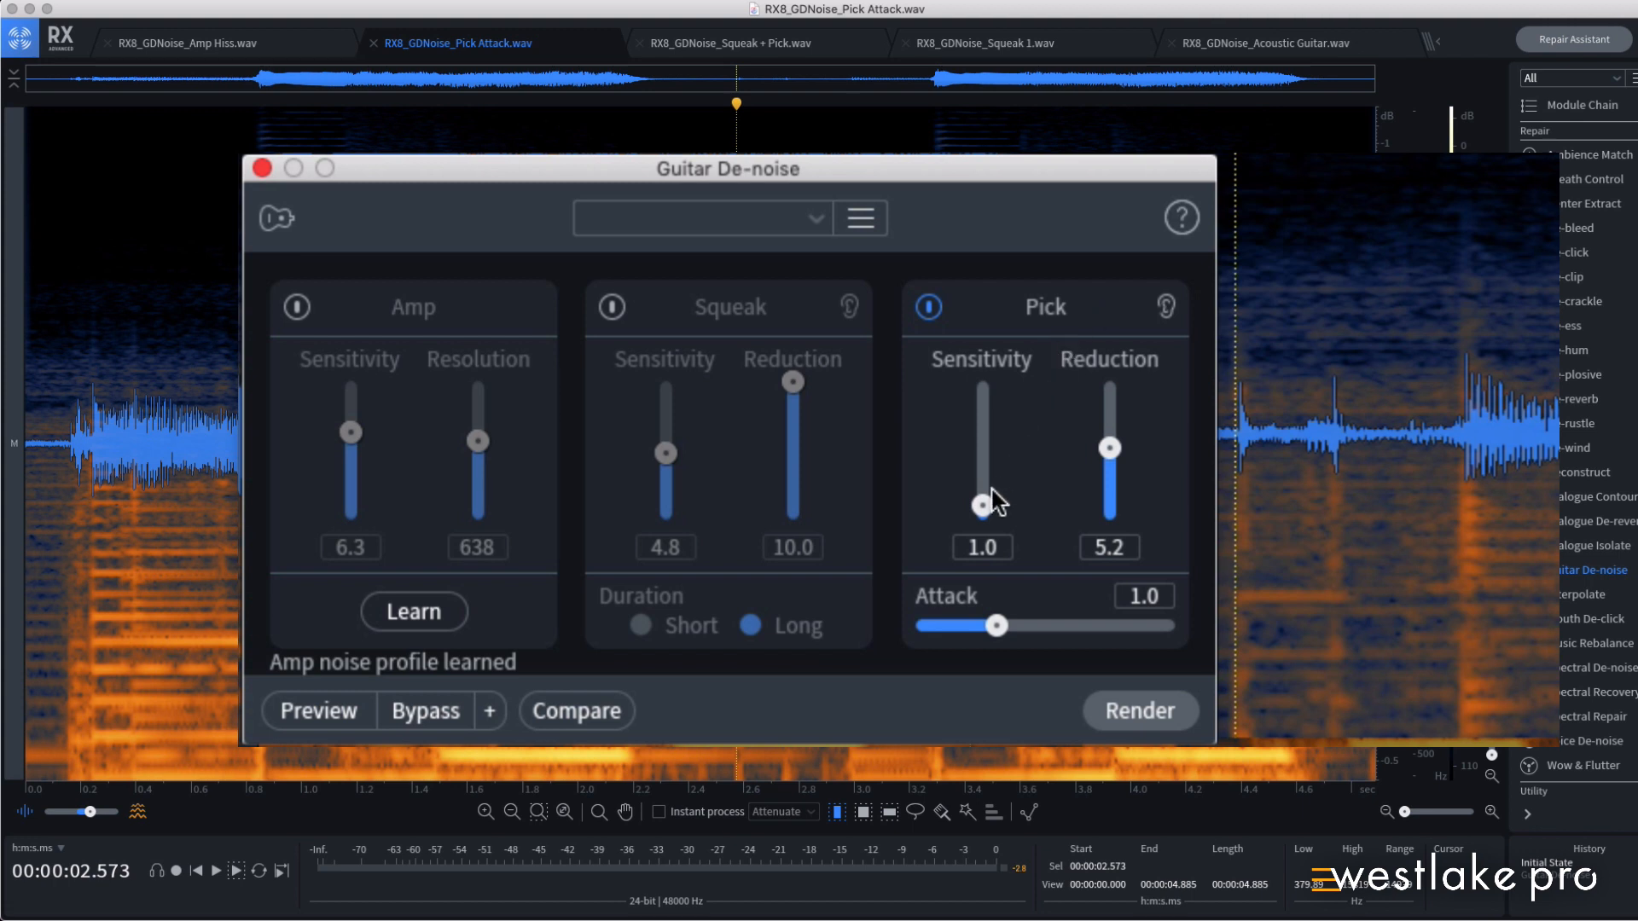
- Try Pick sensitivity 6.8 then 1.6, and Pick reduction 9.5 then 3.8
{"action": "left_click_drag", "start_coordinate": [983, 505], "coordinate": [983, 425]}
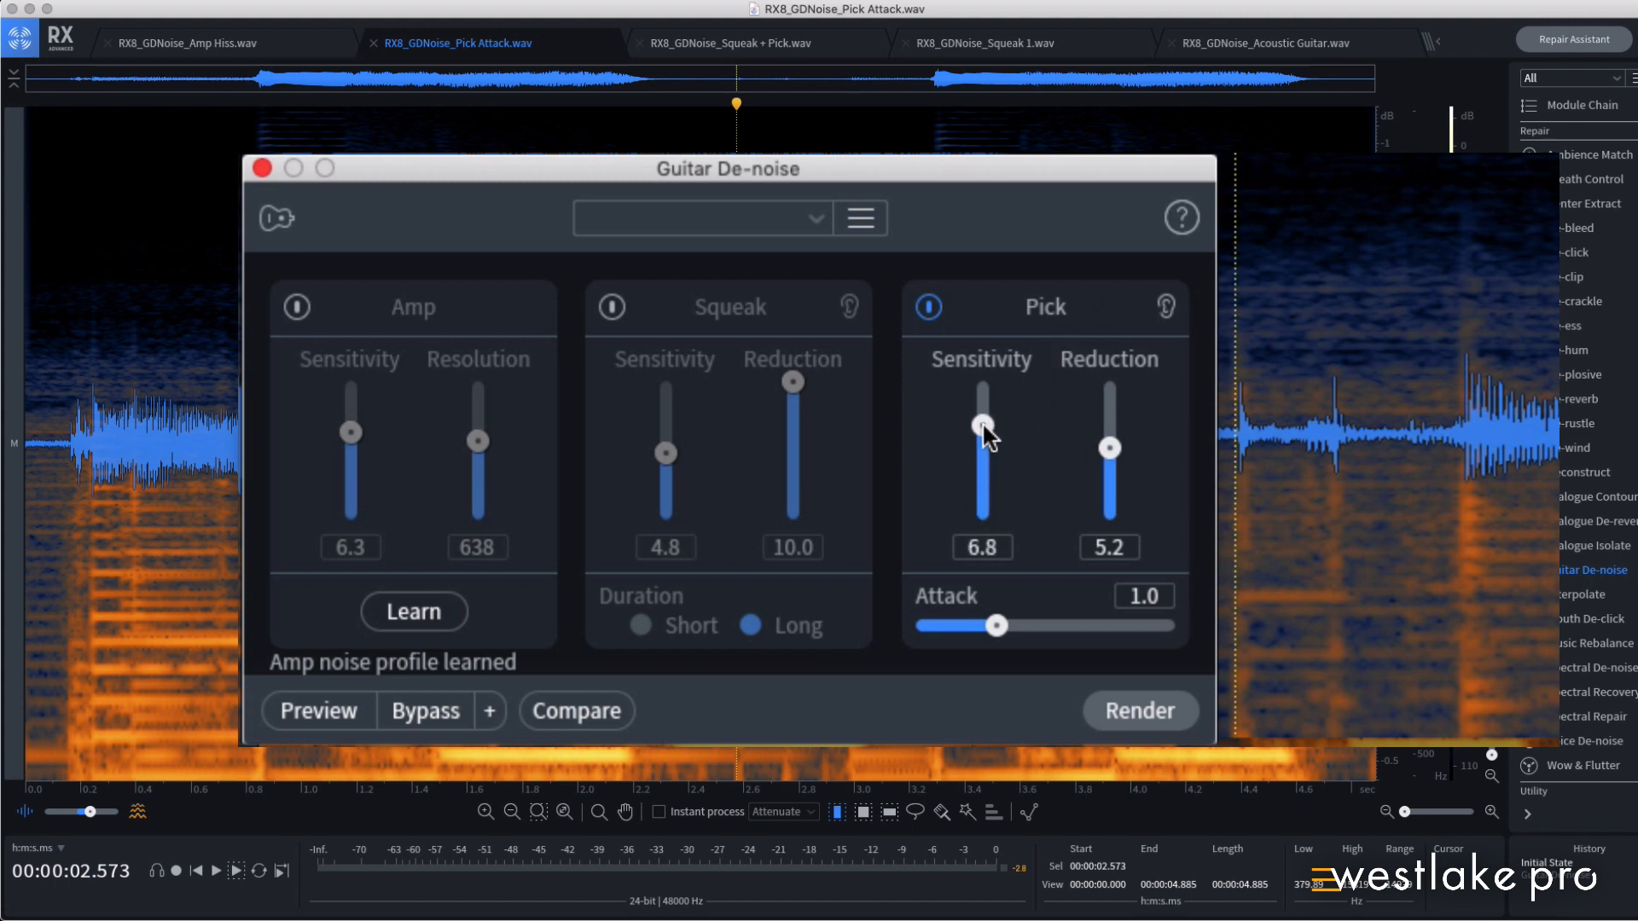
{"action": "left_click_drag", "start_coordinate": [983, 427], "coordinate": [983, 497]}
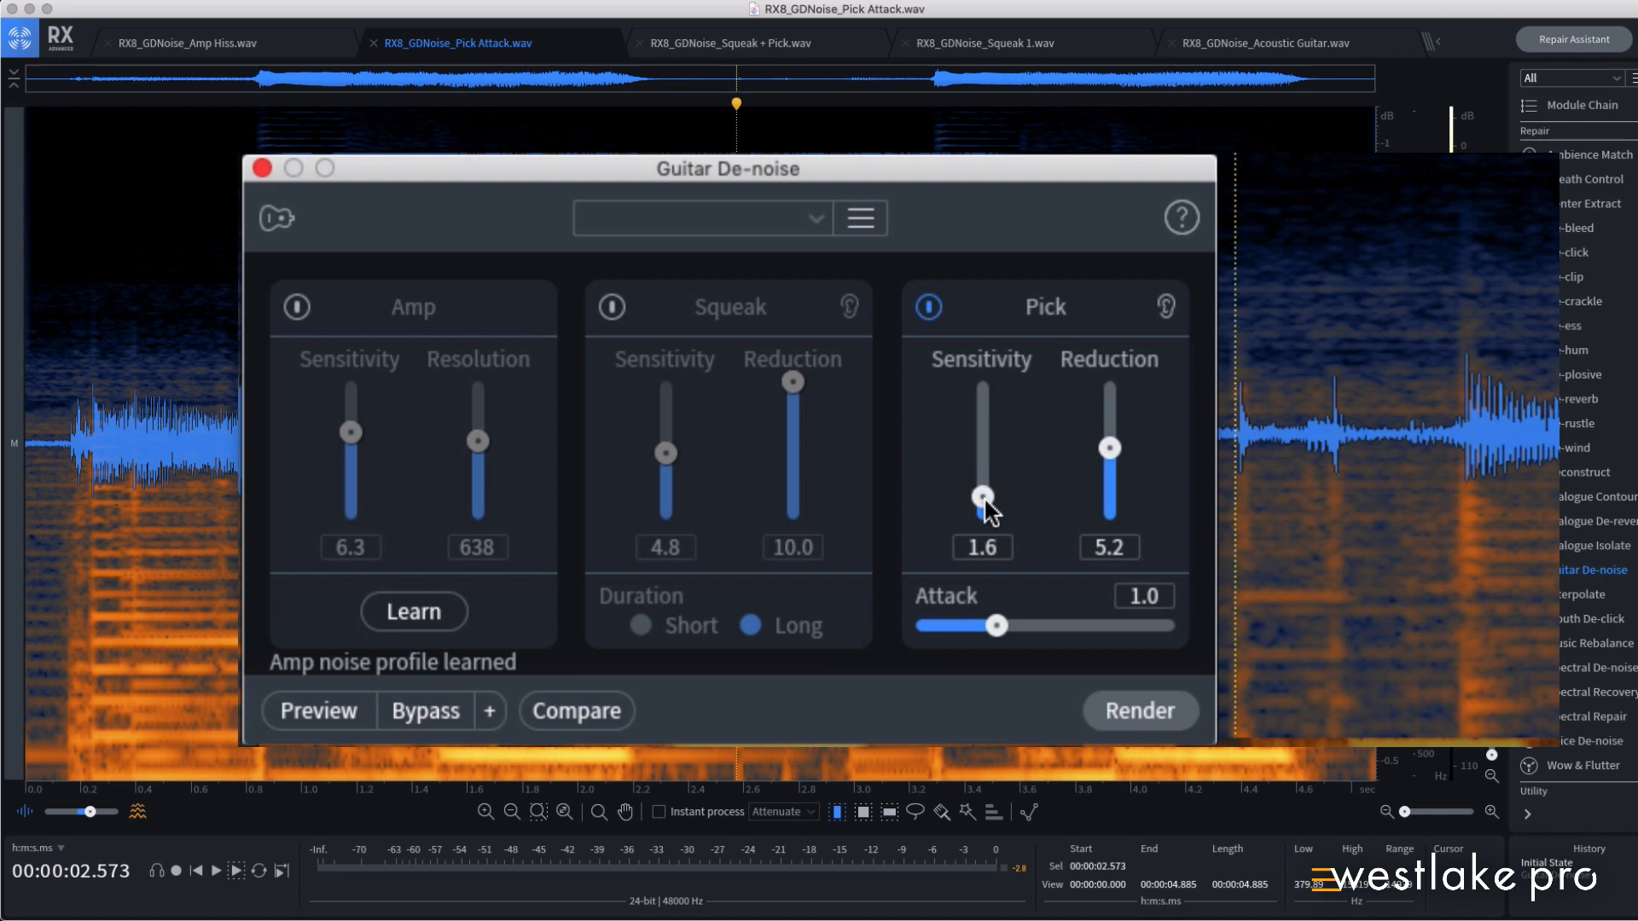
{"action": "mouse_move", "coordinate": [983, 497]}
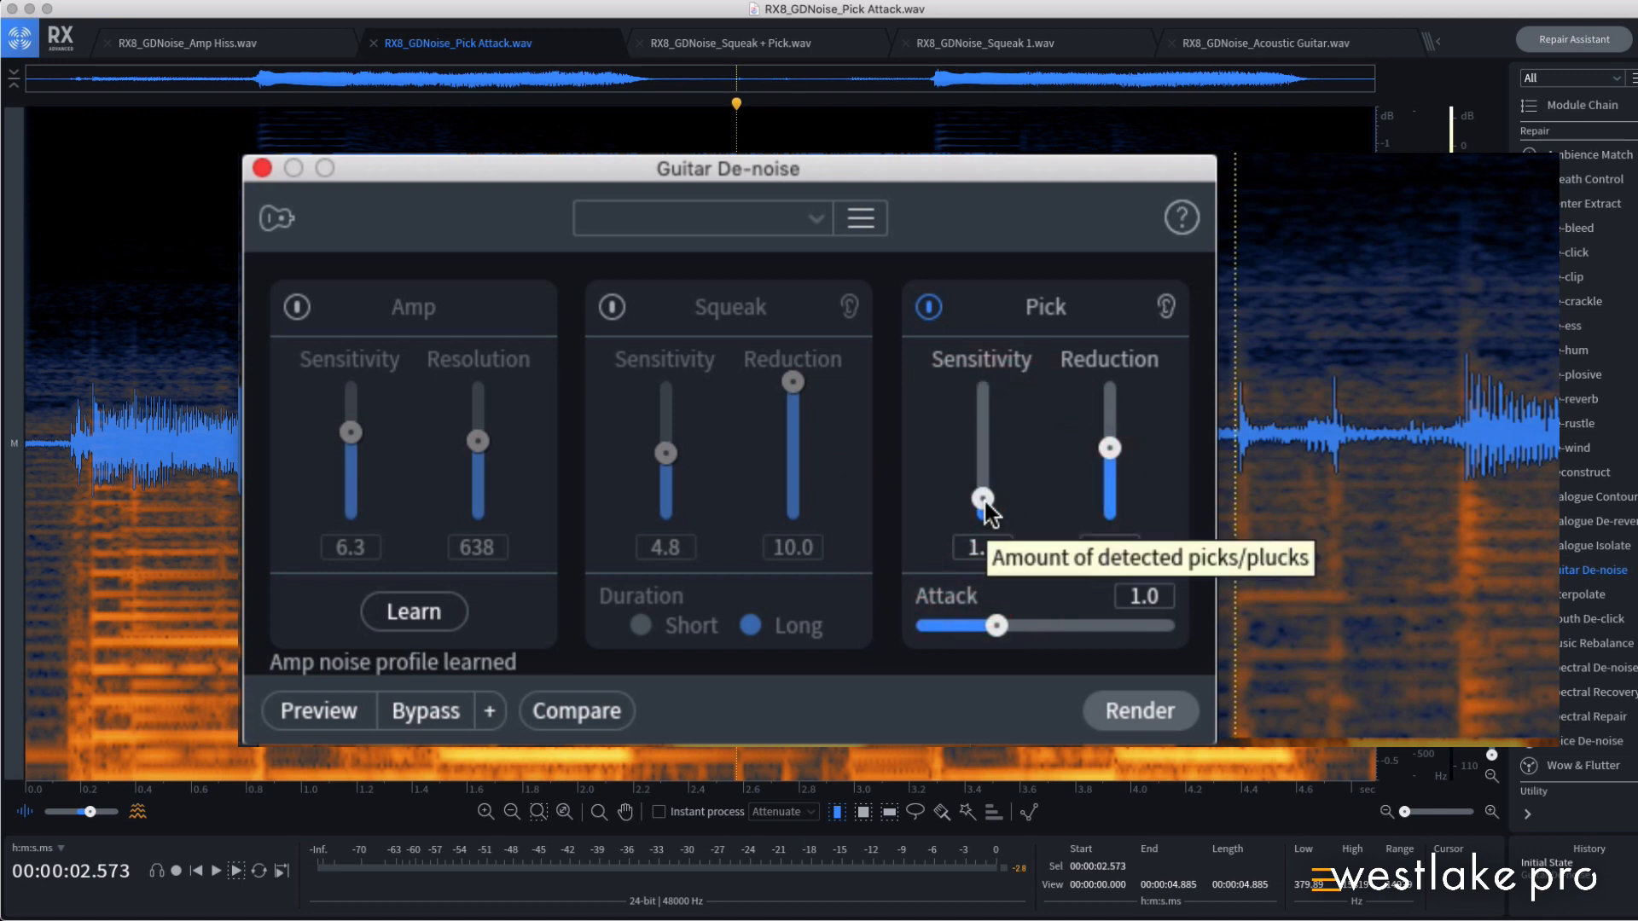
{"action": "mouse_move", "coordinate": [1110, 447]}
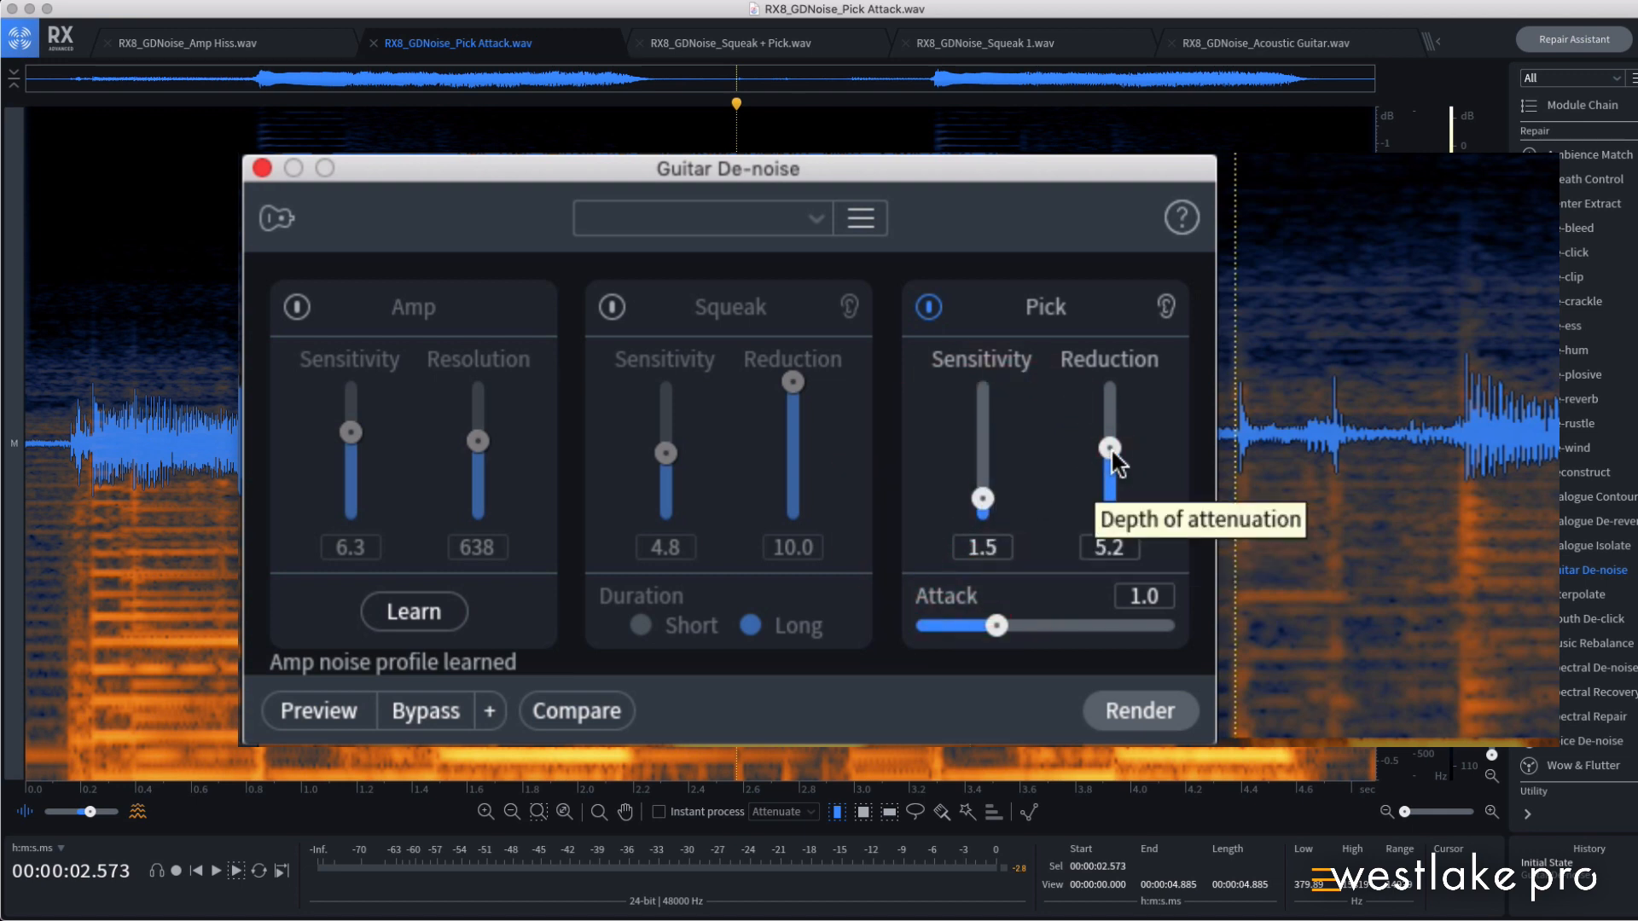
{"action": "left_click_drag", "start_coordinate": [1109, 447], "coordinate": [1109, 389]}
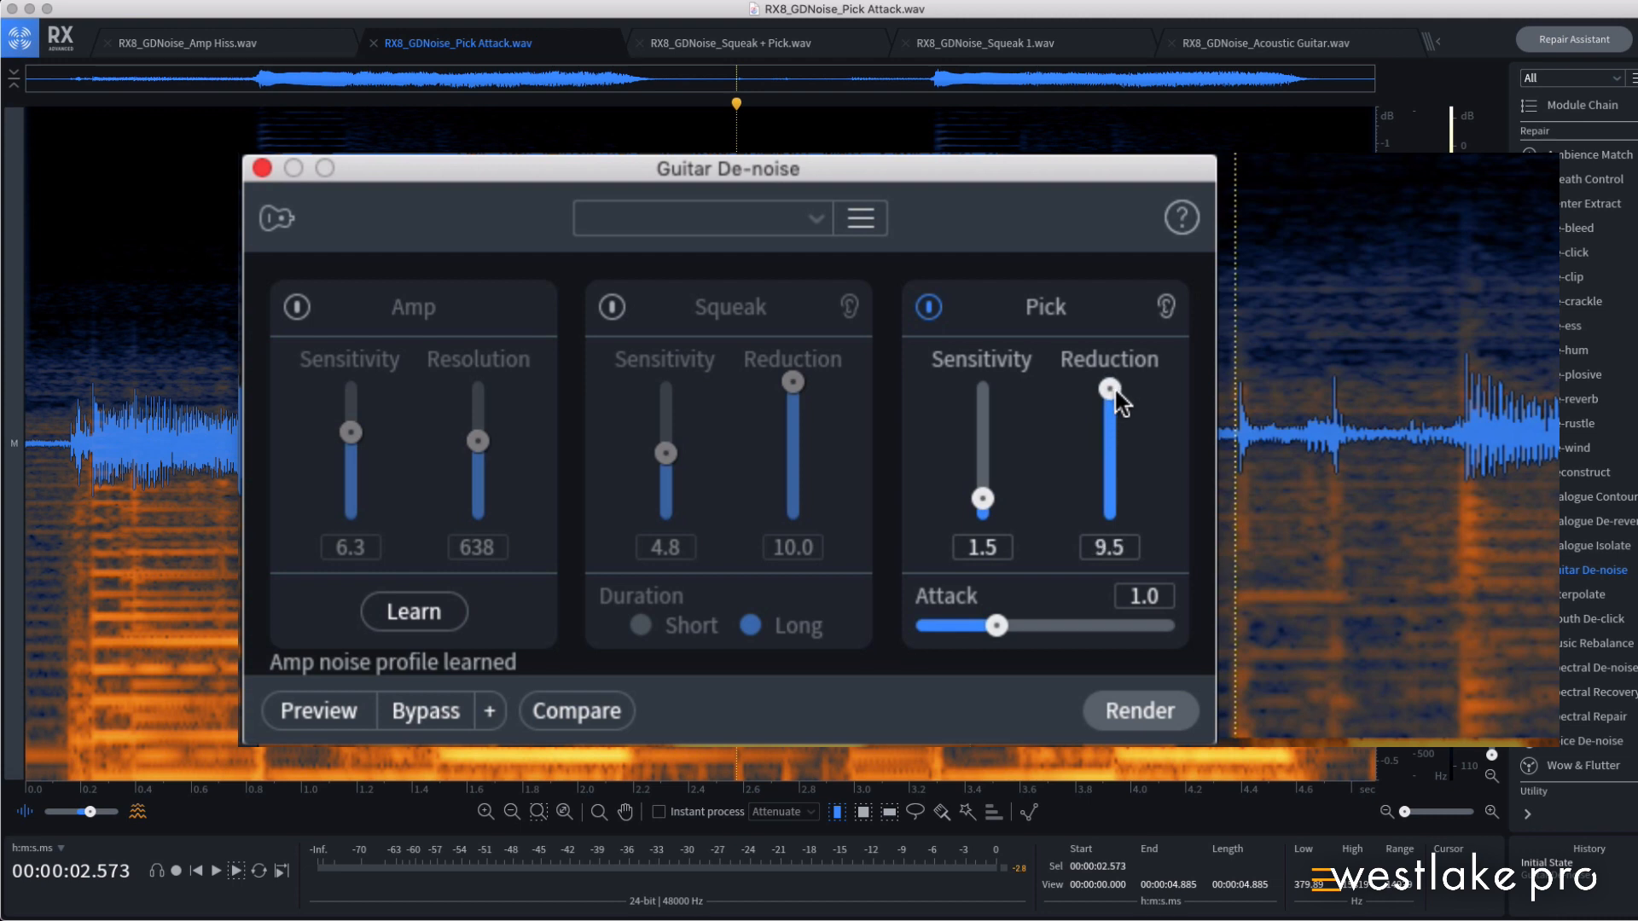
{"action": "left_click_drag", "start_coordinate": [1109, 387], "coordinate": [1109, 468]}
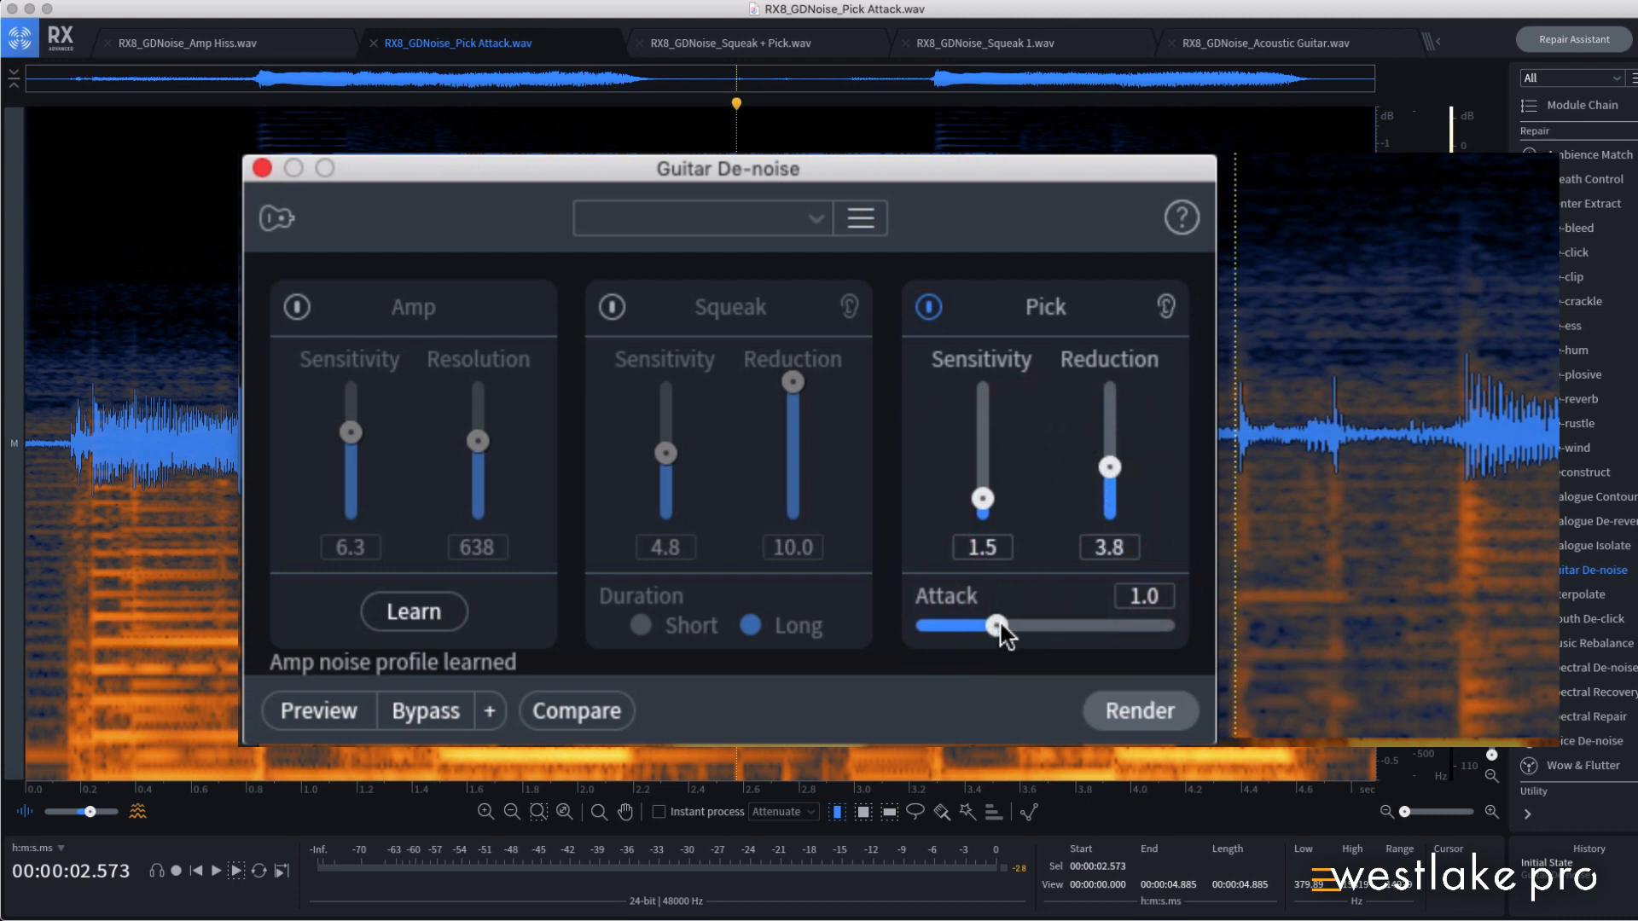
- Sweep Pick attack from about 1.9 to minimum, leaving it near 2.0
{"action": "left_click_drag", "start_coordinate": [993, 625], "coordinate": [1076, 625]}
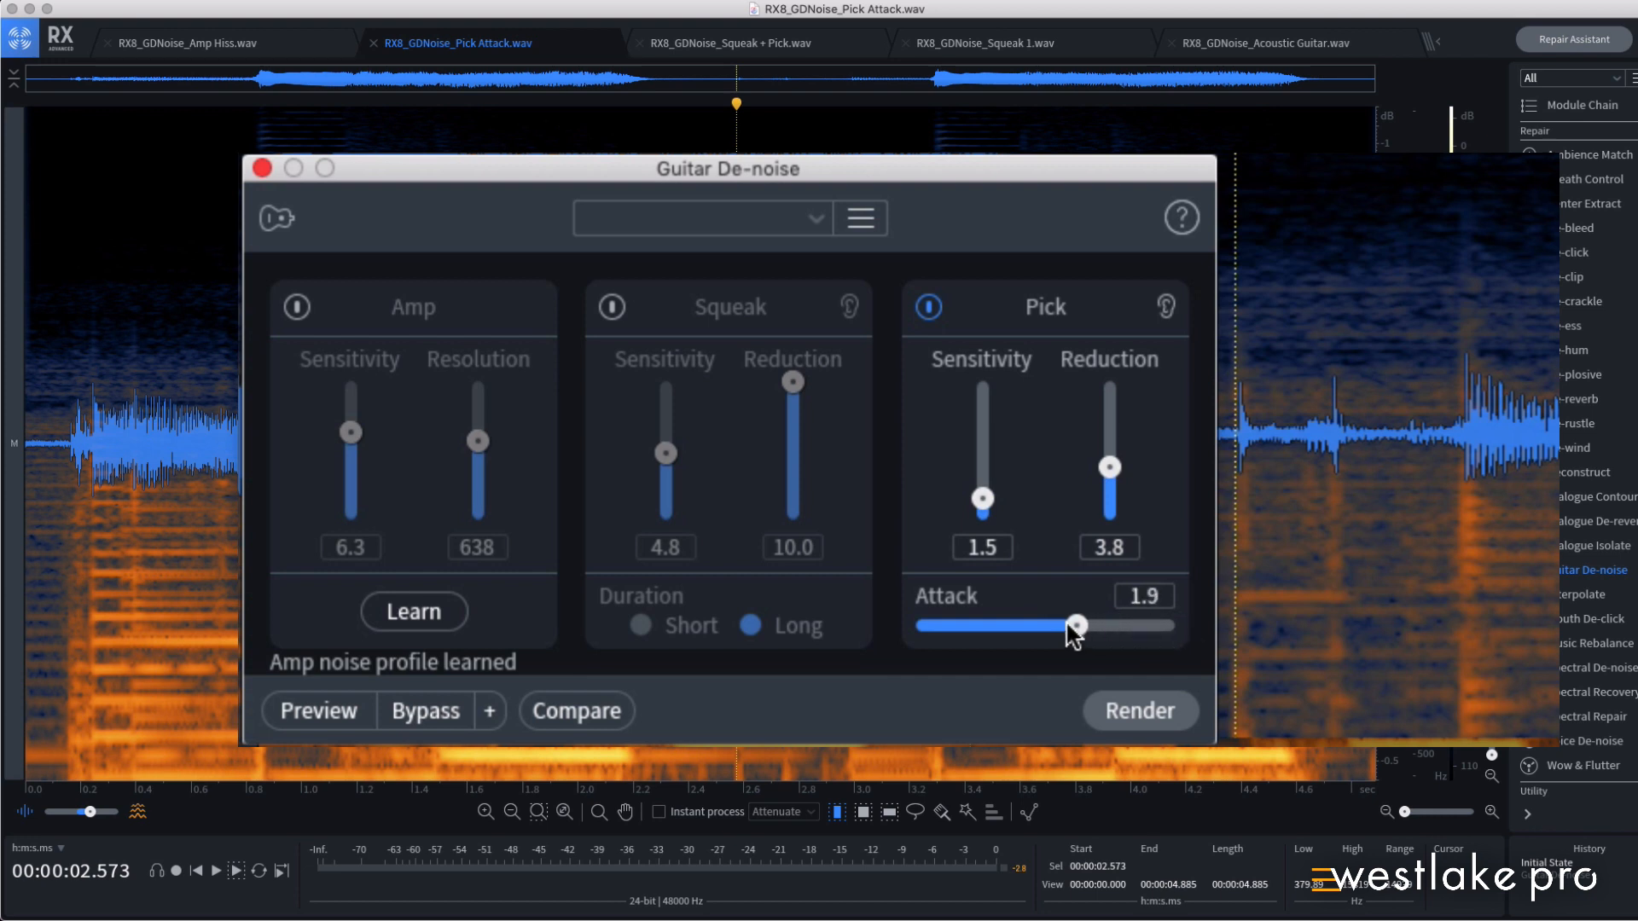
{"action": "left_click_drag", "start_coordinate": [1077, 626], "coordinate": [915, 626]}
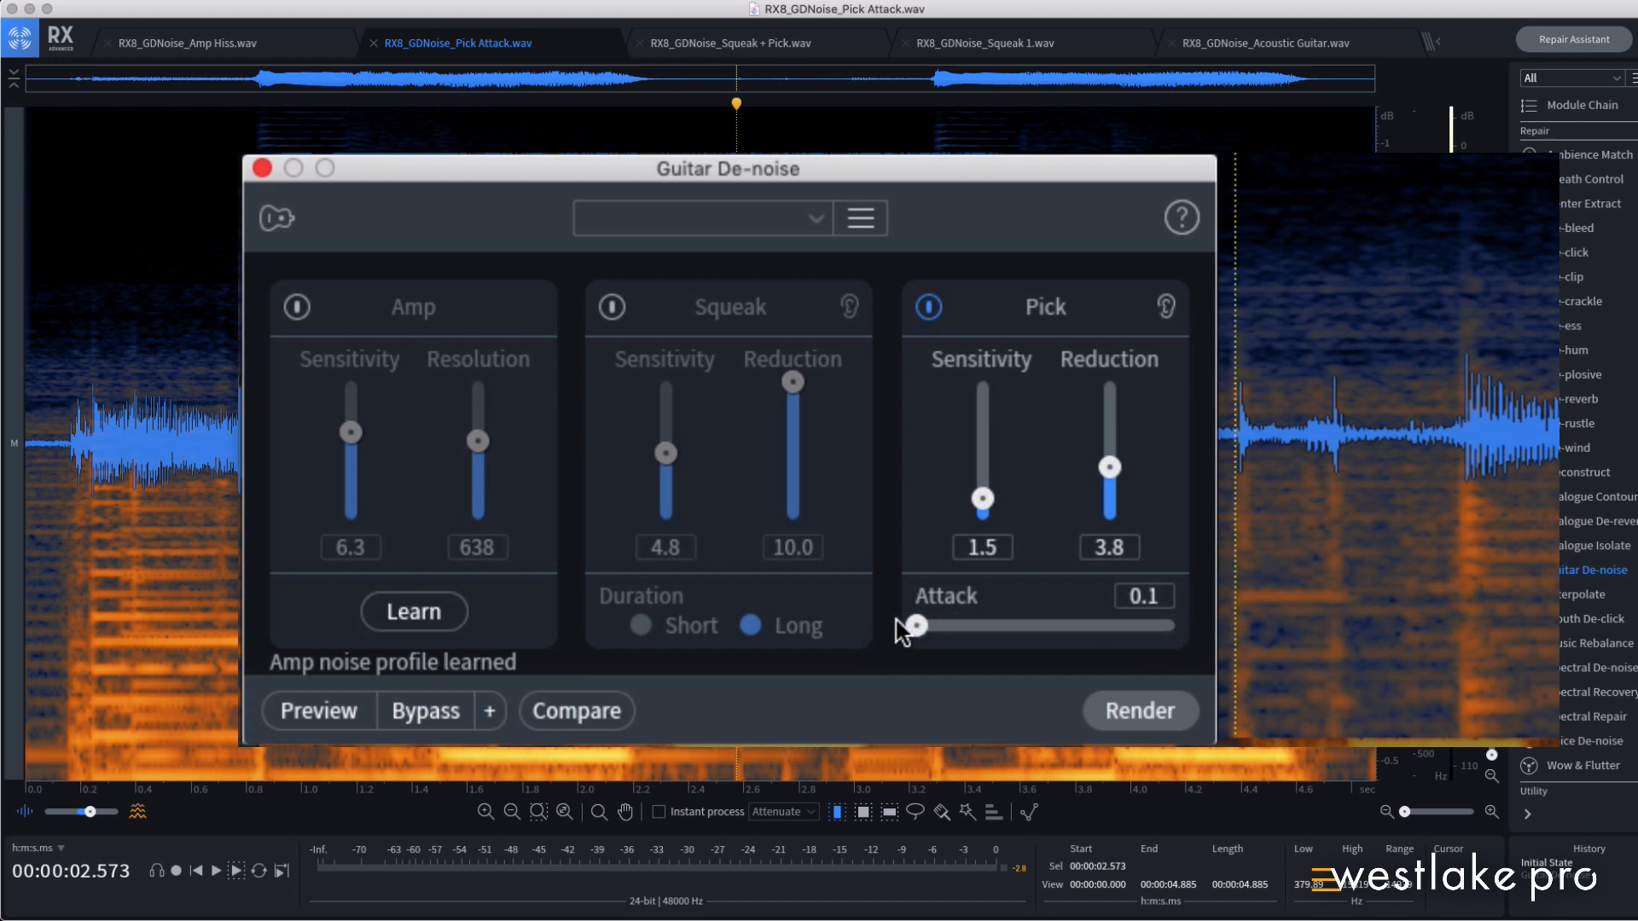
{"action": "left_click_drag", "start_coordinate": [914, 625], "coordinate": [960, 624]}
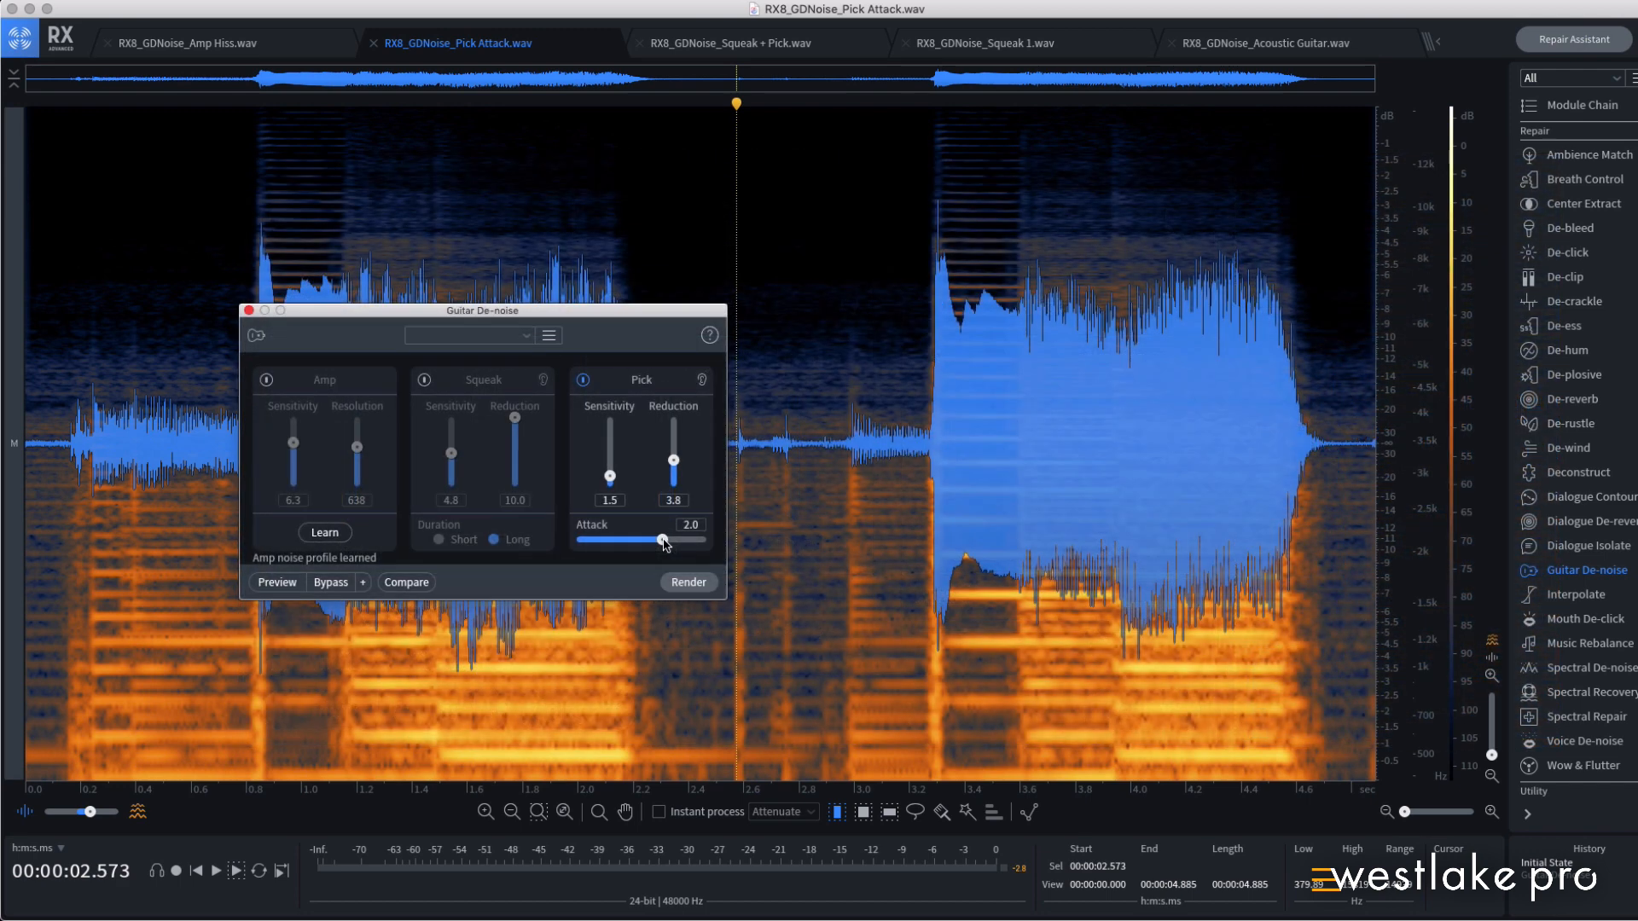
{"action": "mouse_move", "coordinate": [662, 541]}
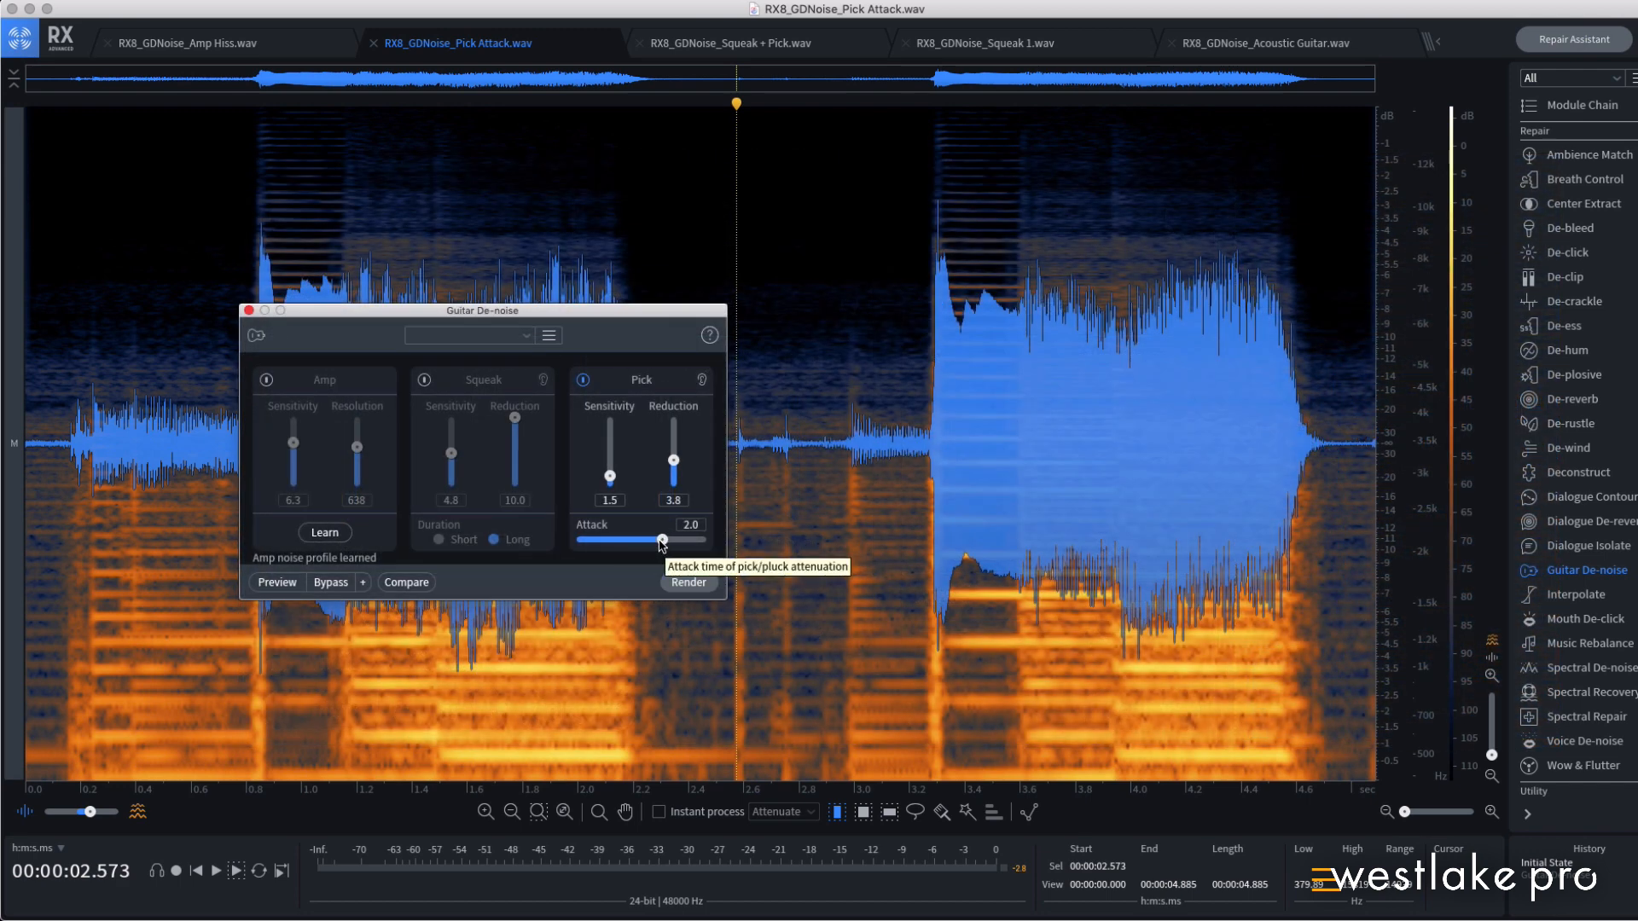
- Preview the Pick de-noise result and store the settings for Compare
{"action": "left_click", "coordinate": [329, 582]}
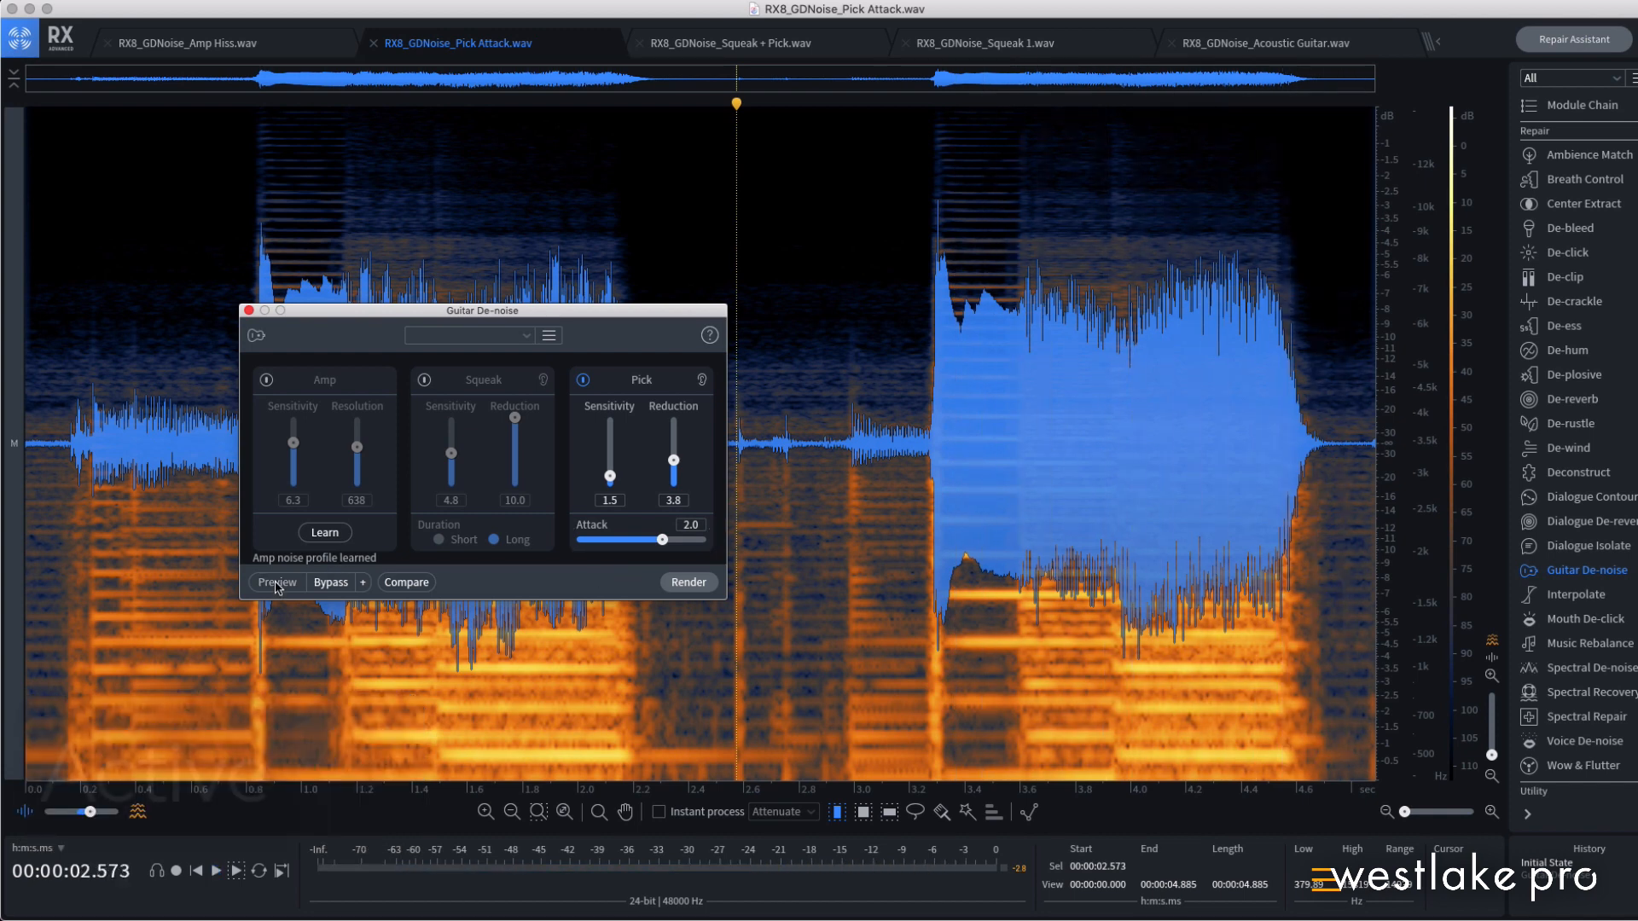
{"action": "left_click", "coordinate": [276, 582]}
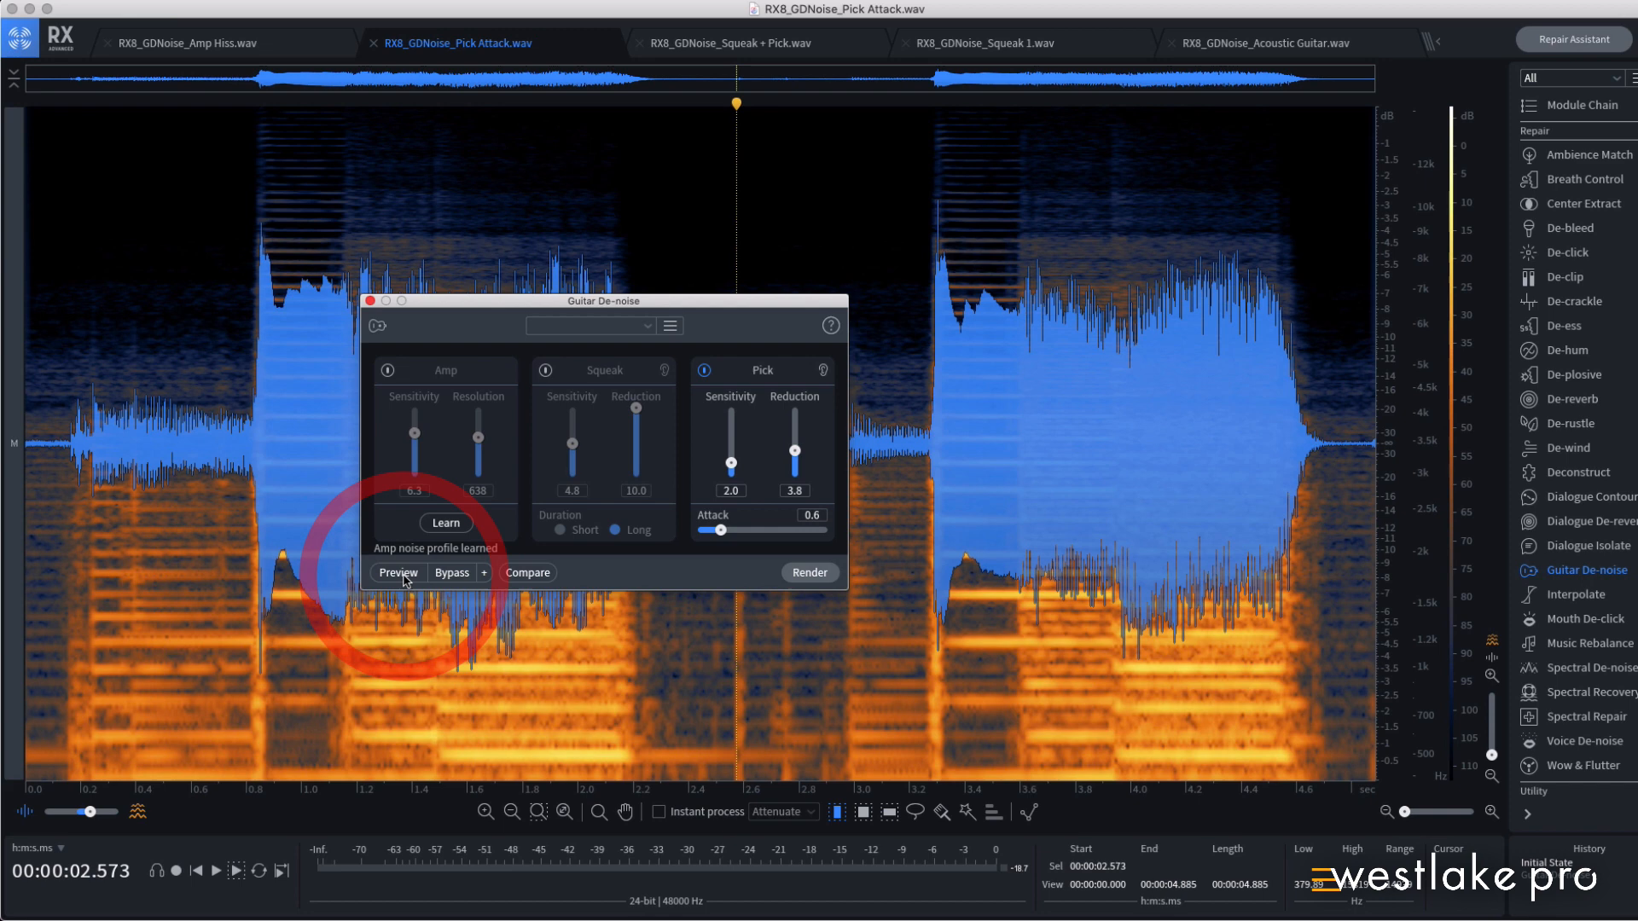
{"action": "mouse_move", "coordinate": [528, 574]}
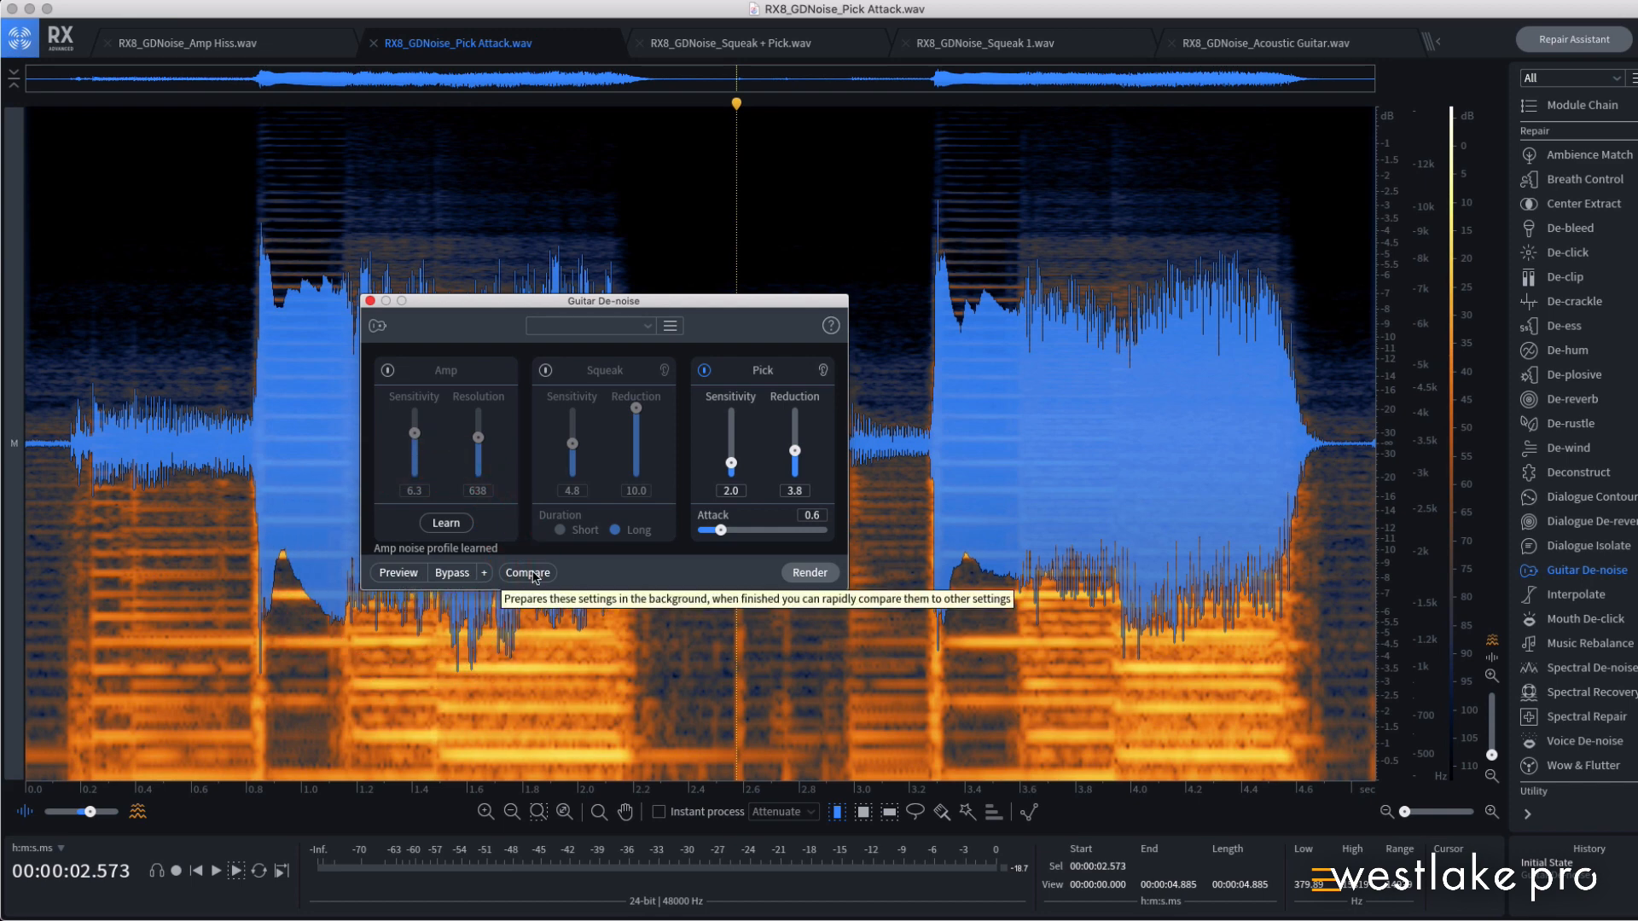
{"action": "left_click", "coordinate": [528, 573]}
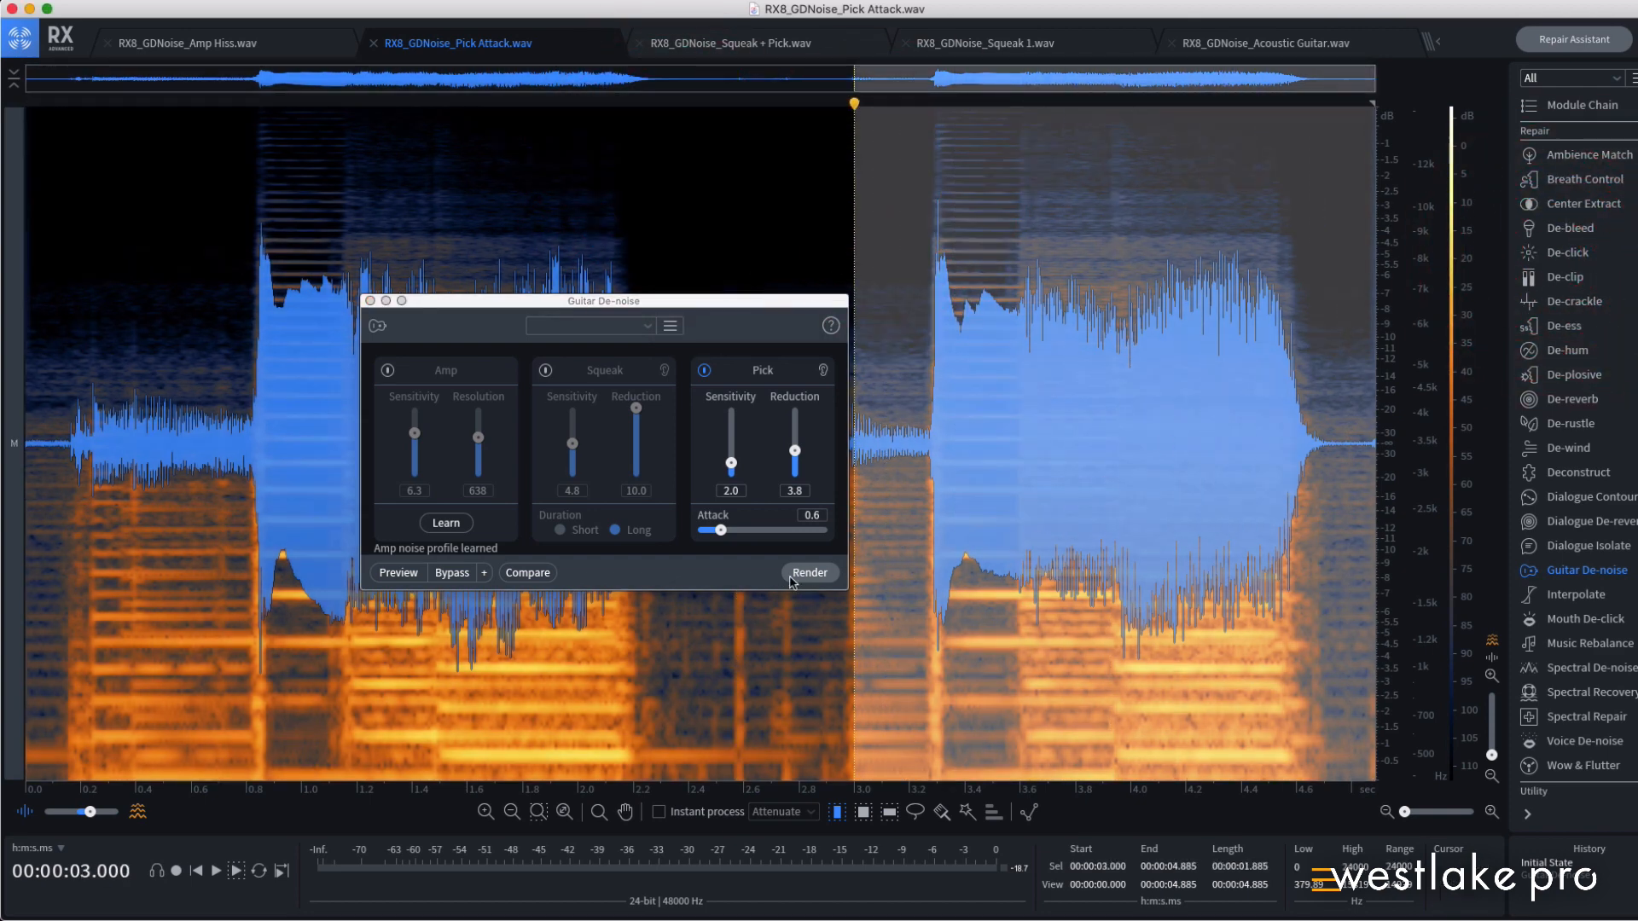
- Render Guitar De-noise onto the selected region from 3.0 s to the end
{"action": "left_click", "coordinate": [808, 574]}
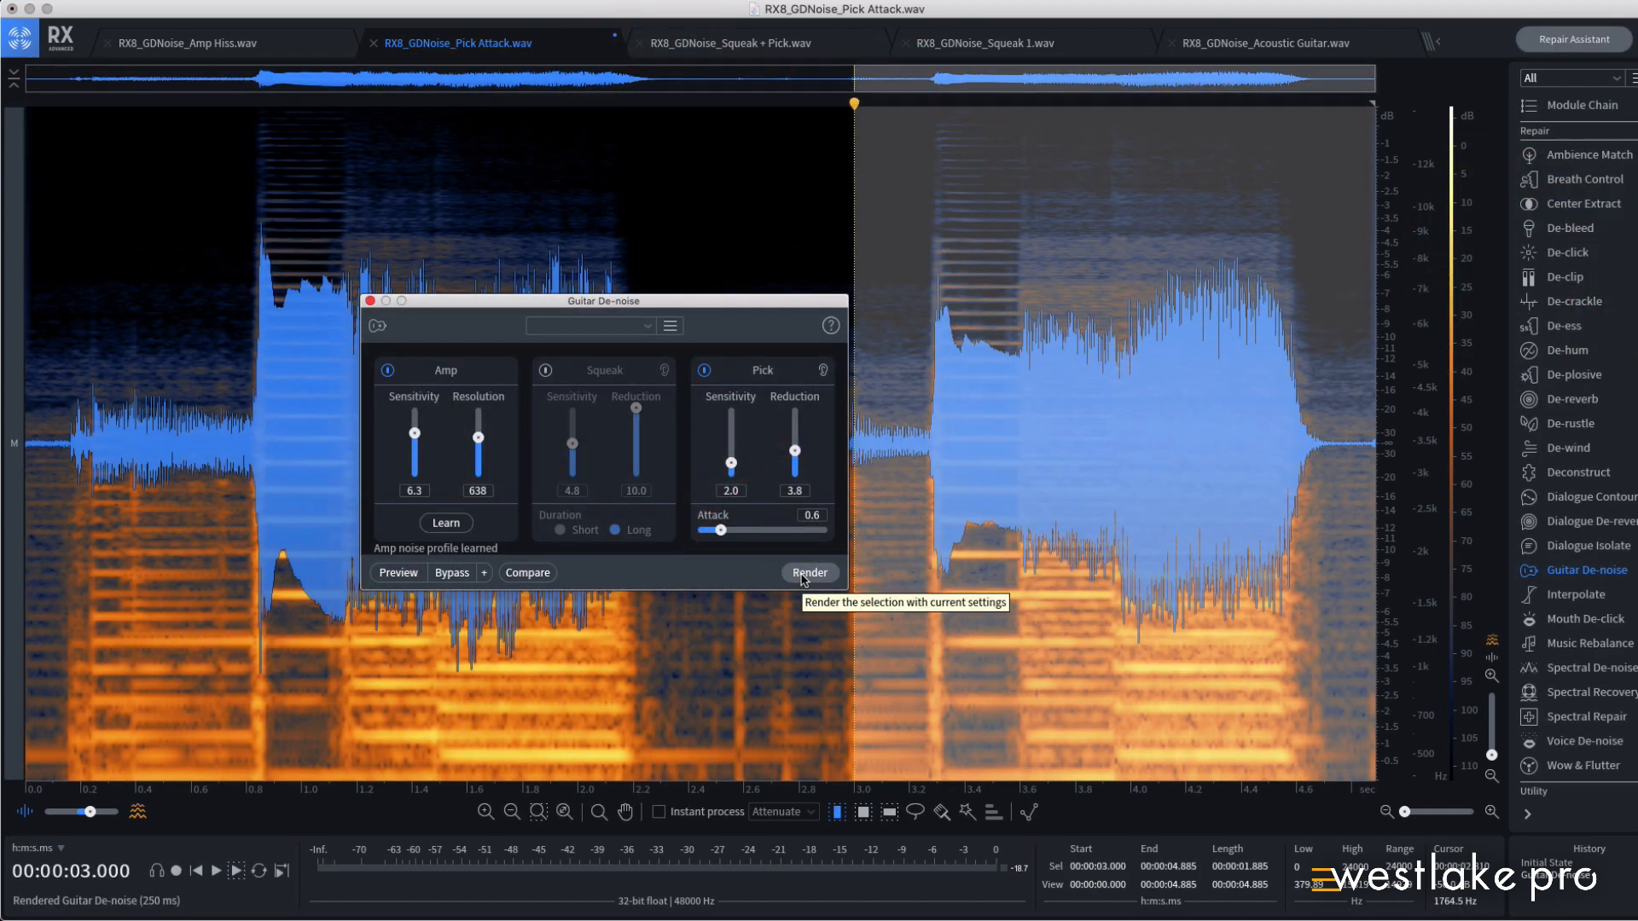
{"action": "left_click", "coordinate": [809, 574]}
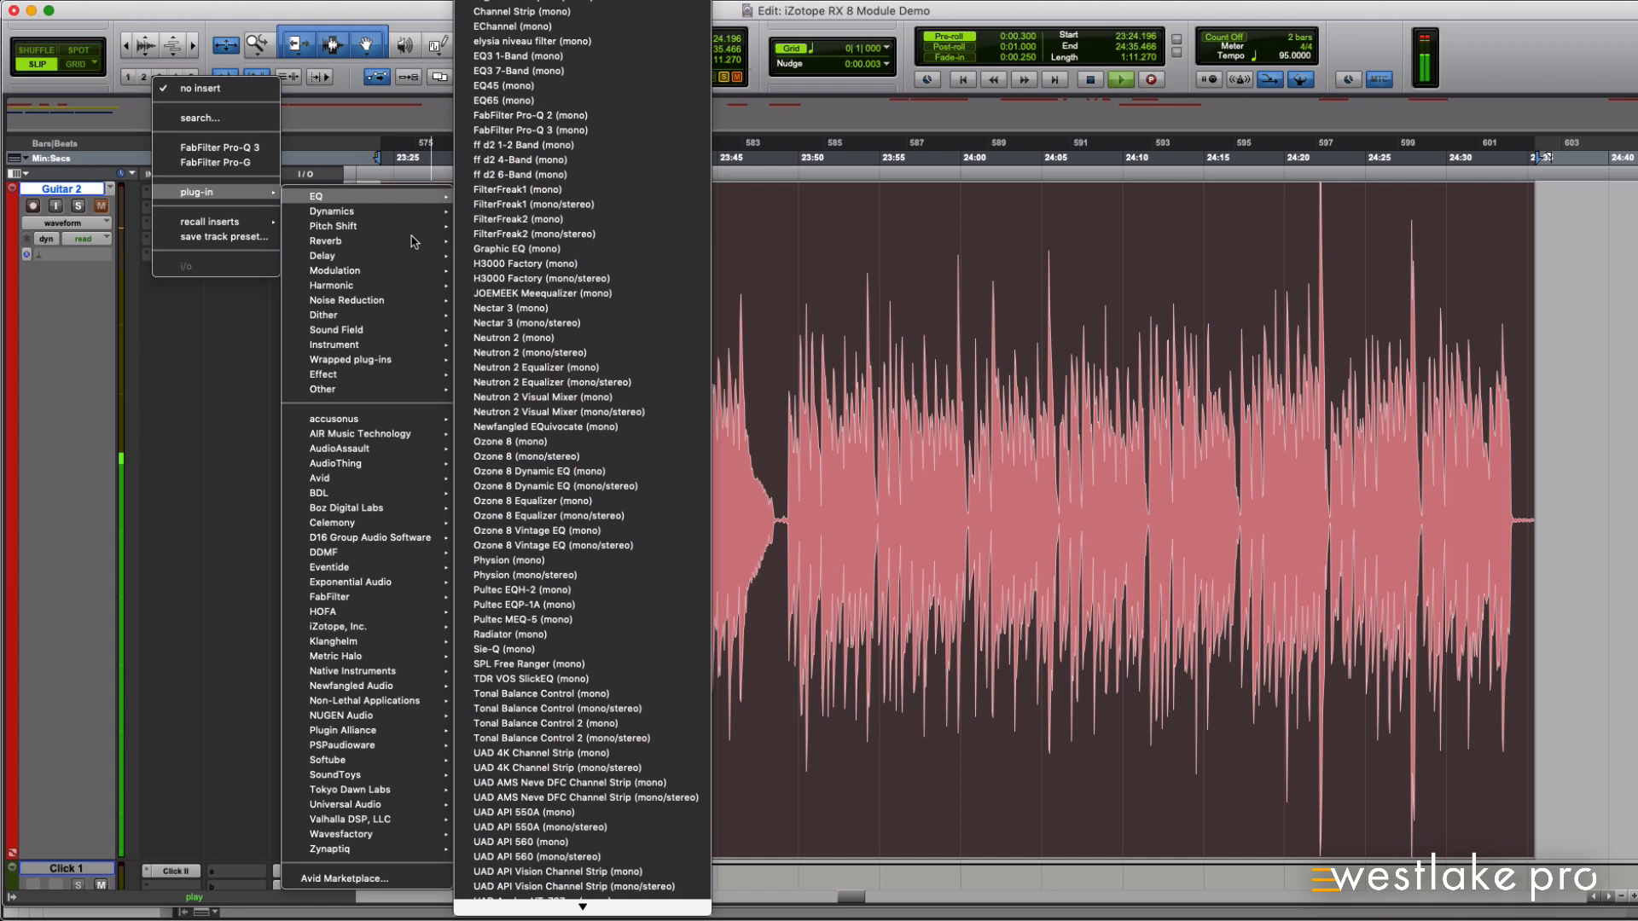
{"action": "mouse_move", "coordinate": [346, 300]}
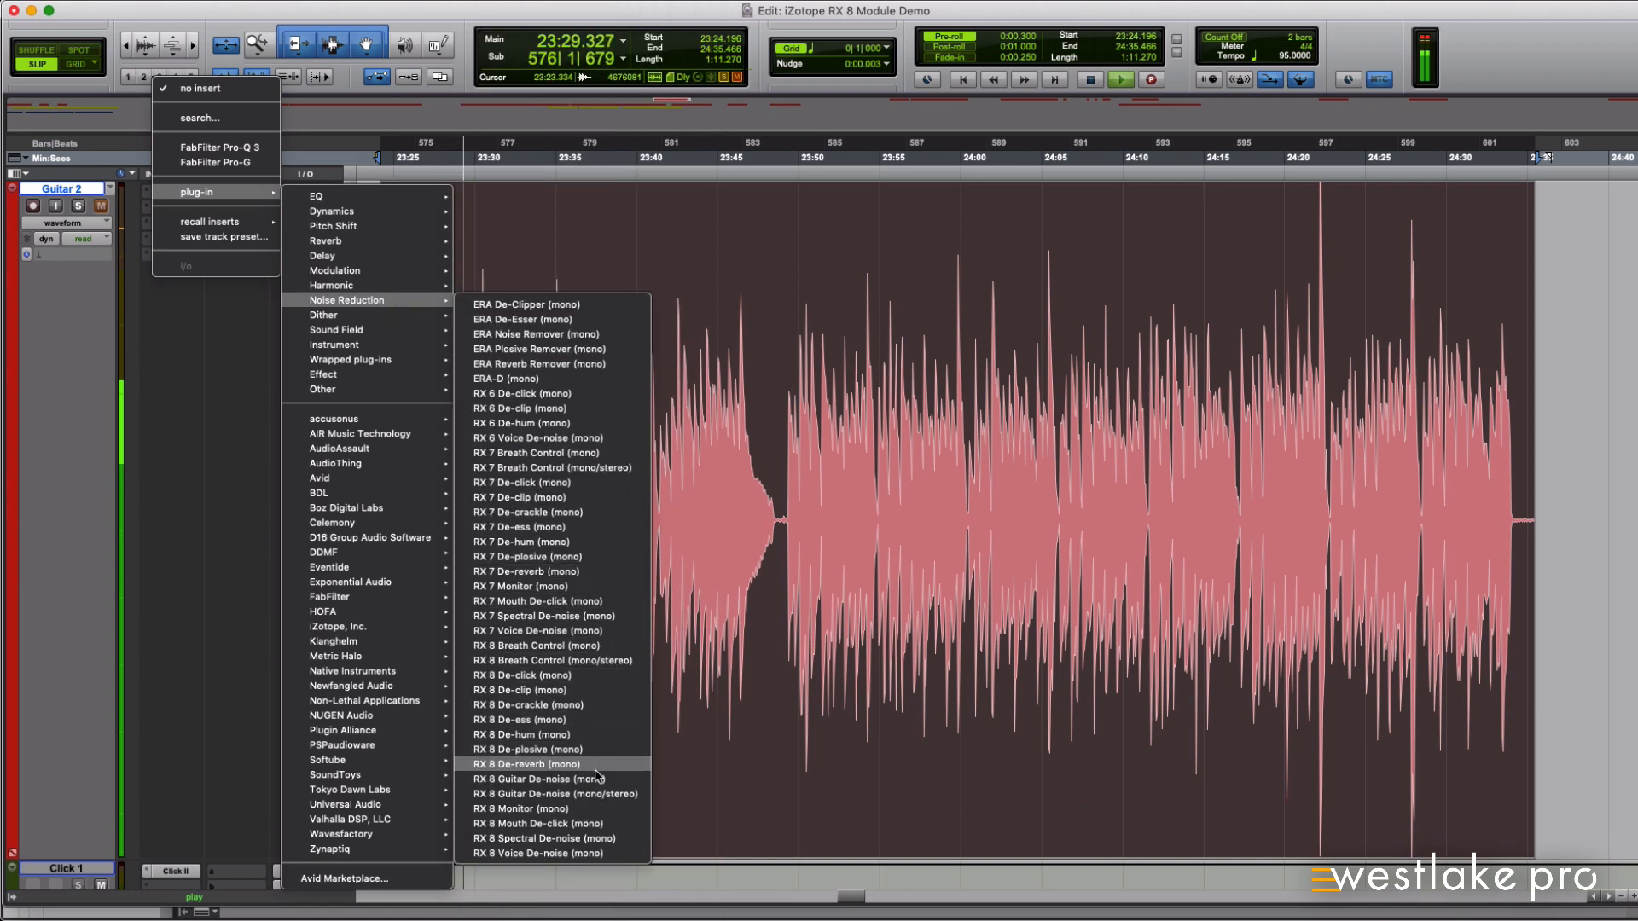
{"action": "mouse_move", "coordinate": [553, 794]}
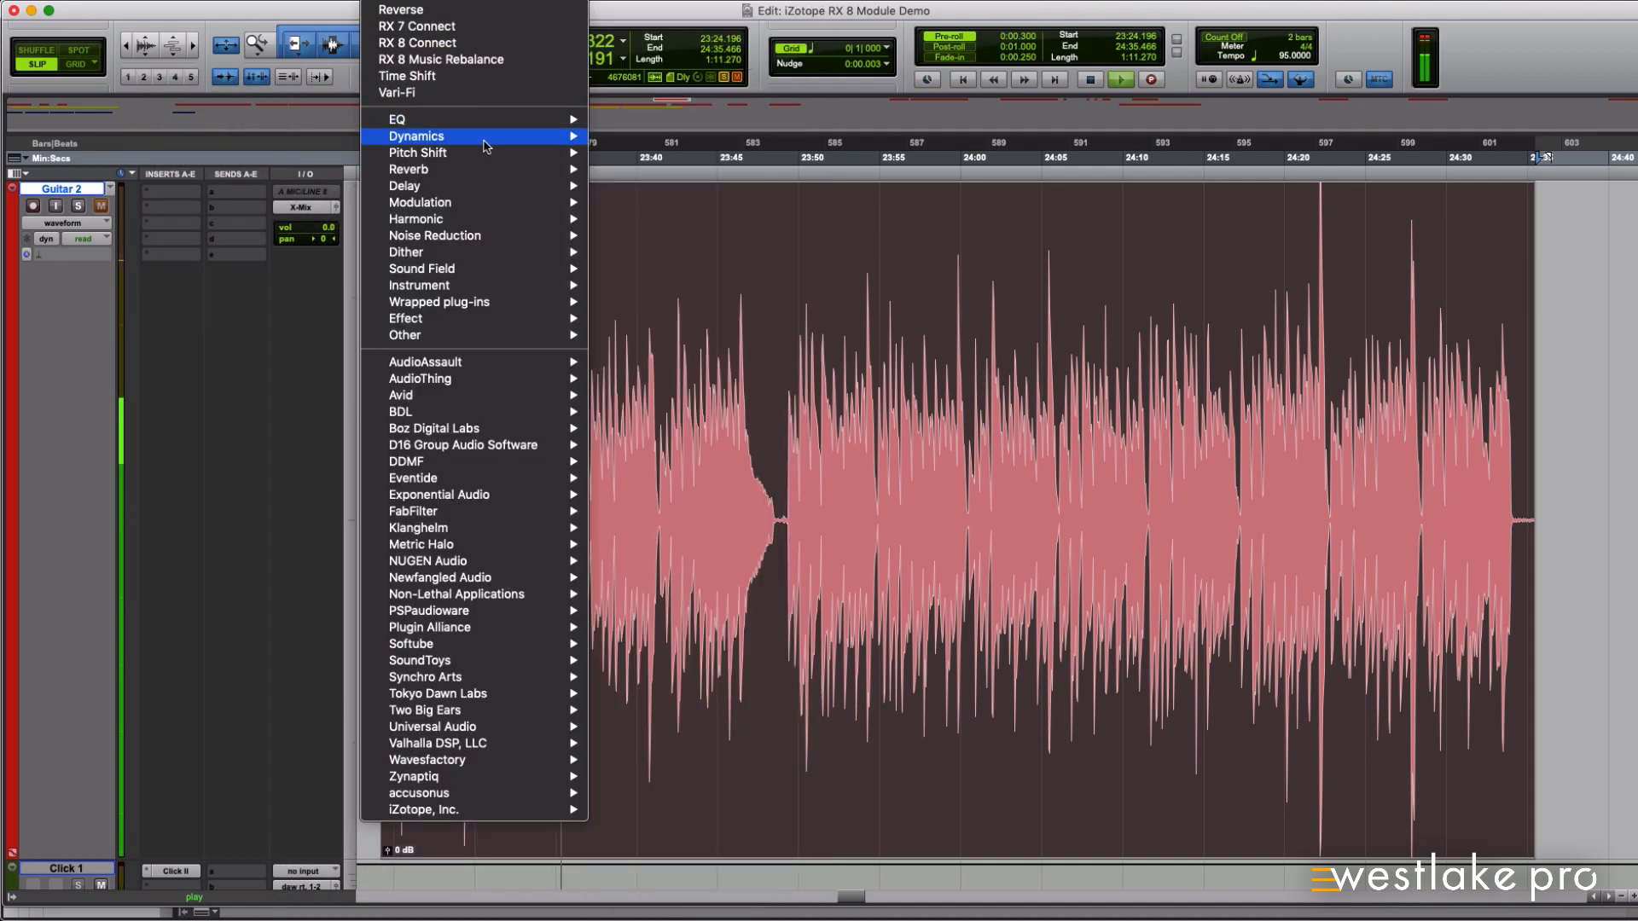
{"action": "mouse_move", "coordinate": [435, 235]}
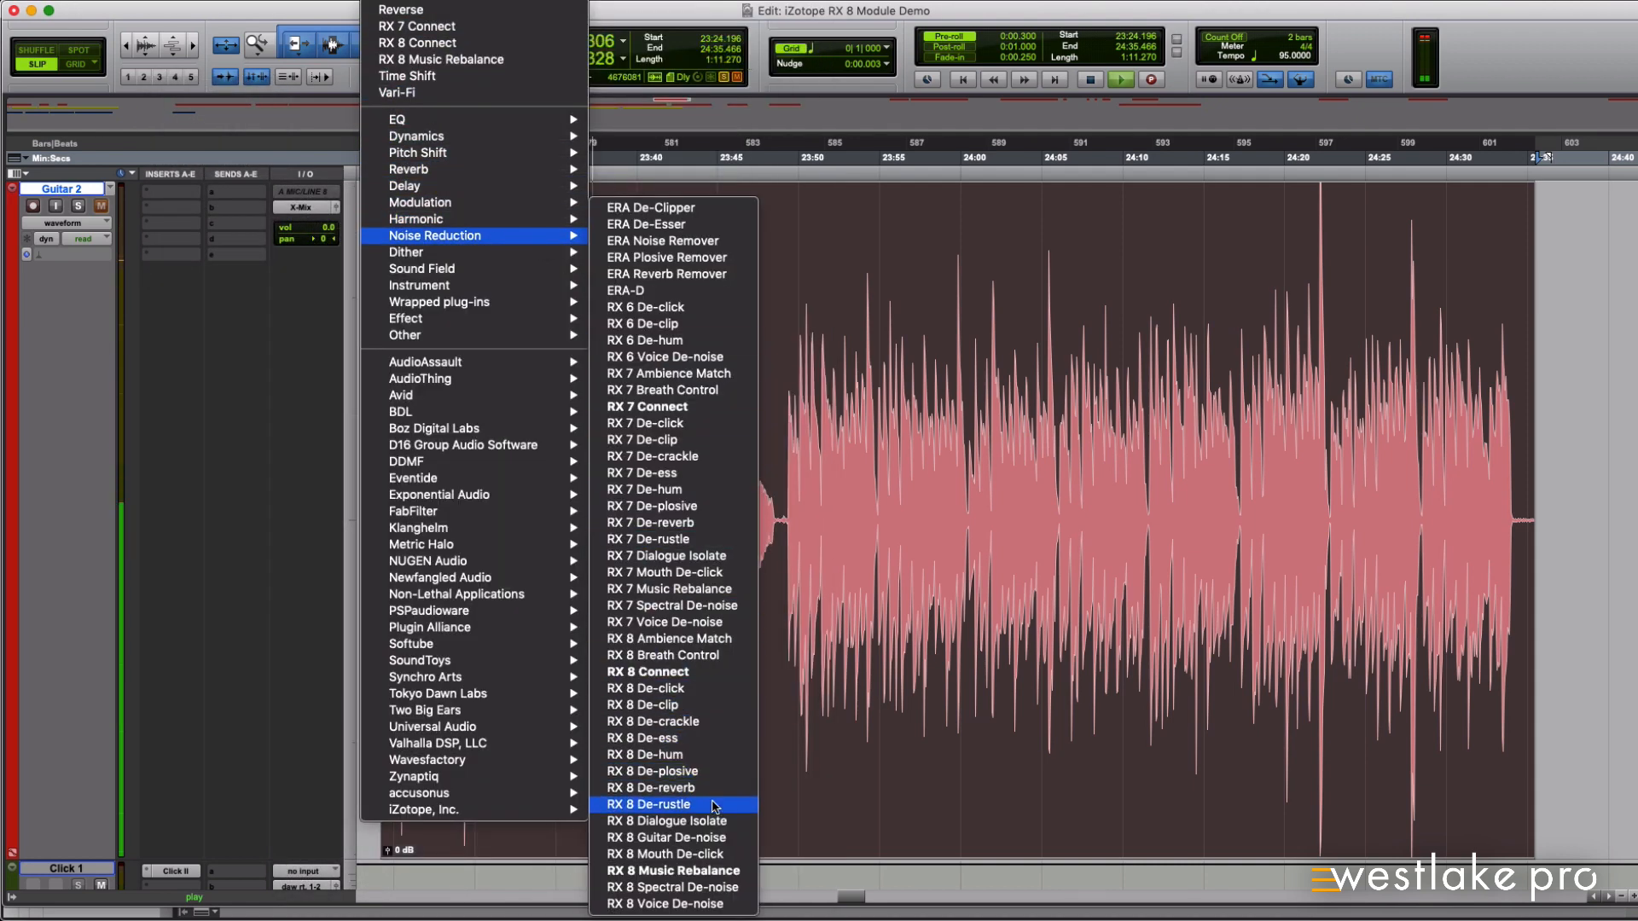
- Load RX 8 Guitar De-noise as an AudioSuite plugin on the Guitar 2 track
{"action": "left_click", "coordinate": [650, 804]}
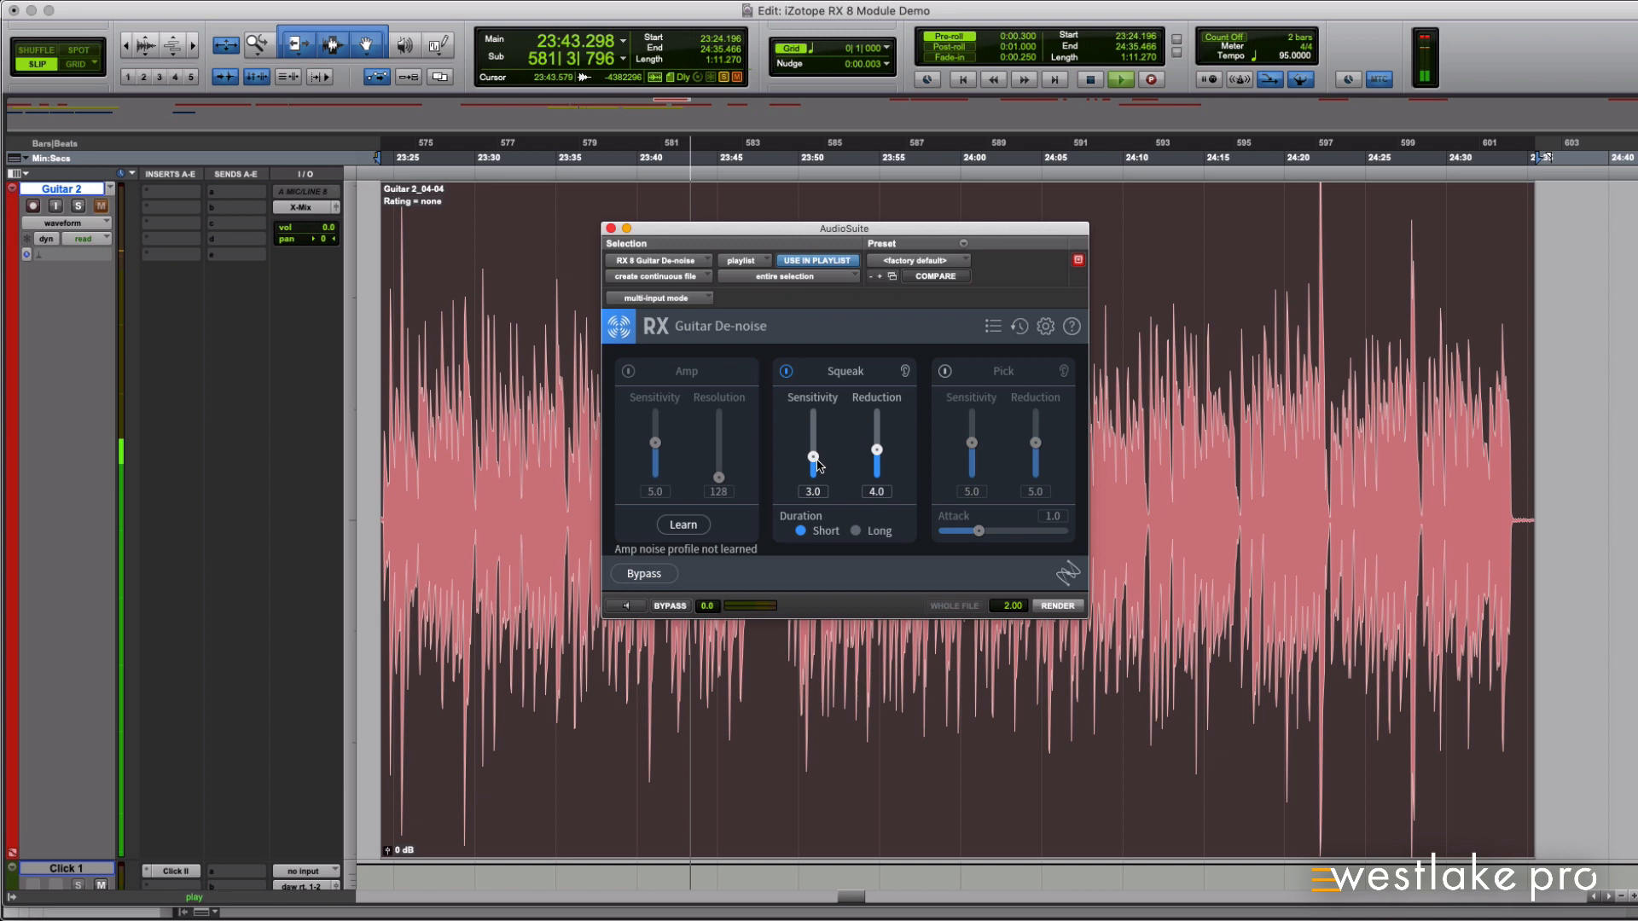
- Nudge the AudioSuite Squeak sensitivity to 3.4 then back to about 3.2
{"action": "left_click_drag", "start_coordinate": [812, 459], "coordinate": [812, 452]}
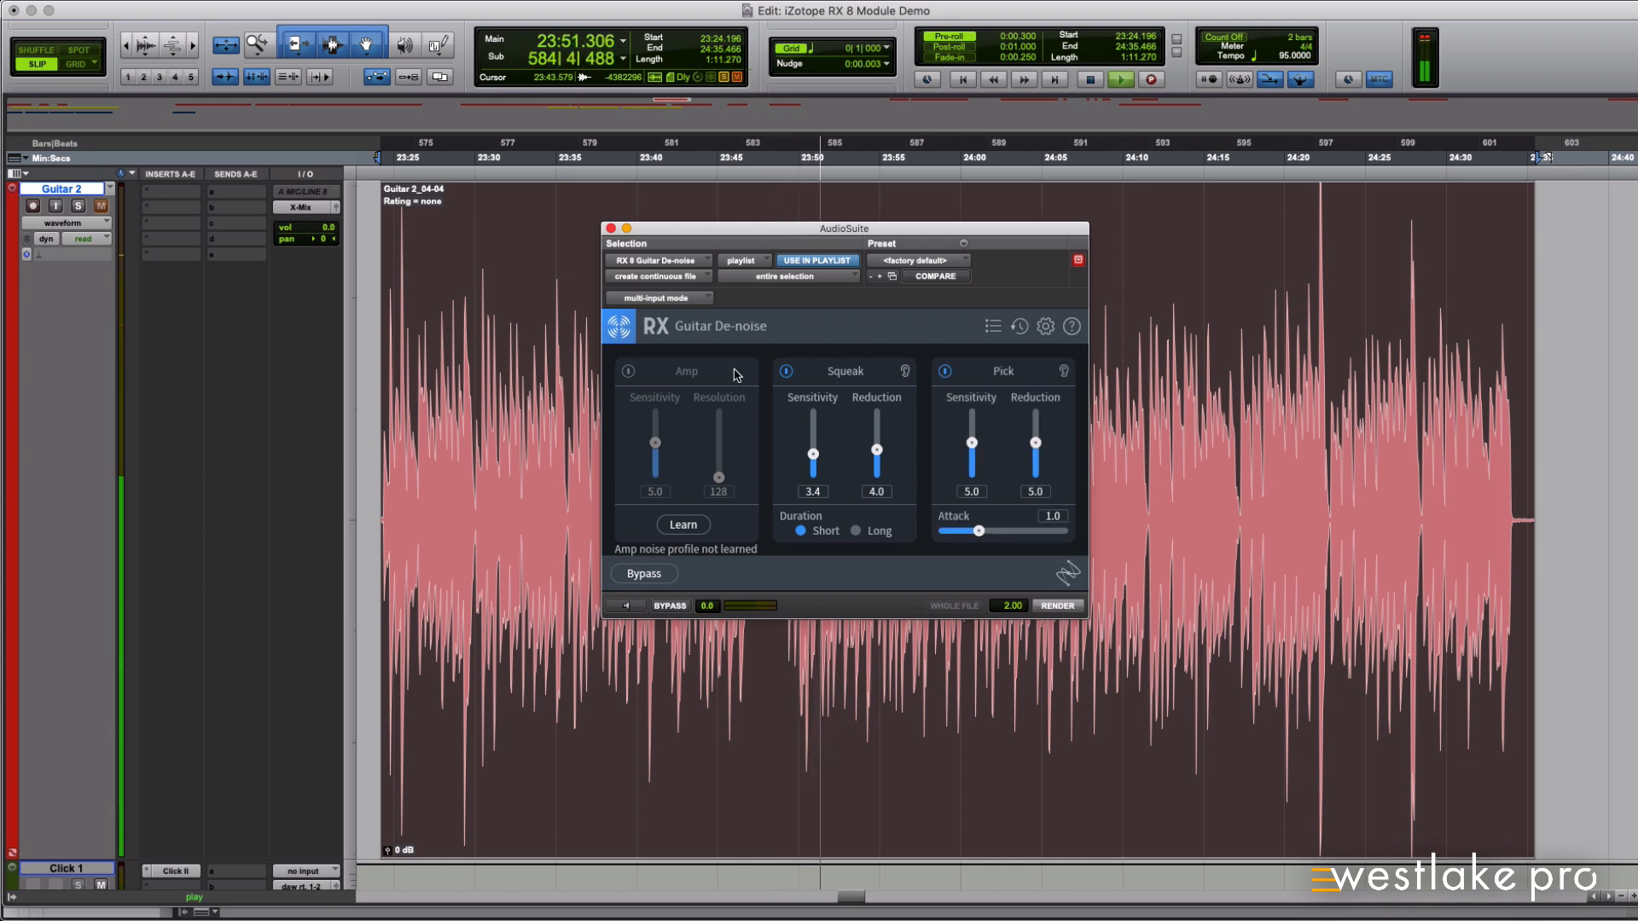
{"action": "mouse_move", "coordinate": [630, 370]}
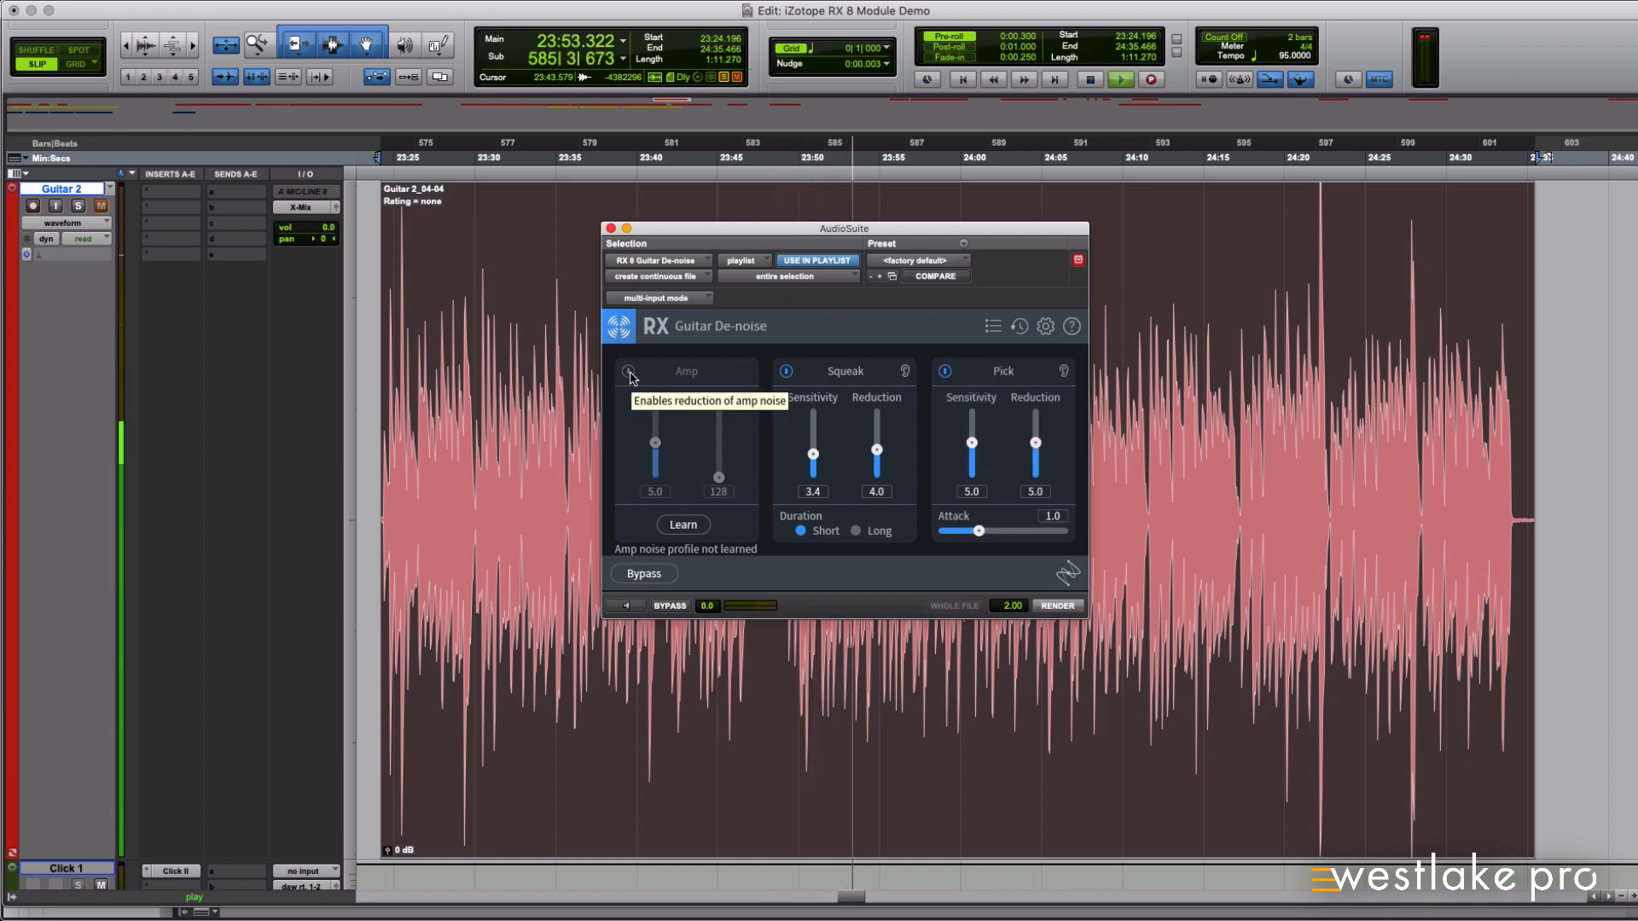
{"action": "mouse_move", "coordinate": [941, 373]}
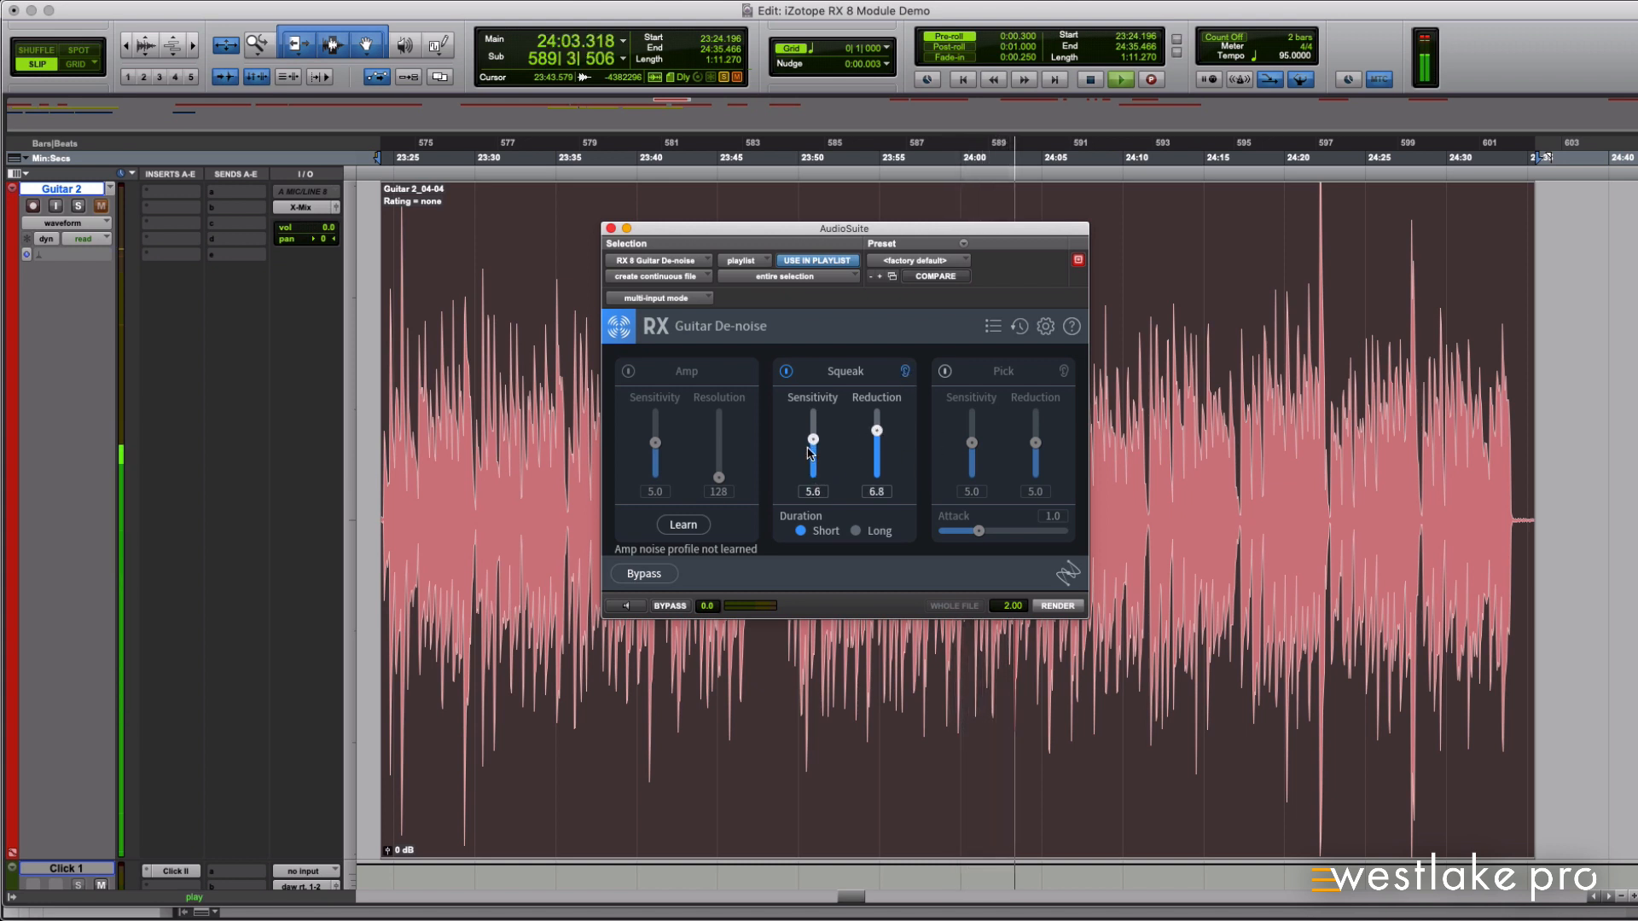
{"action": "left_click_drag", "start_coordinate": [812, 437], "coordinate": [813, 454]}
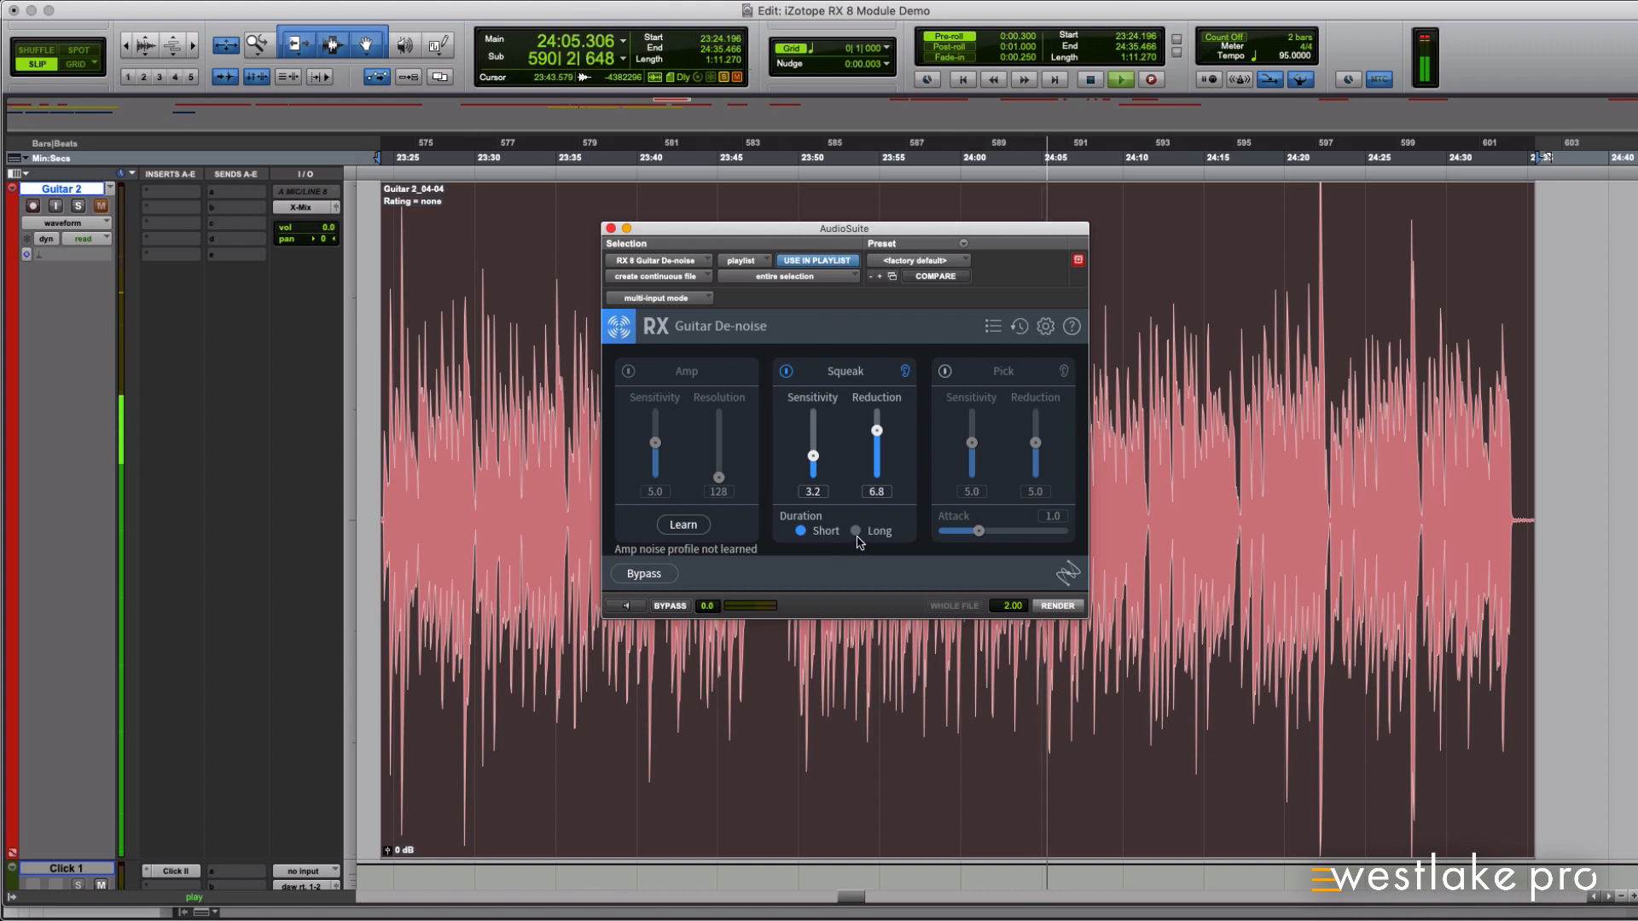